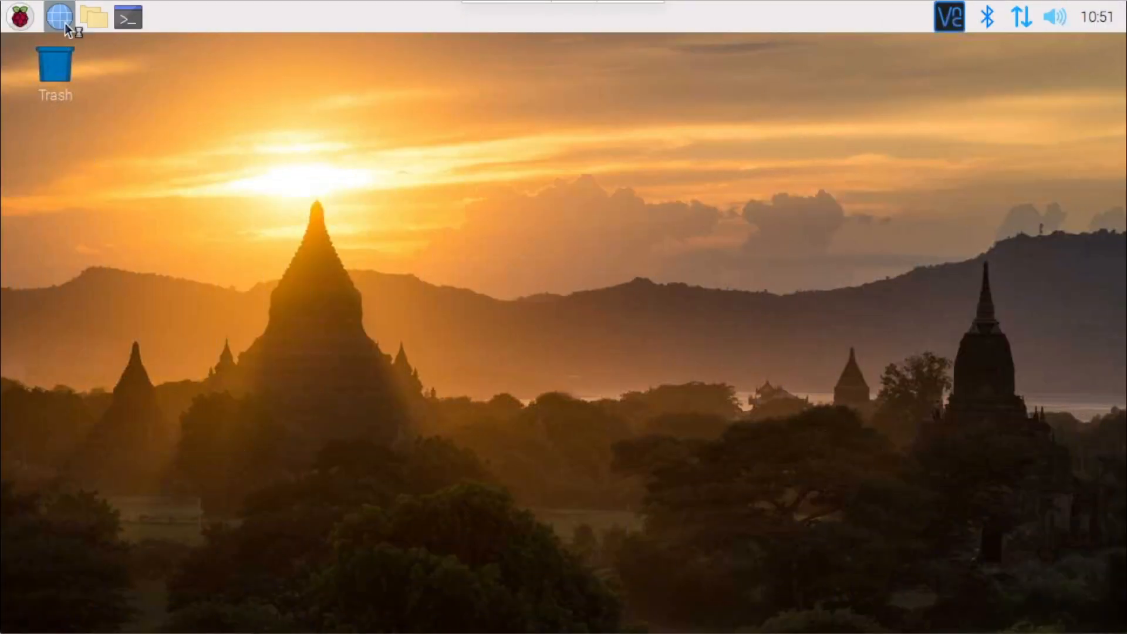
# - Launch Chromium and go to sdrplay.com/downloads via the 'sd' address-bar suggestion
pyautogui.click(59, 16)
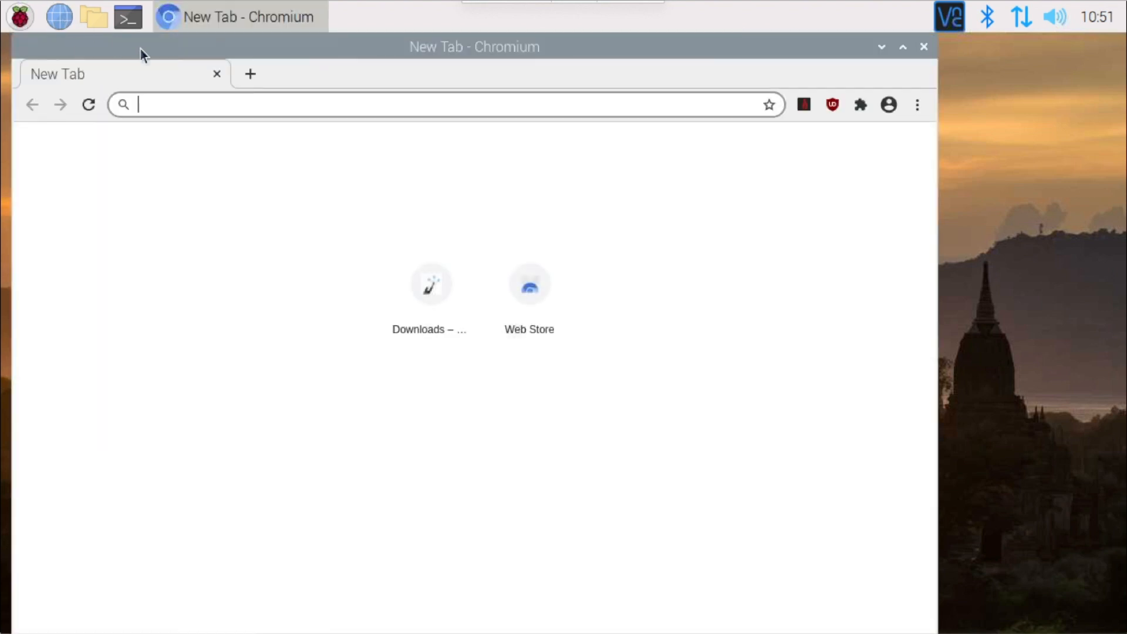
pyautogui.write('sd')
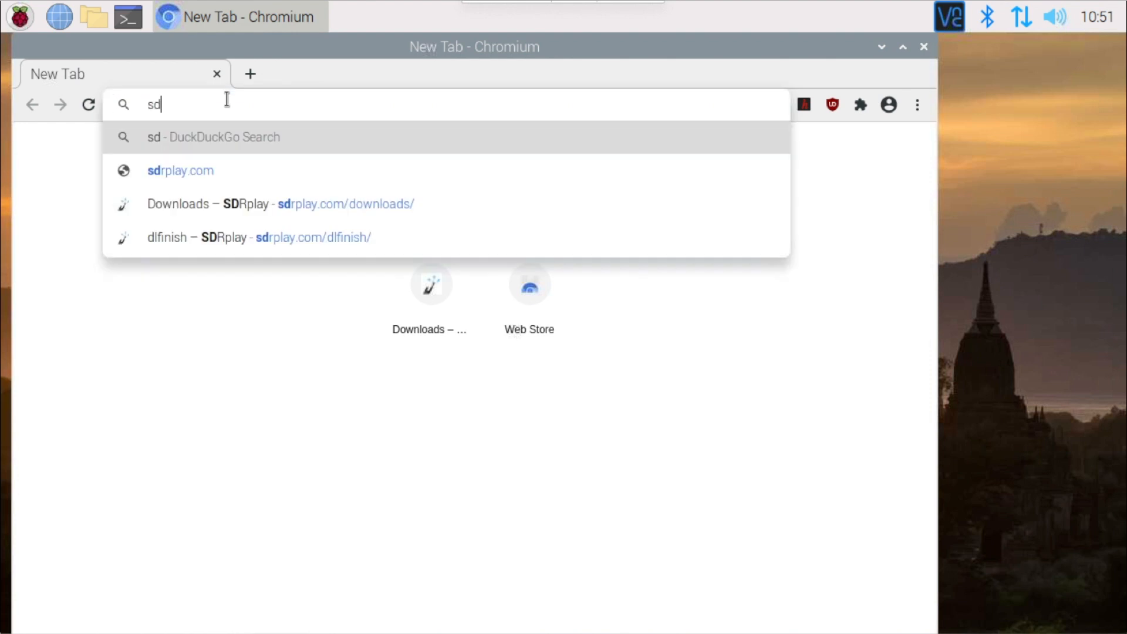
pyautogui.click(280, 203)
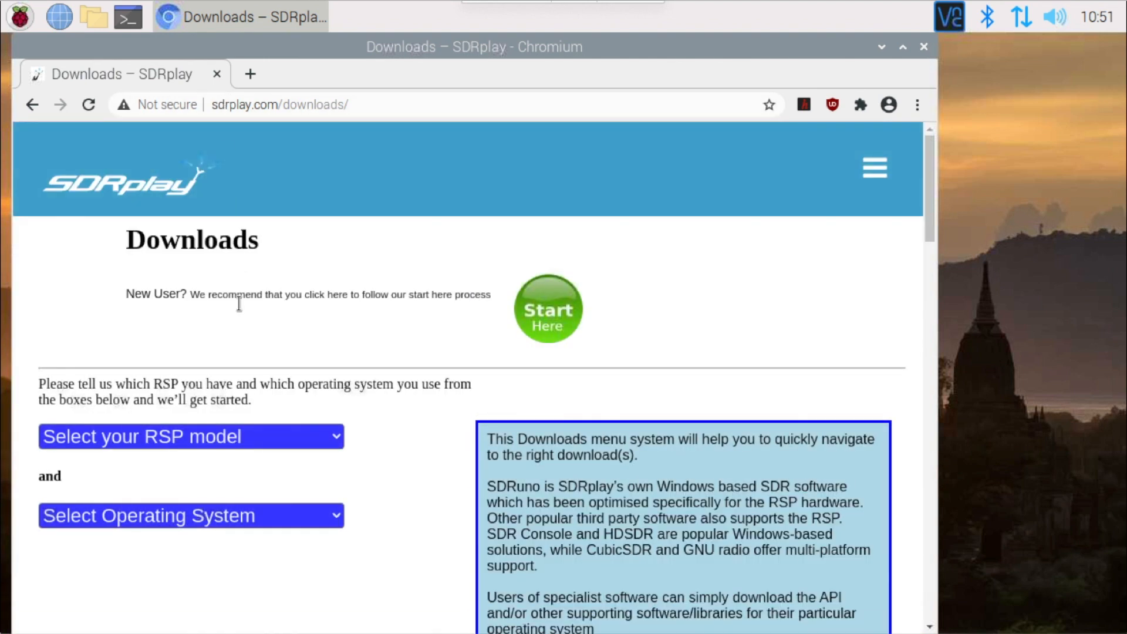
# - Filter the downloads to the RSP1A model on ARM Raspberry Pi OS
pyautogui.click(191, 436)
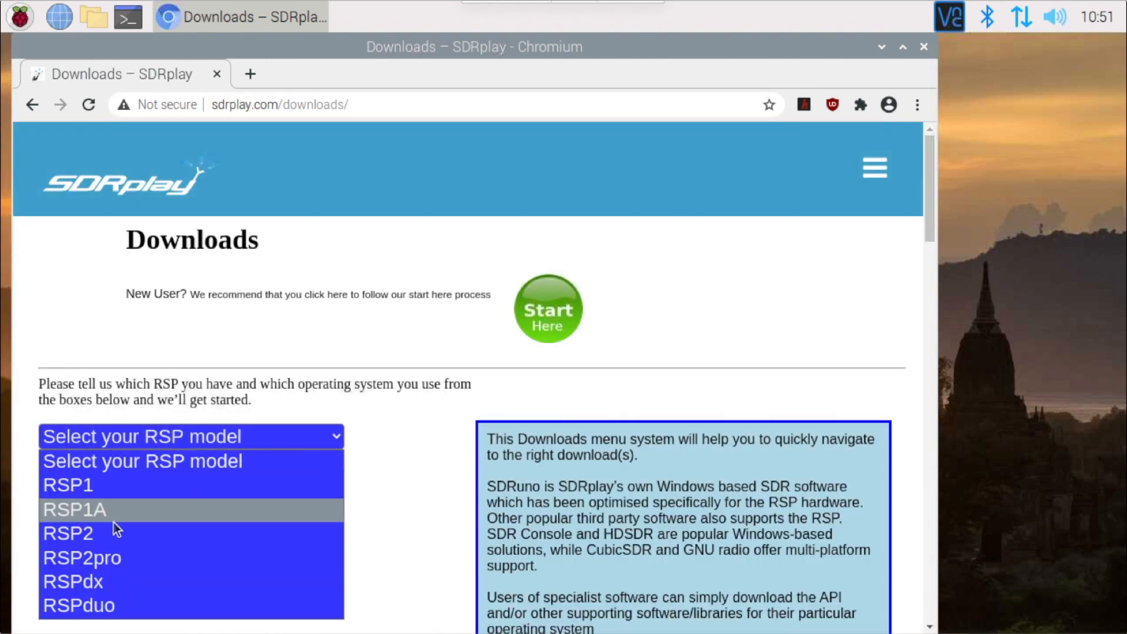
pyautogui.click(192, 516)
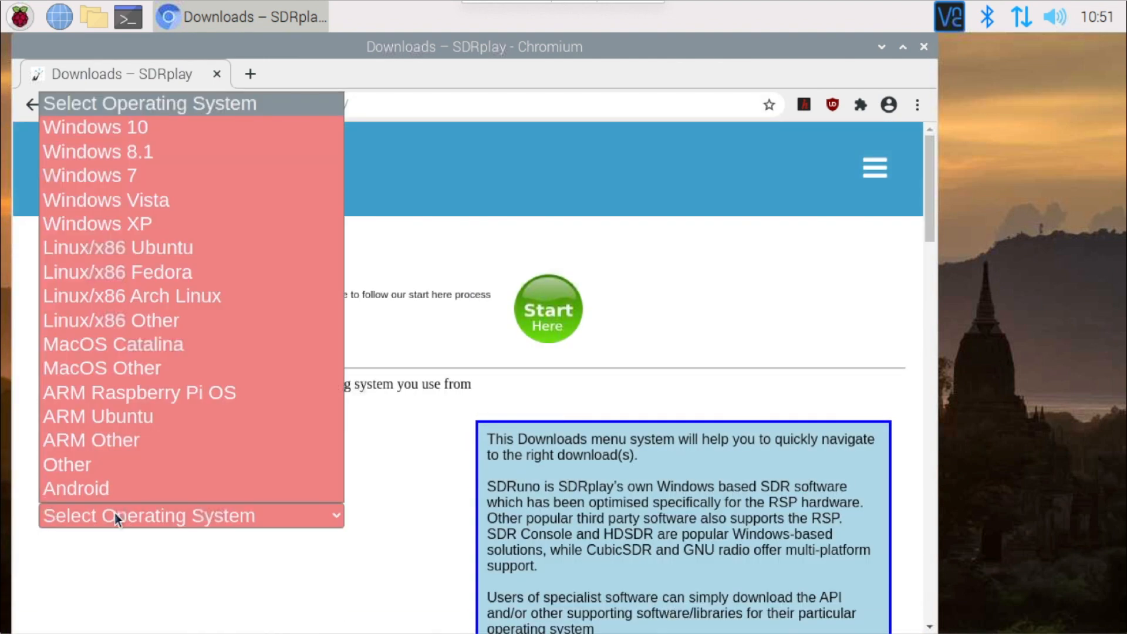
pyautogui.moveTo(179, 392)
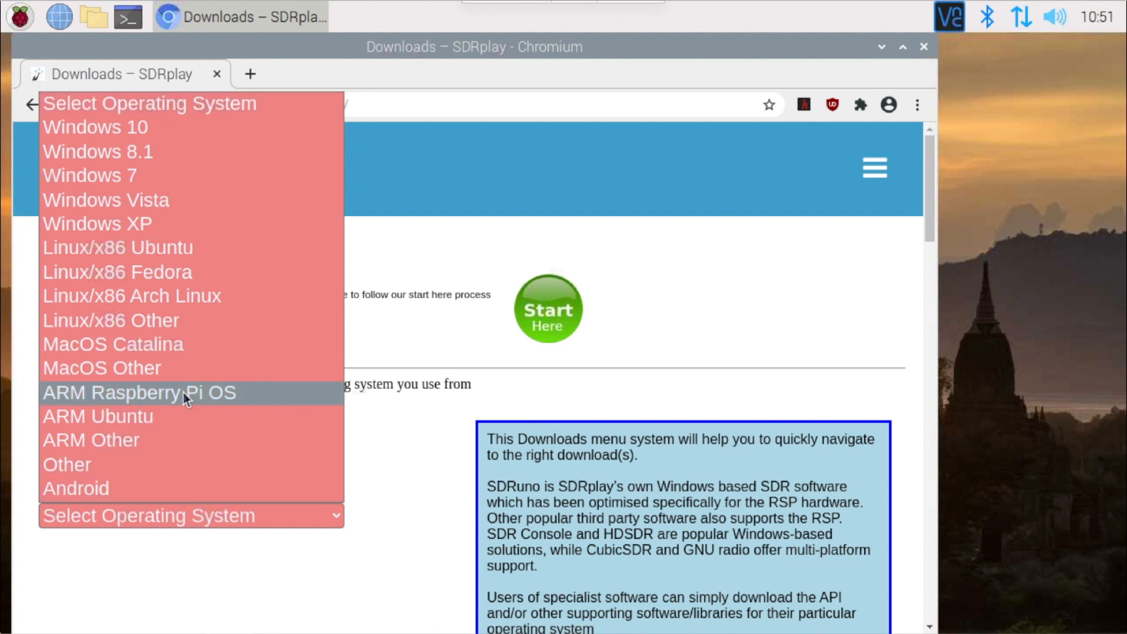
pyautogui.click(139, 392)
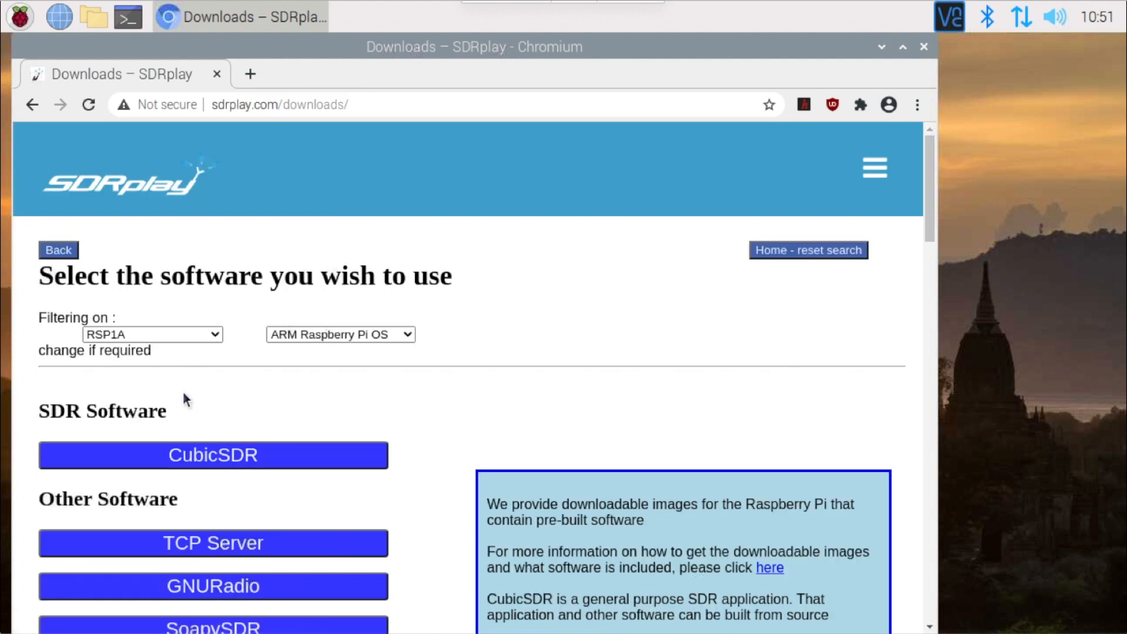
# - Under the API section, start downloading the Build Scripts 0.2 package
pyautogui.scroll(-3)
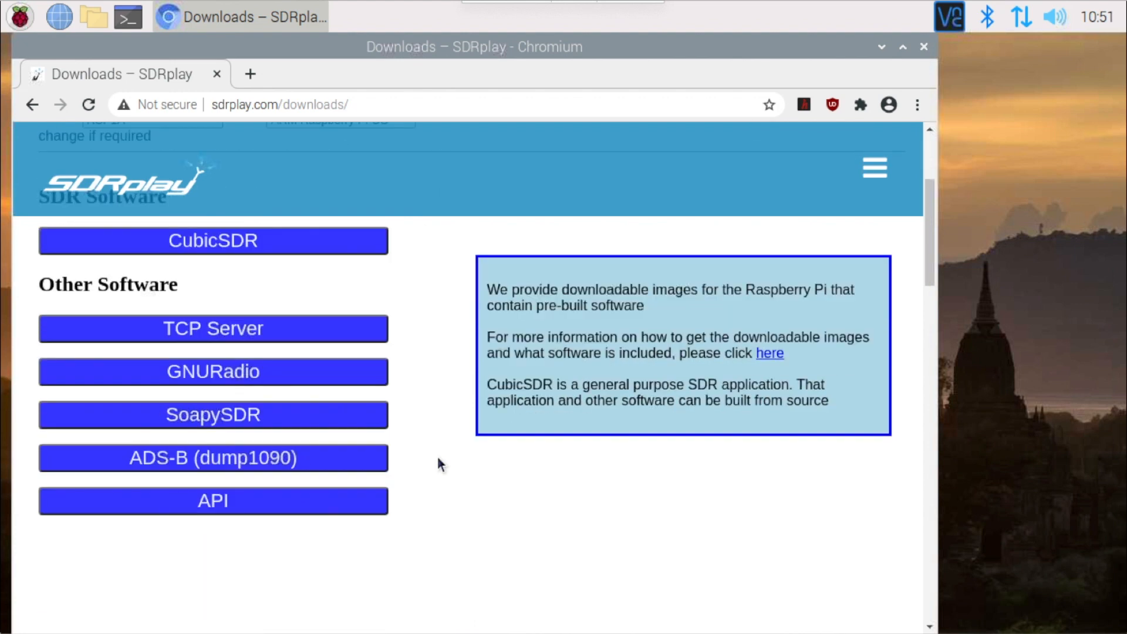
pyautogui.scroll(-3)
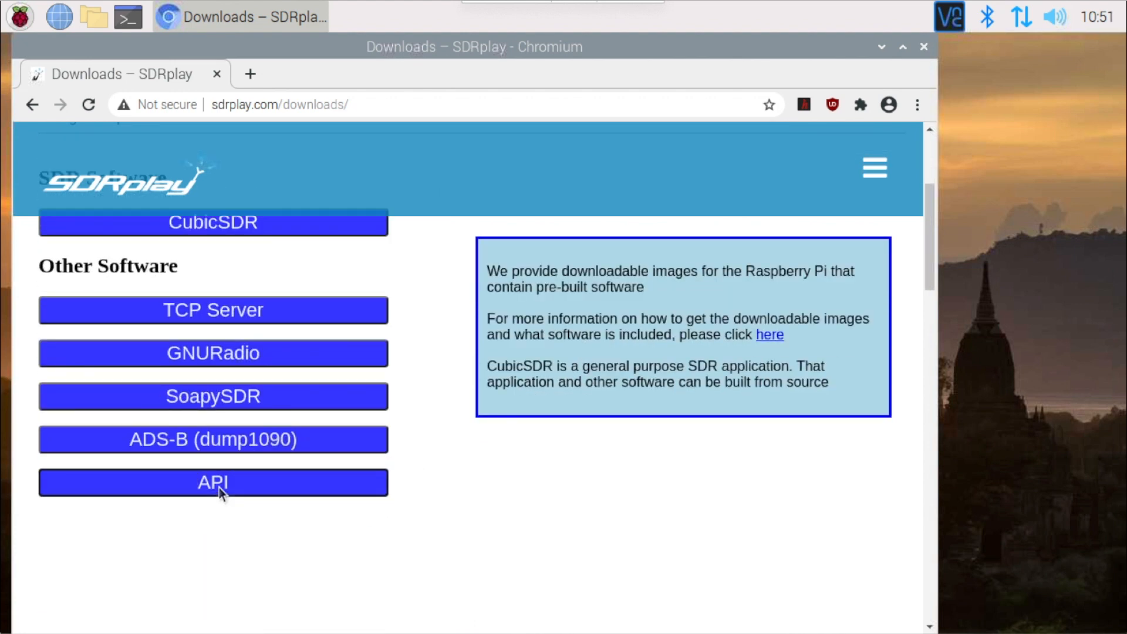
pyautogui.click(213, 482)
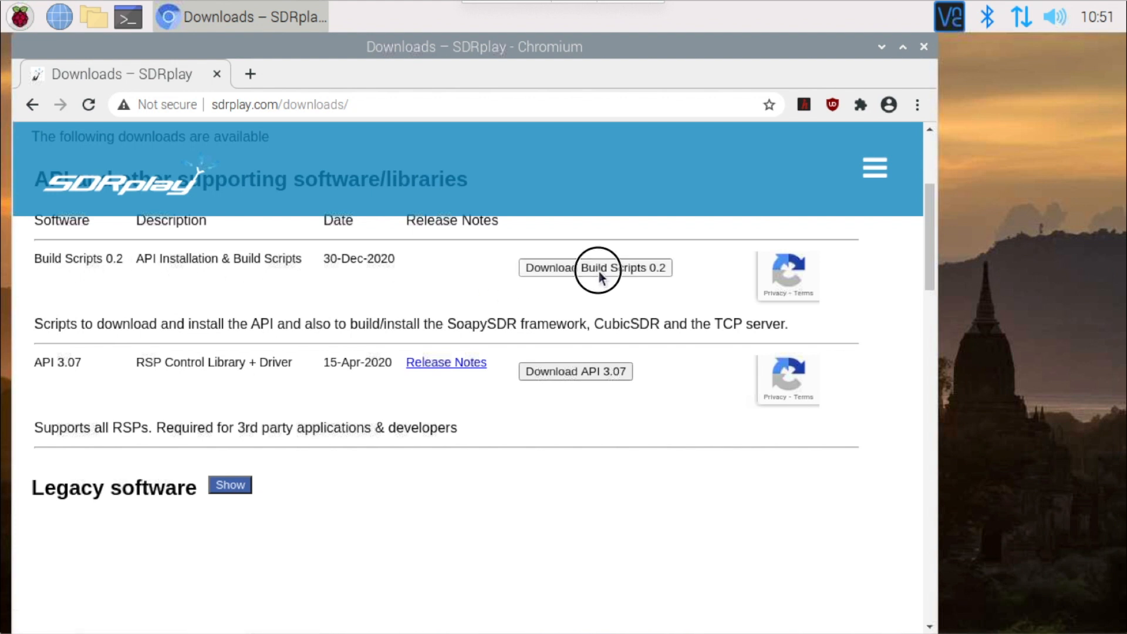
pyautogui.click(595, 268)
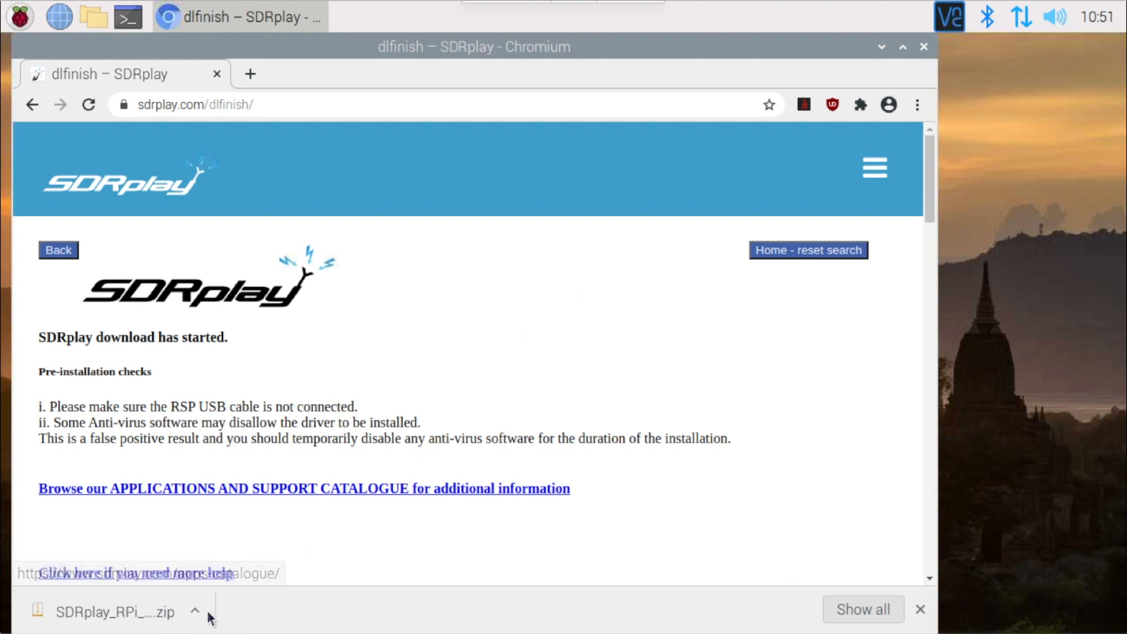
# - Reveal SDRplay_RPi_Scripts_v0.2.zip in the Downloads folder and select it
pyautogui.click(195, 612)
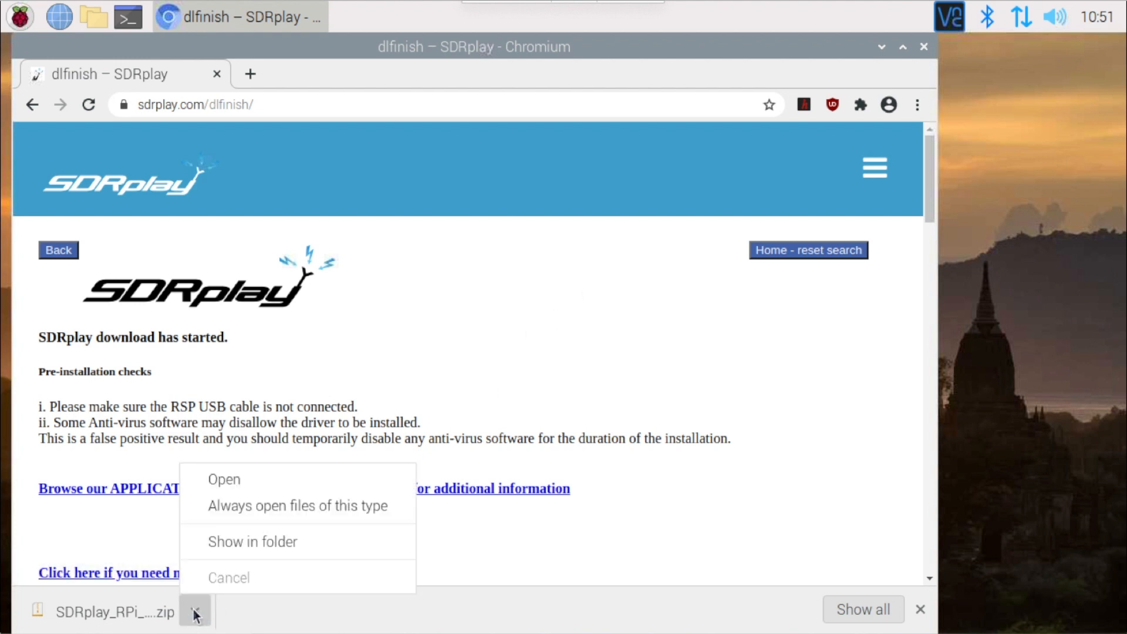
pyautogui.click(253, 541)
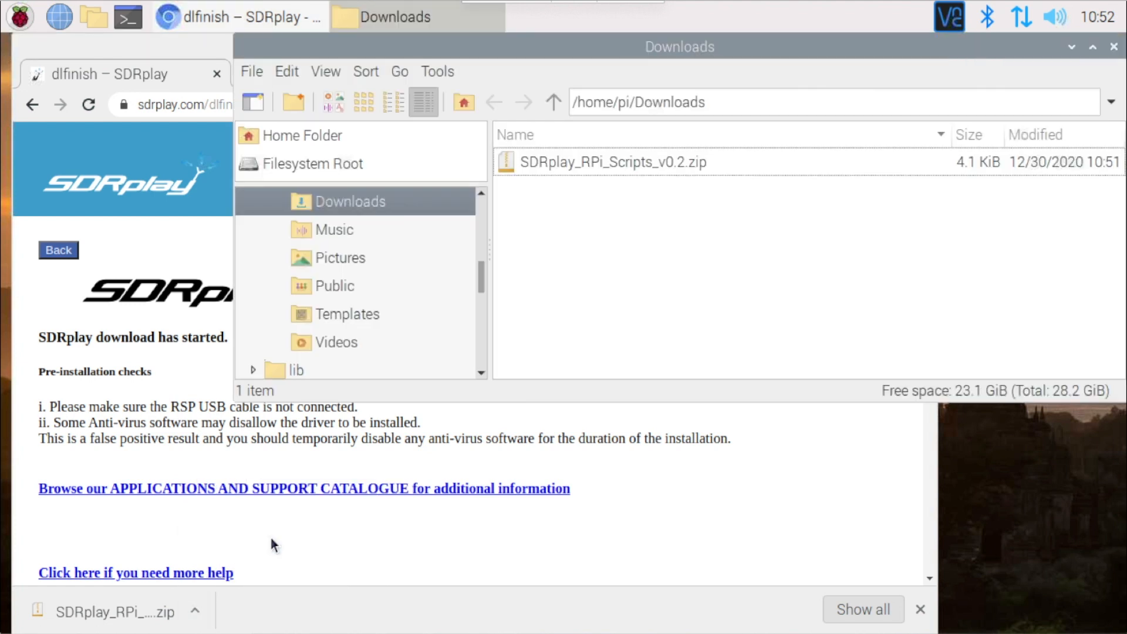
pyautogui.moveTo(281, 413)
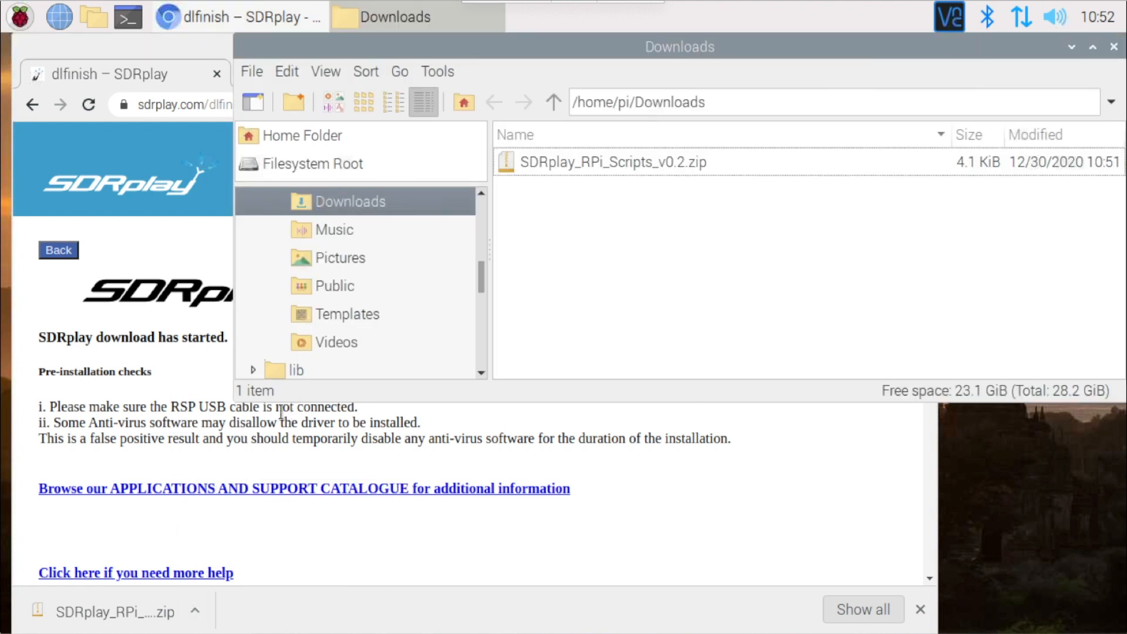
pyautogui.moveTo(571, 171)
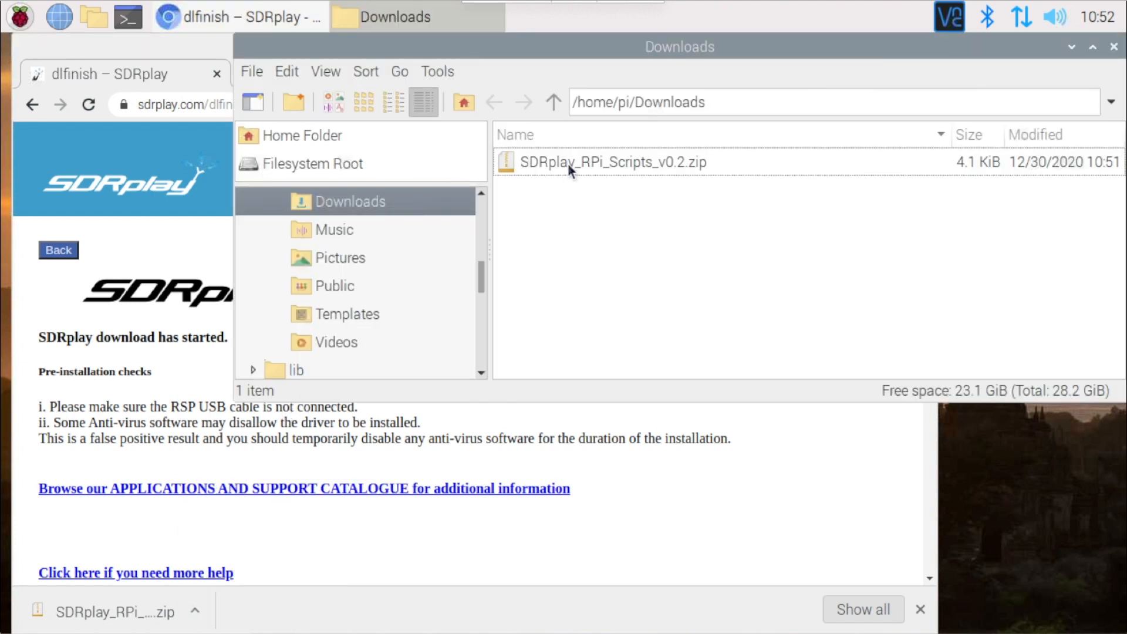
pyautogui.click(611, 162)
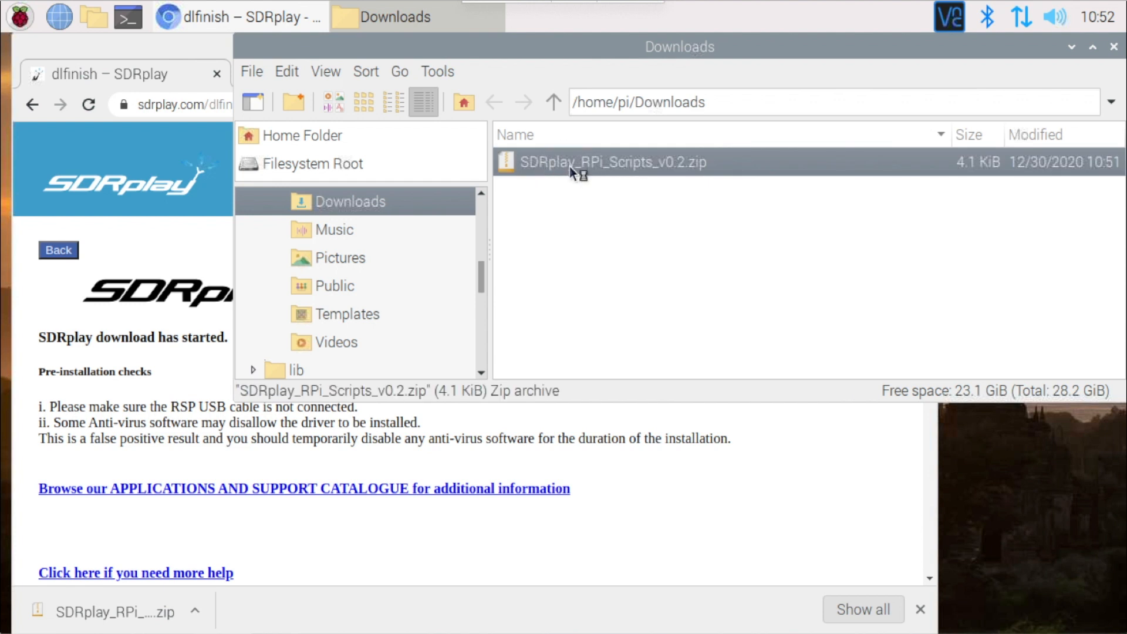
# - Open the scripts zip in Xarchiver and set extraction destination to /home/pi/Desktop
pyautogui.doubleClick(611, 162)
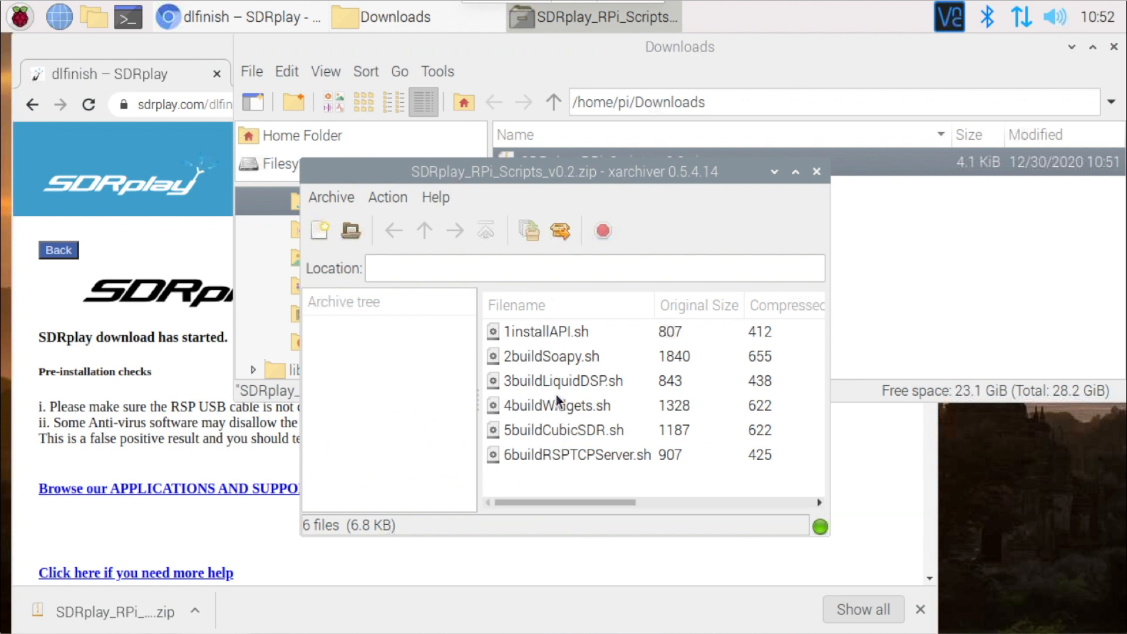
pyautogui.moveTo(557, 229)
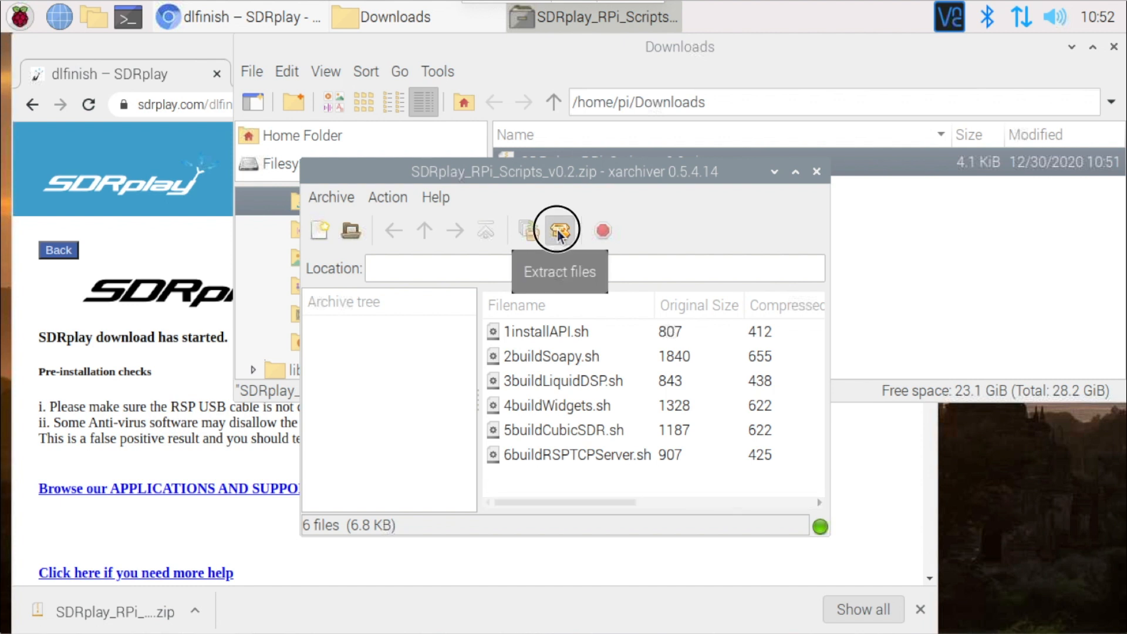
pyautogui.click(557, 230)
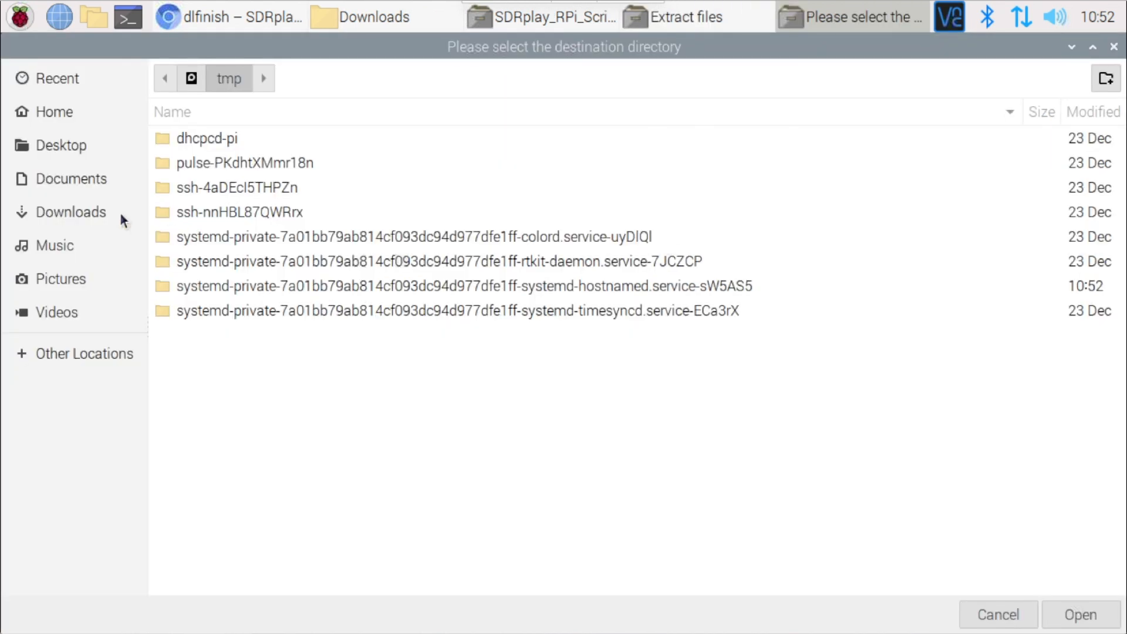
pyautogui.click(60, 145)
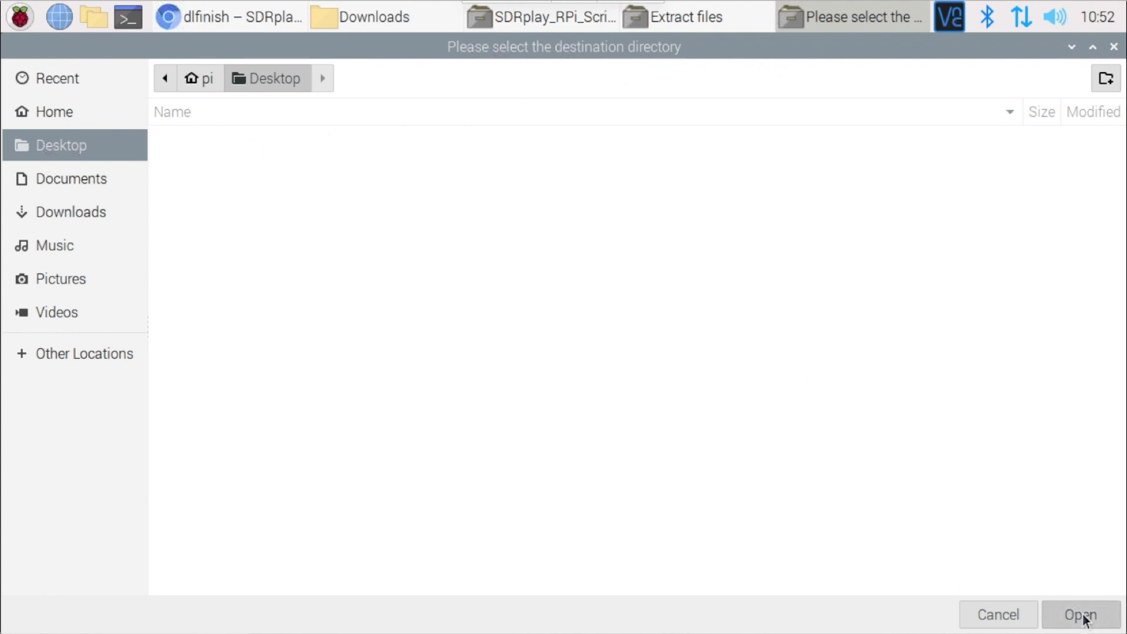
pyautogui.click(1080, 614)
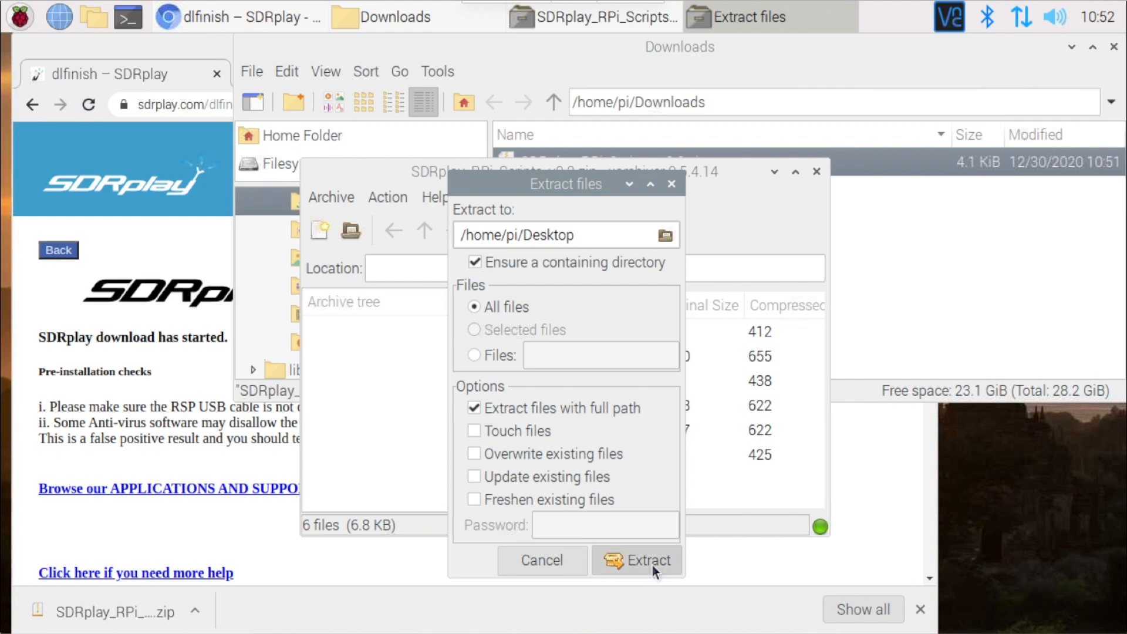
# - Extract the scripts and open the new SDRplay_RPi_Scripts_v0.2 folder on the Desktop
pyautogui.click(646, 561)
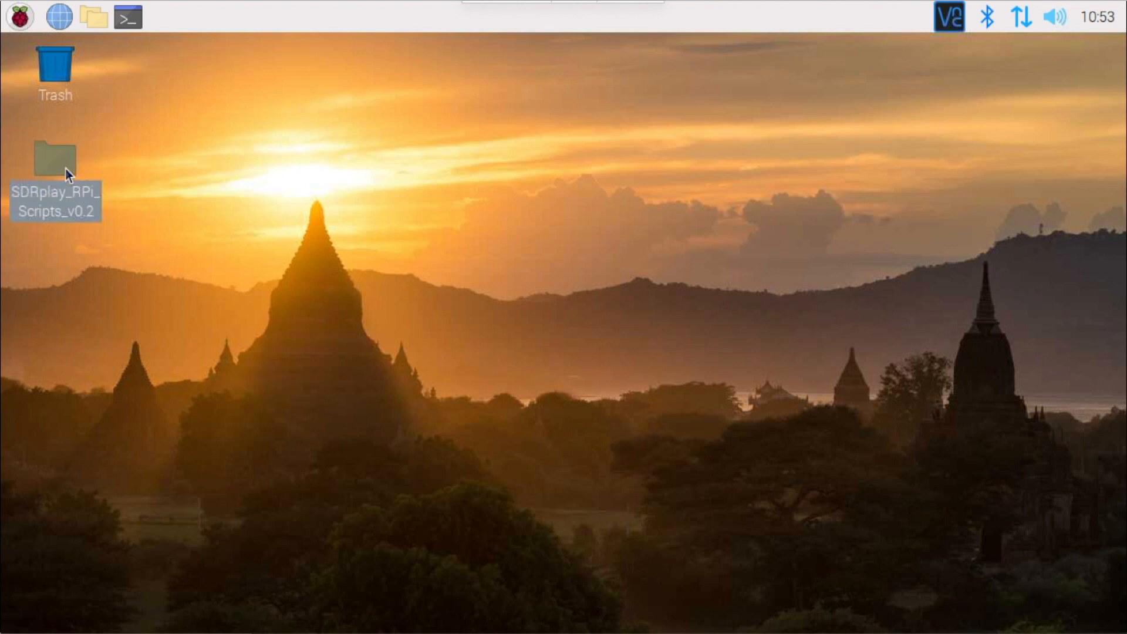
pyautogui.doubleClick(55, 156)
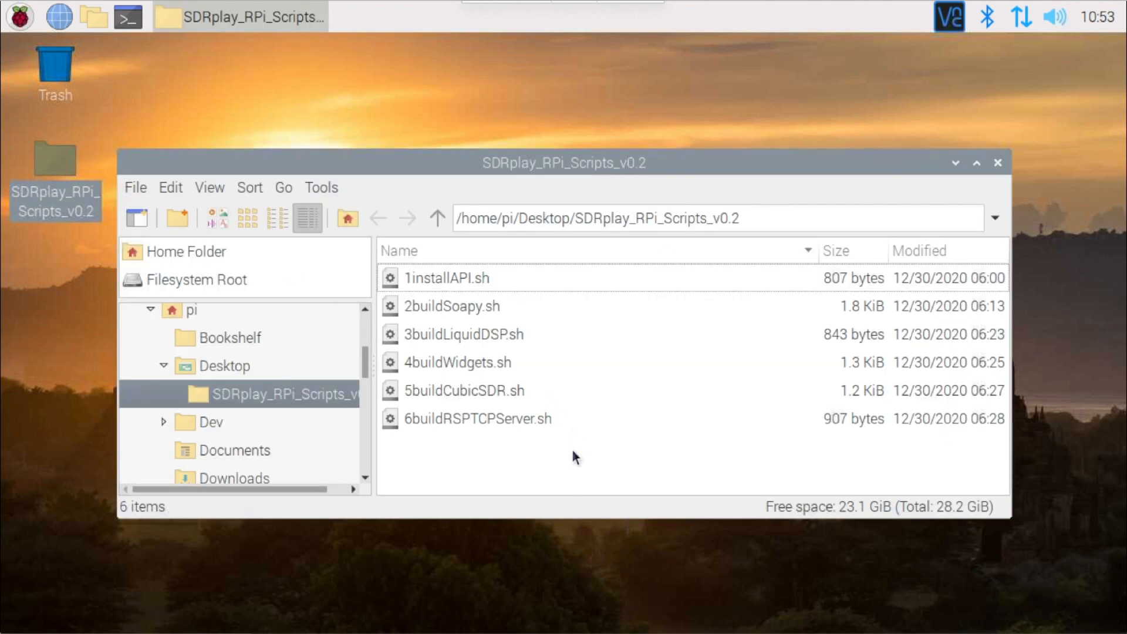
pyautogui.moveTo(583, 467)
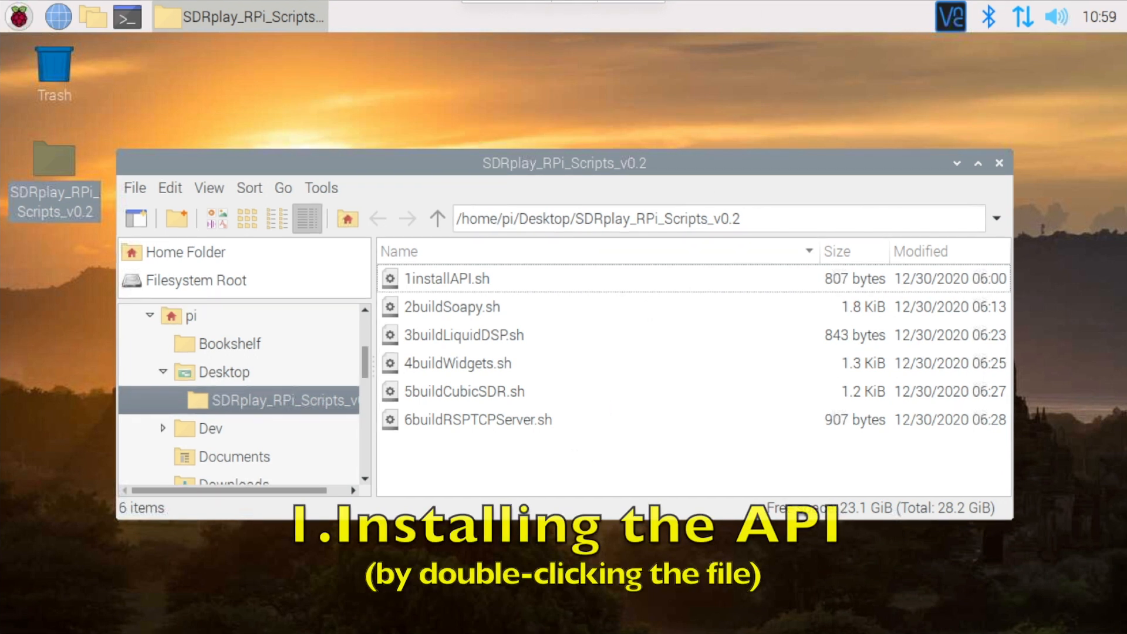
pyautogui.moveTo(454, 332)
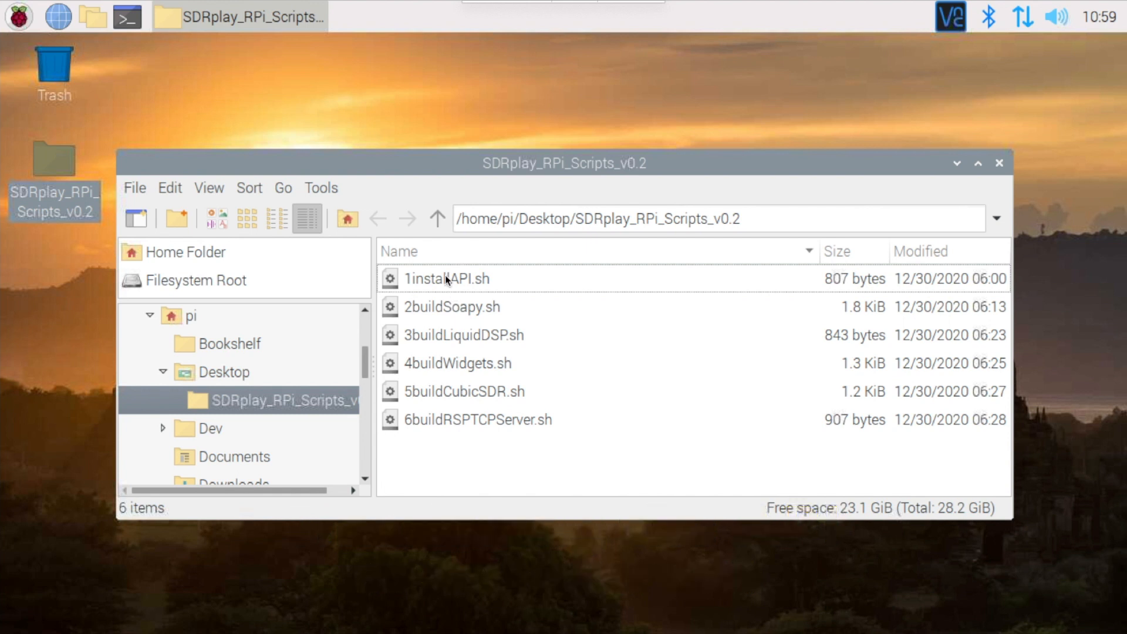
# - Run 1installAPI.sh in a terminal window
pyautogui.doubleClick(447, 279)
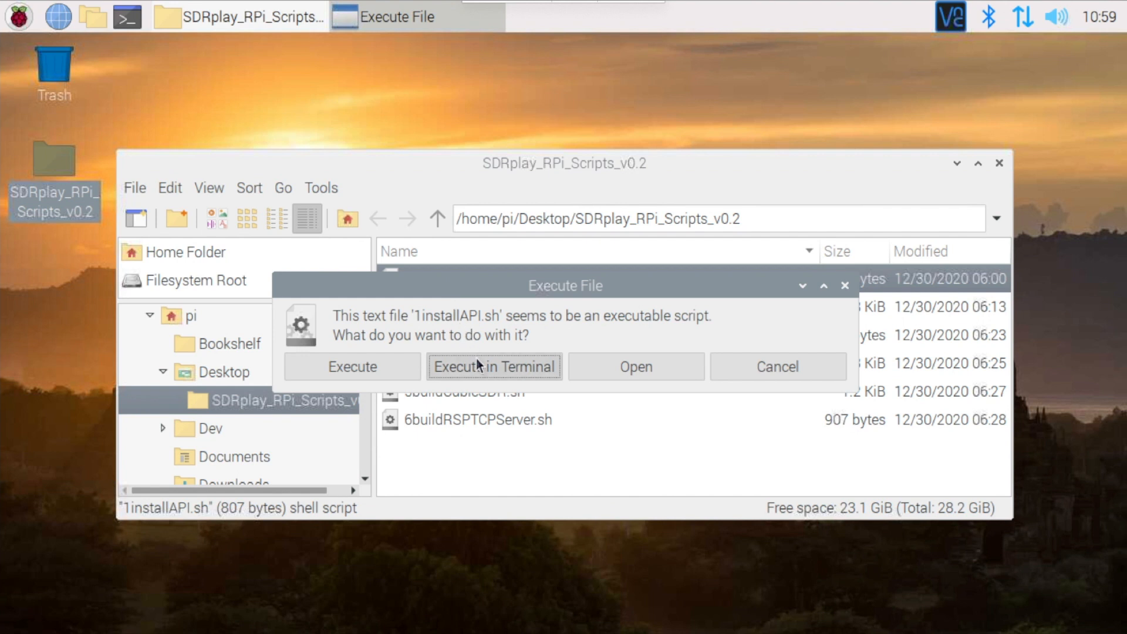
pyautogui.click(494, 366)
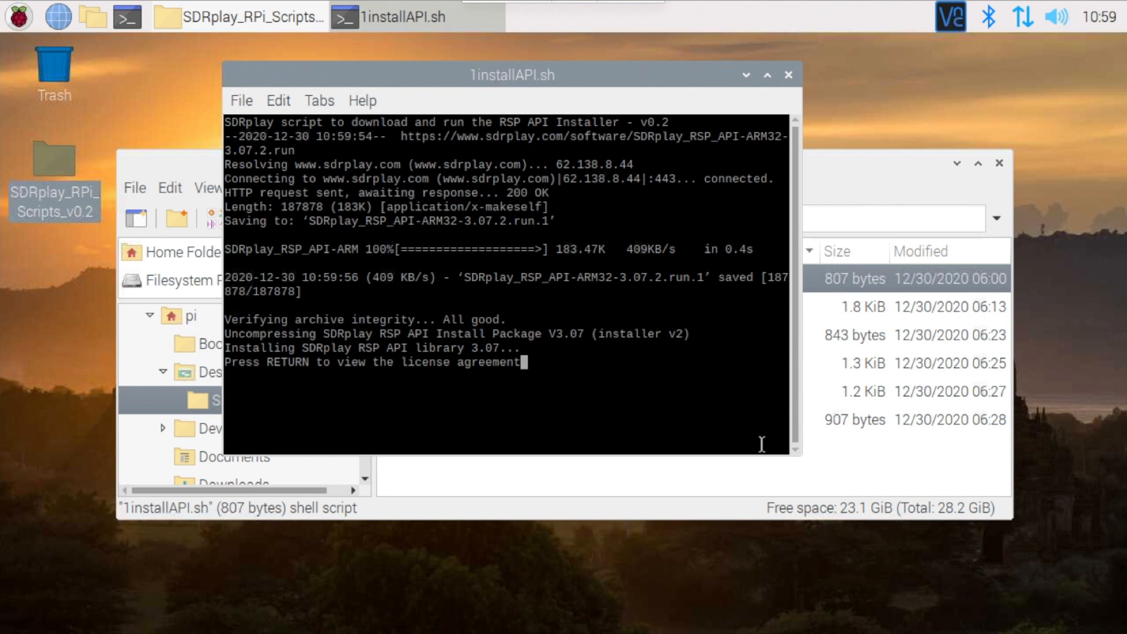
pyautogui.moveTo(633, 451)
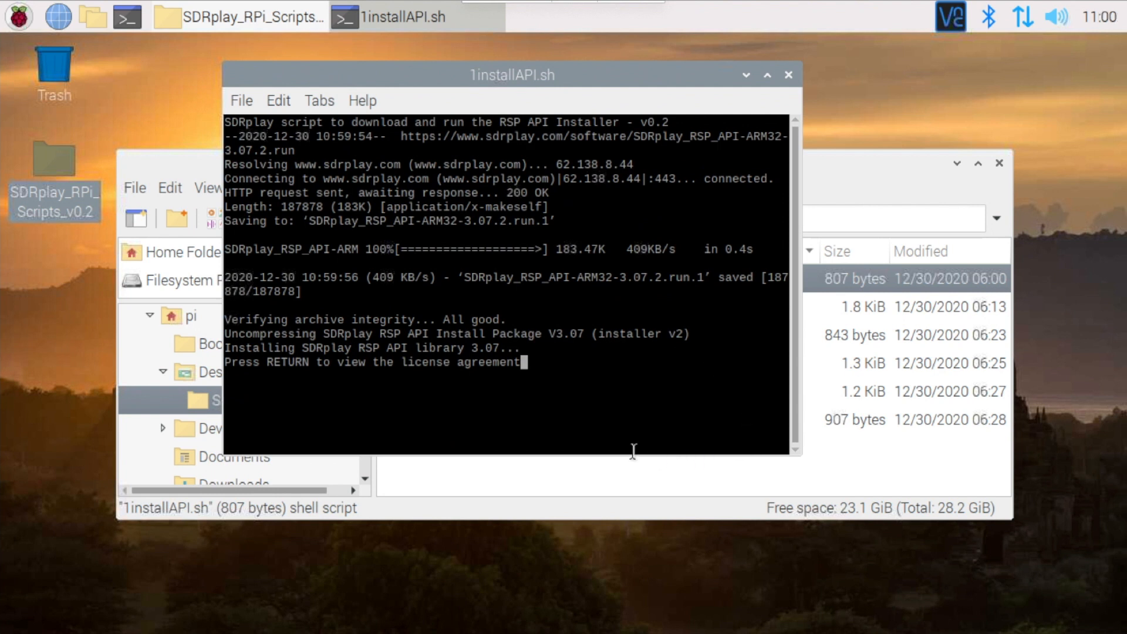
# - Page through the SDRplay API 3.07 licence and answer y twice to install it
pyautogui.press('Return')
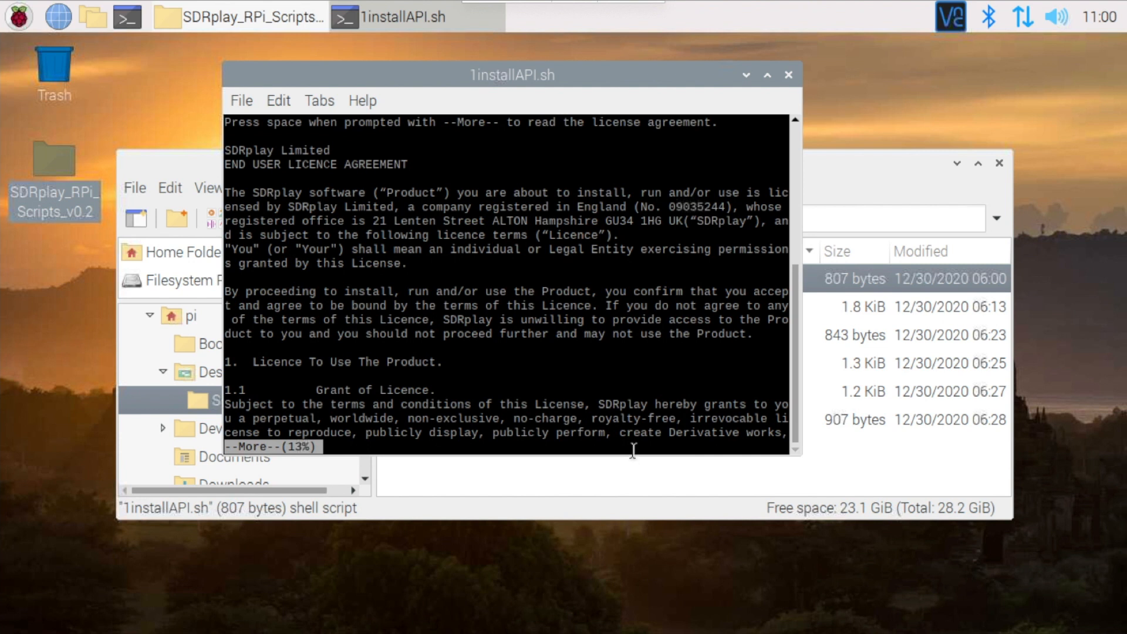
pyautogui.press('space')
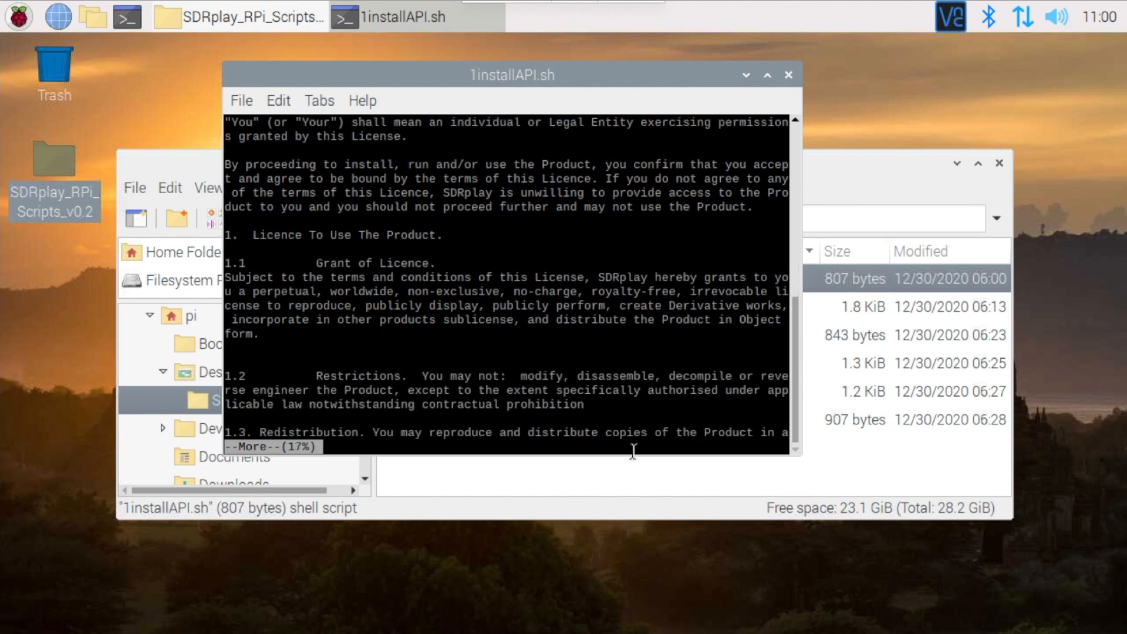
pyautogui.press('space')
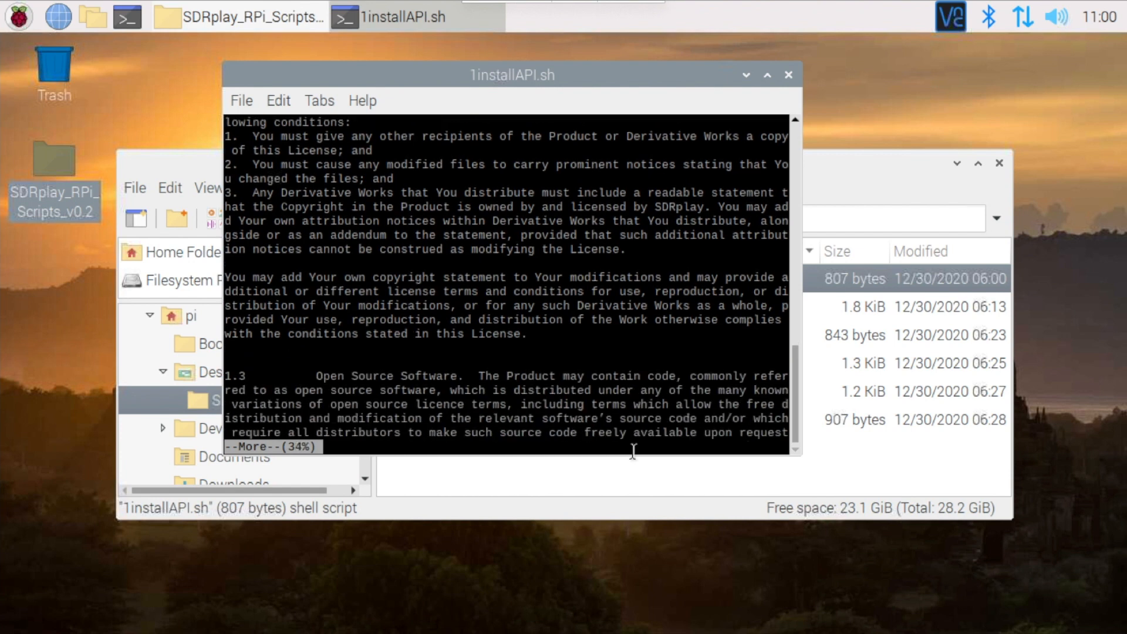
pyautogui.press('space')
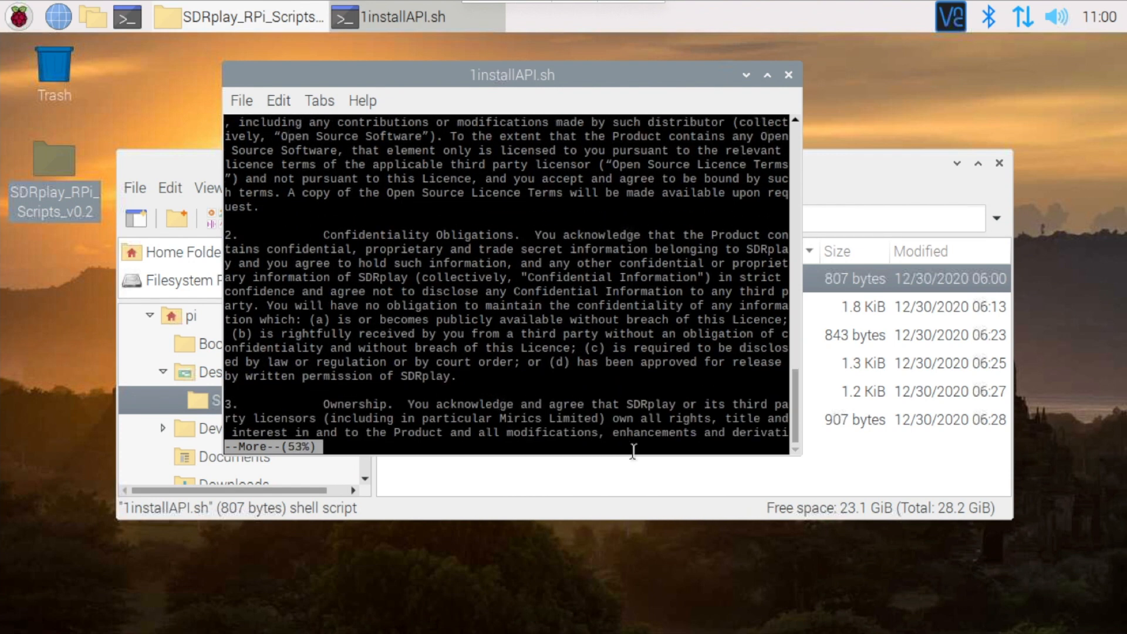
pyautogui.press('space')
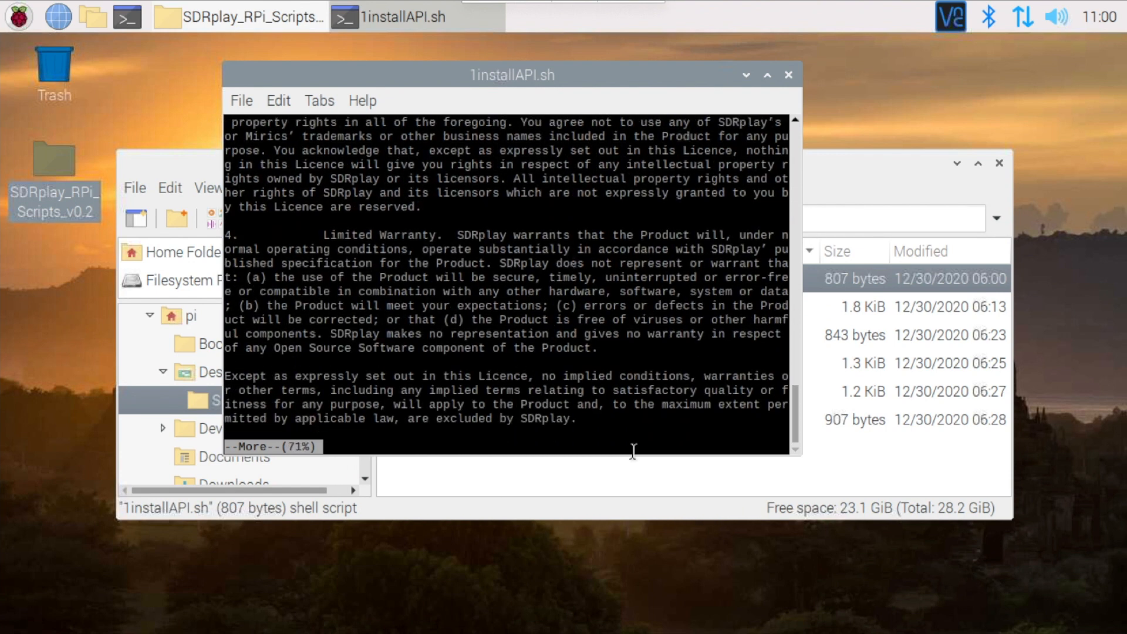
pyautogui.press('space')
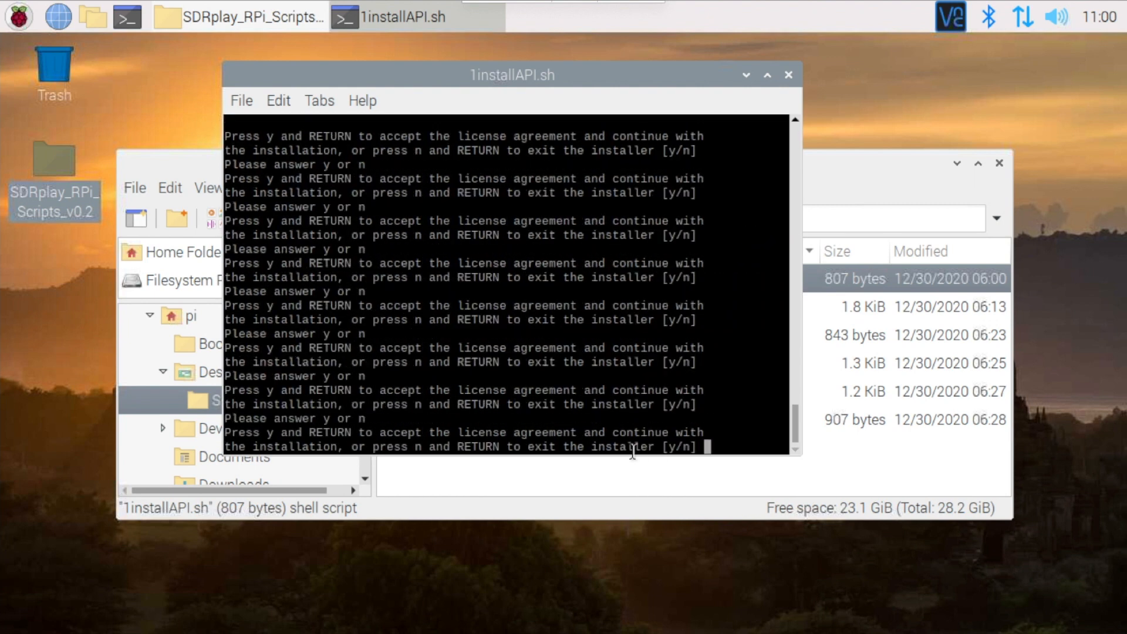
pyautogui.write('y')
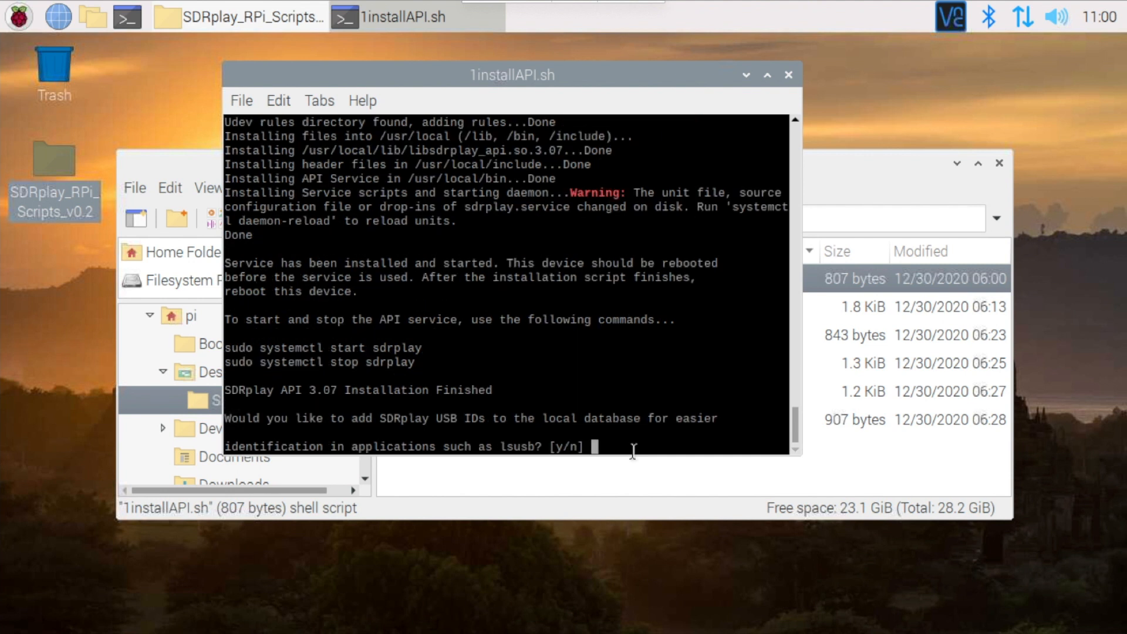
pyautogui.write('y')
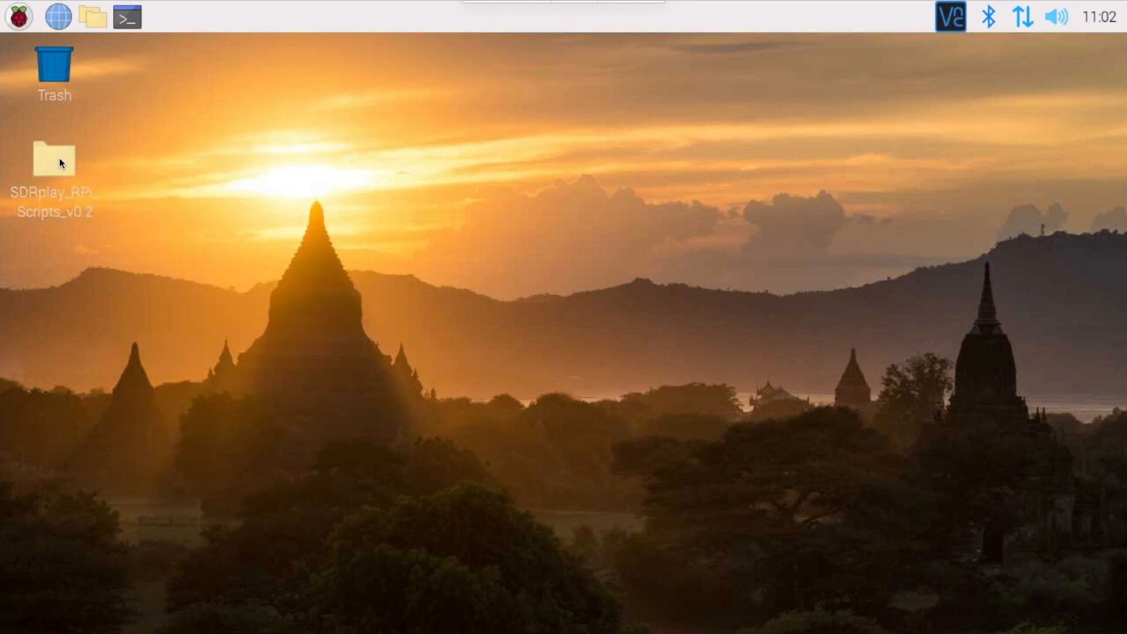
# - Reopen the SDRplay_RPi_Scripts_v0.2 folder and pick out 2buildSoapy.sh
pyautogui.doubleClick(54, 159)
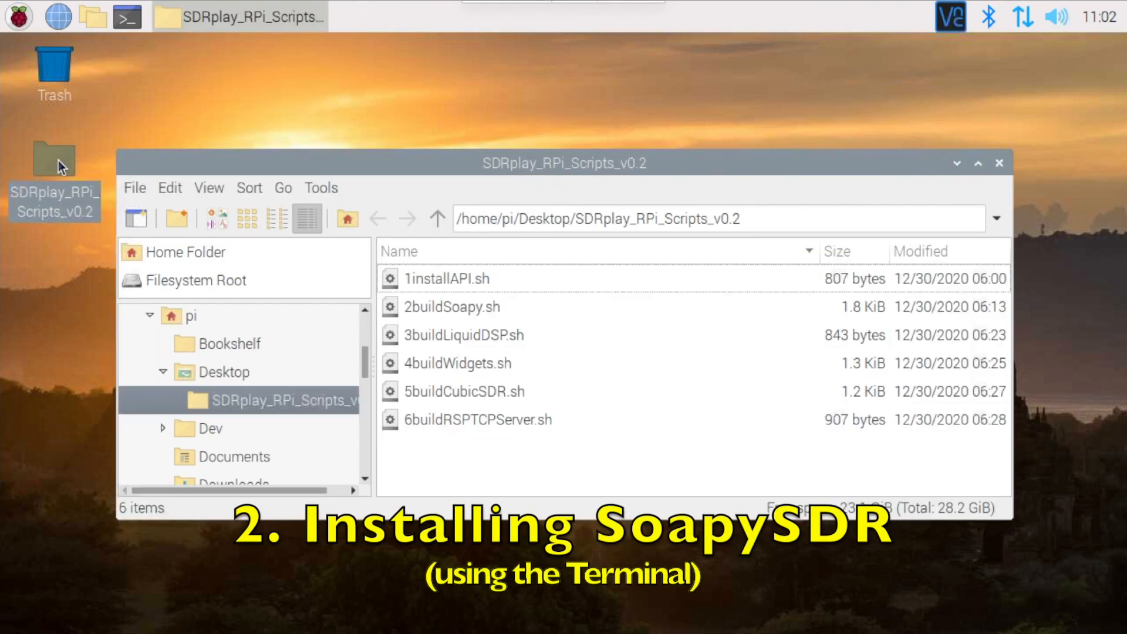
pyautogui.moveTo(425, 283)
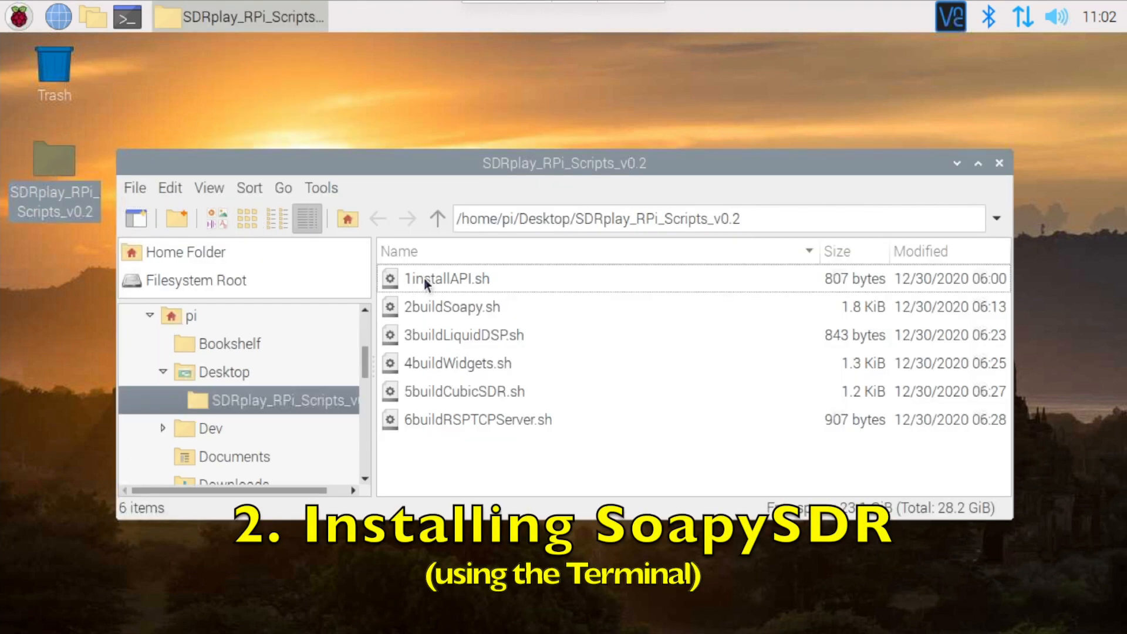
pyautogui.click(448, 279)
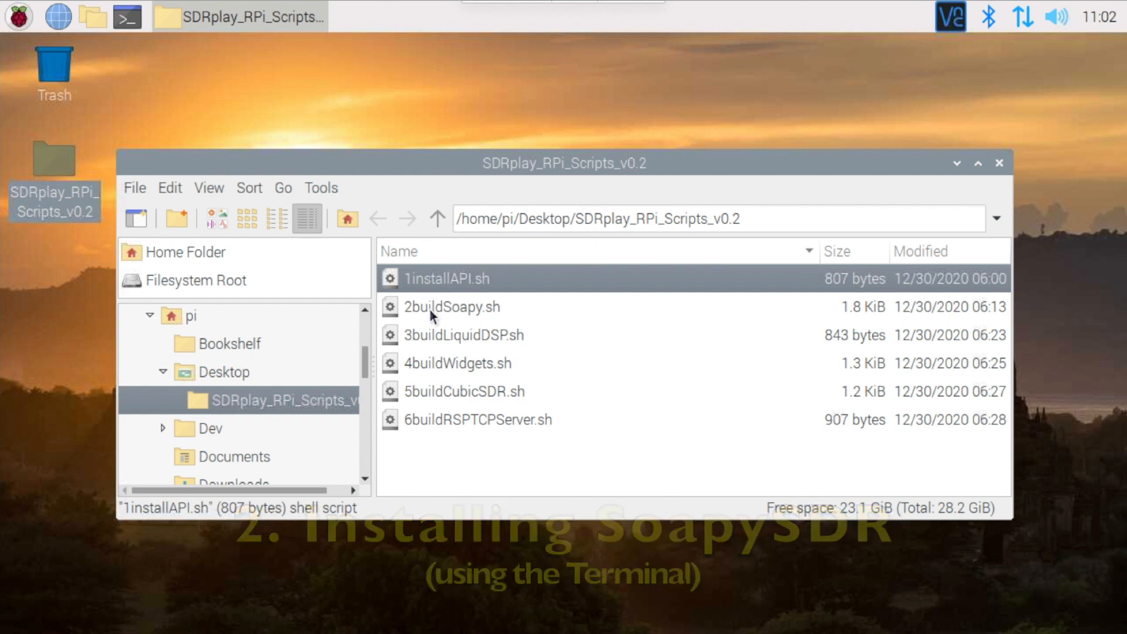
pyautogui.click(452, 307)
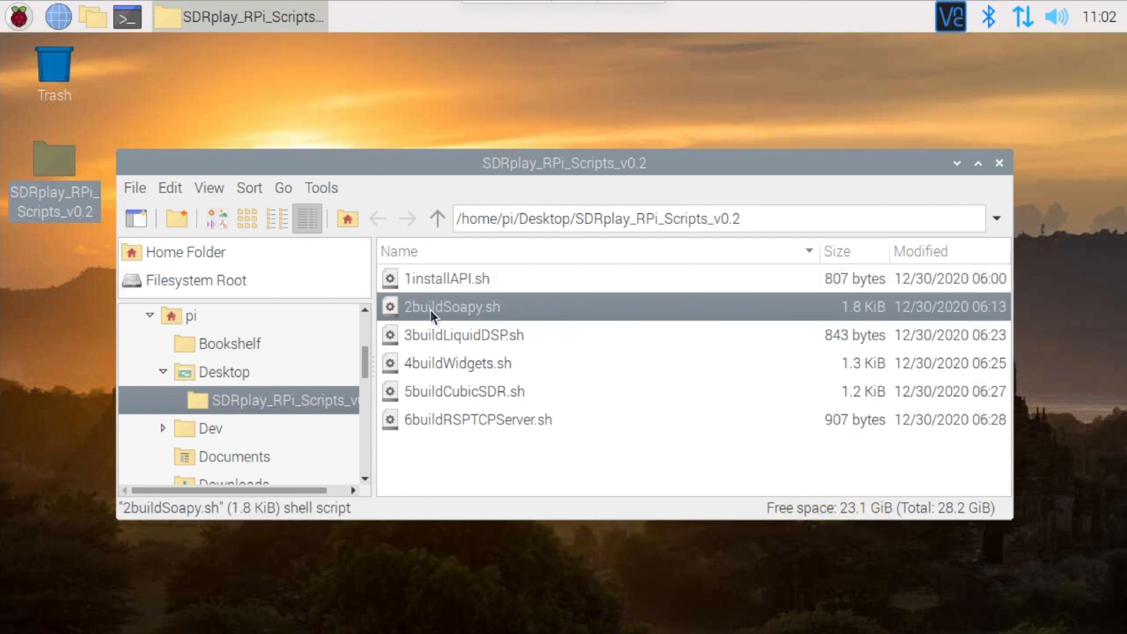
pyautogui.moveTo(136, 39)
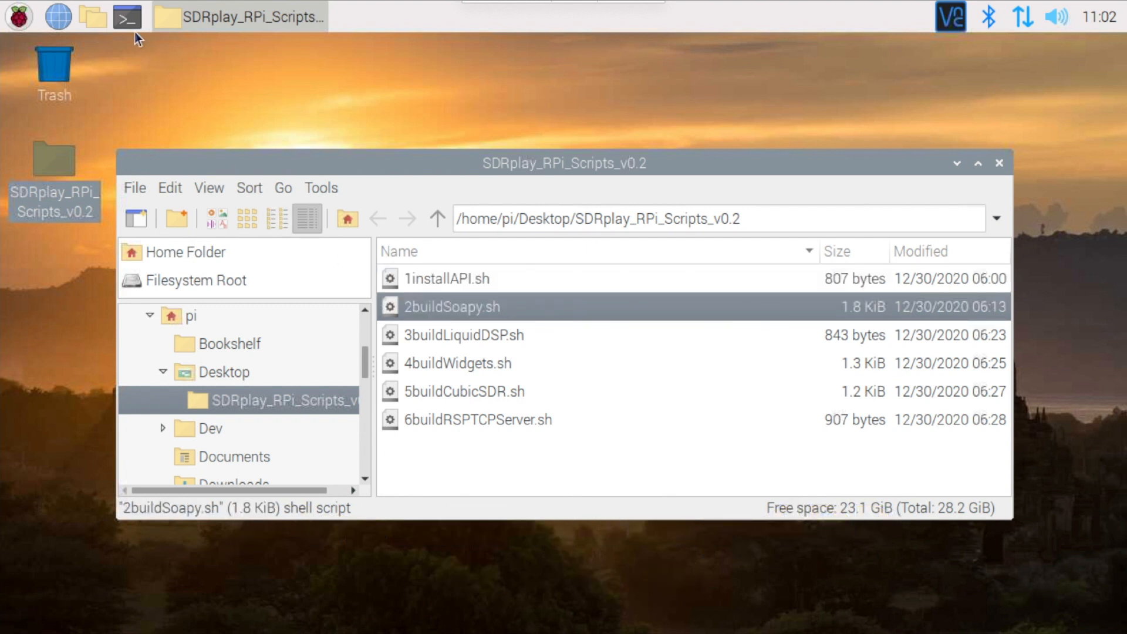
# - Open a new terminal and move it beside the file list
pyautogui.click(128, 15)
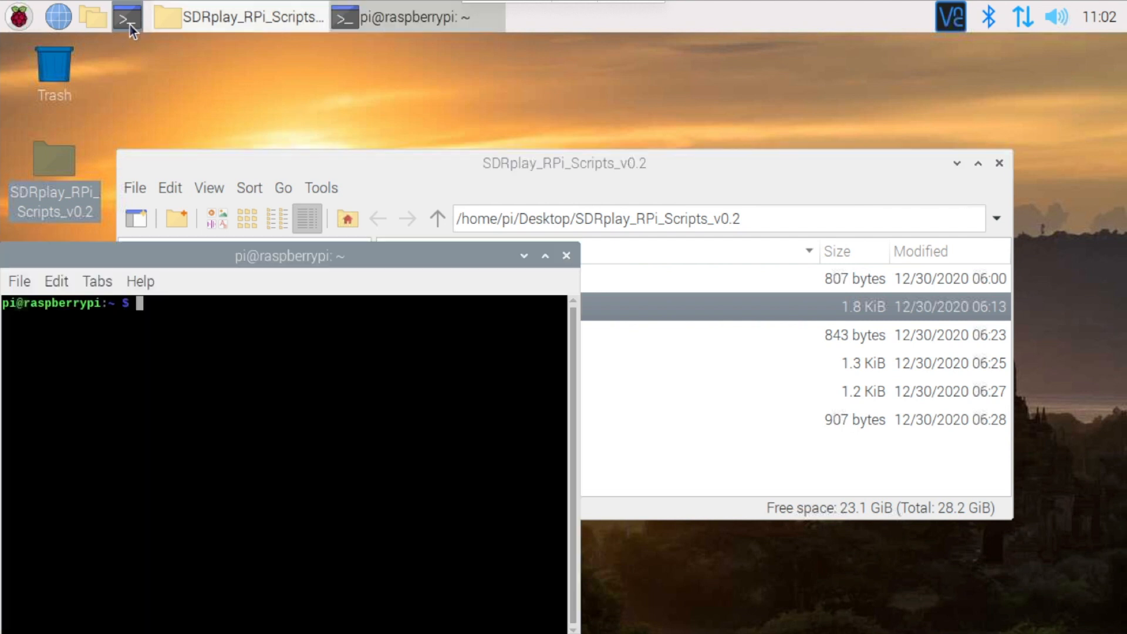
pyautogui.moveTo(309, 257)
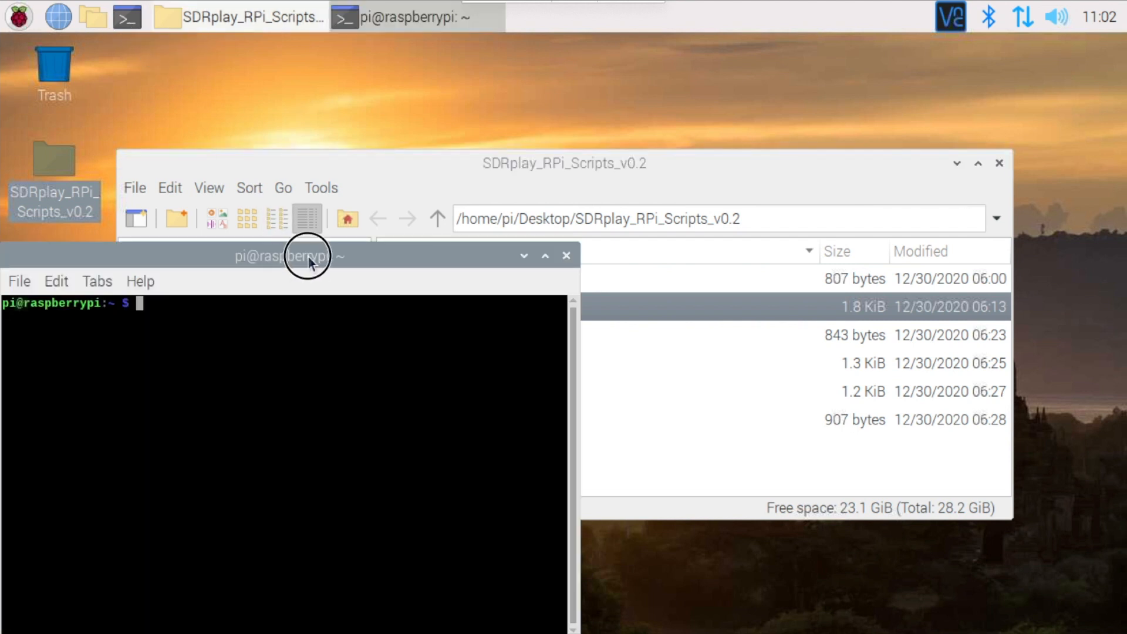
pyautogui.moveTo(309, 256); pyautogui.dragTo(881, 191)
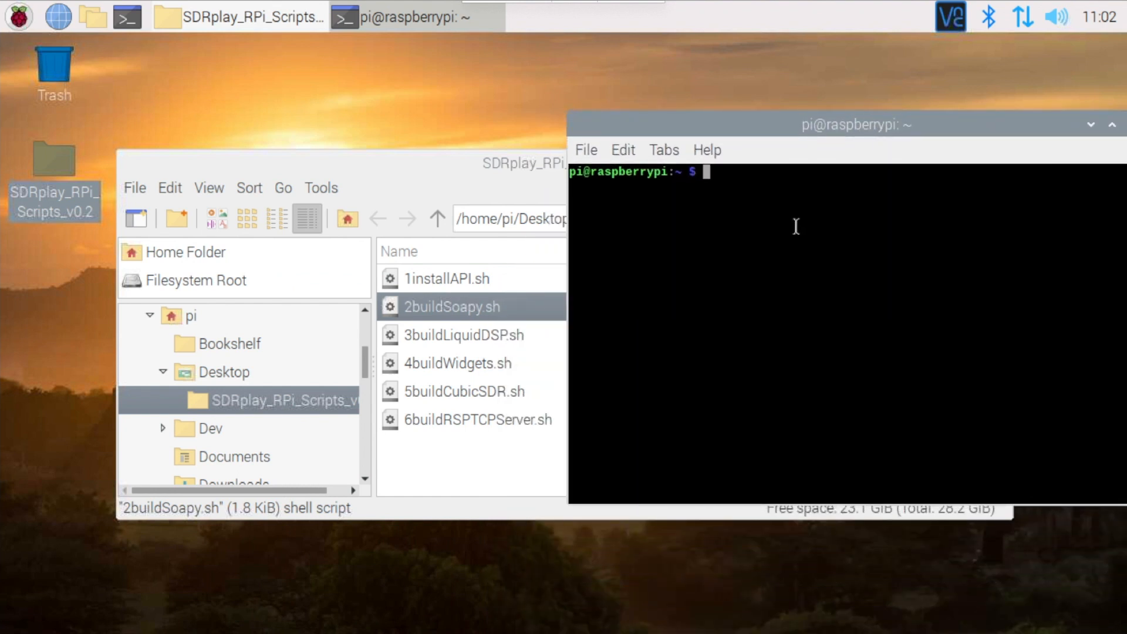
# - Attempt ./2buildSoapy.sh from the home folder, which reports no such file
pyautogui.write('.')
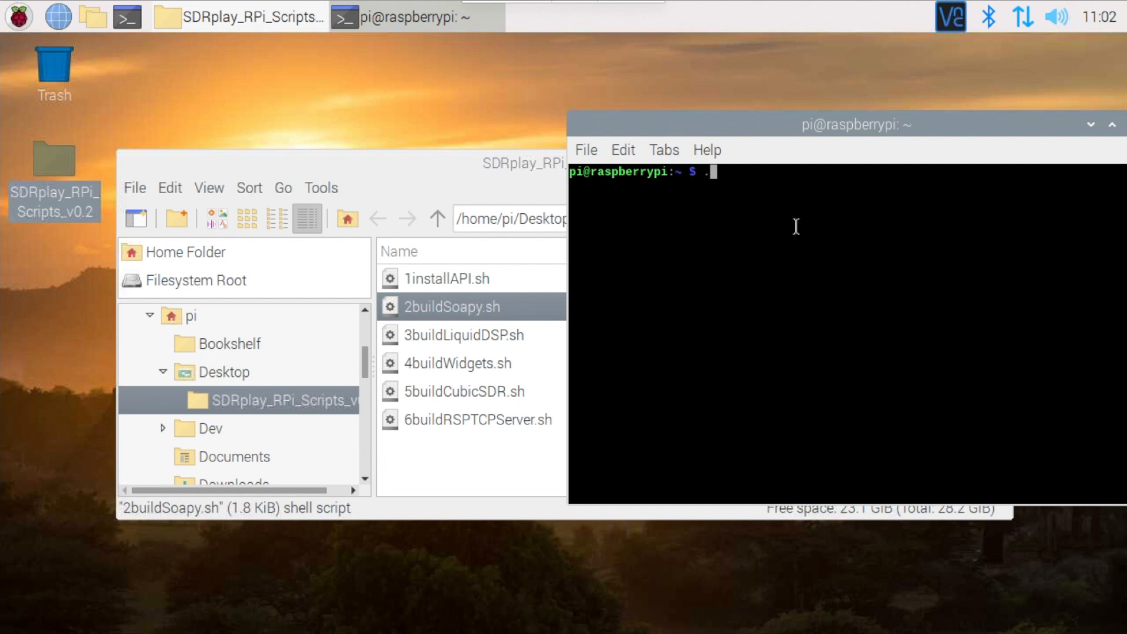
pyautogui.write('./')
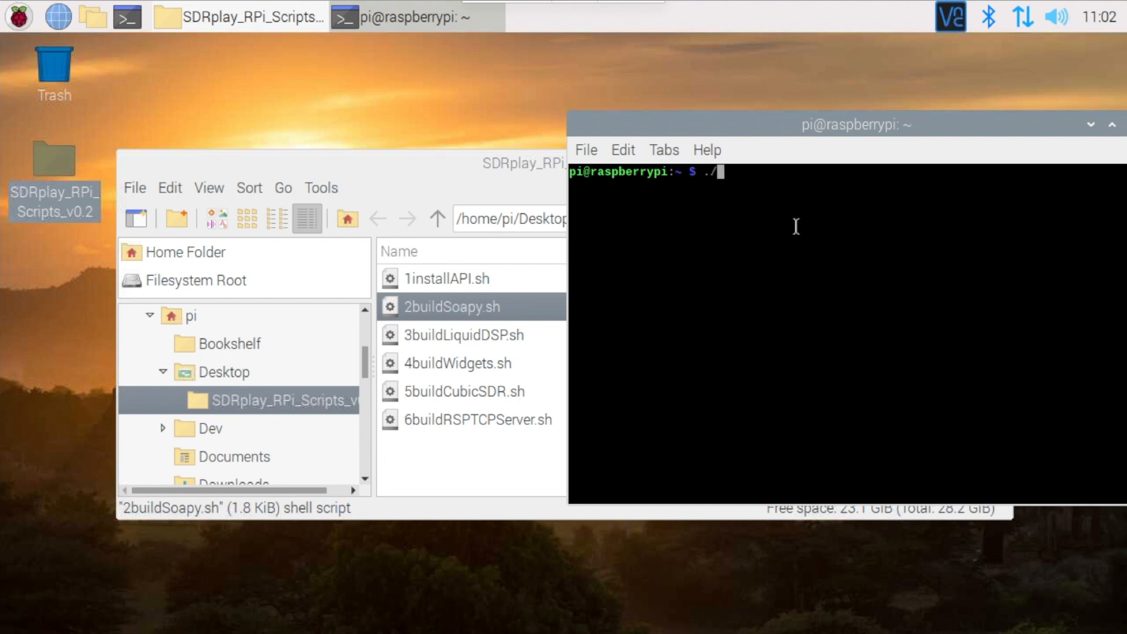
pyautogui.write('2b')
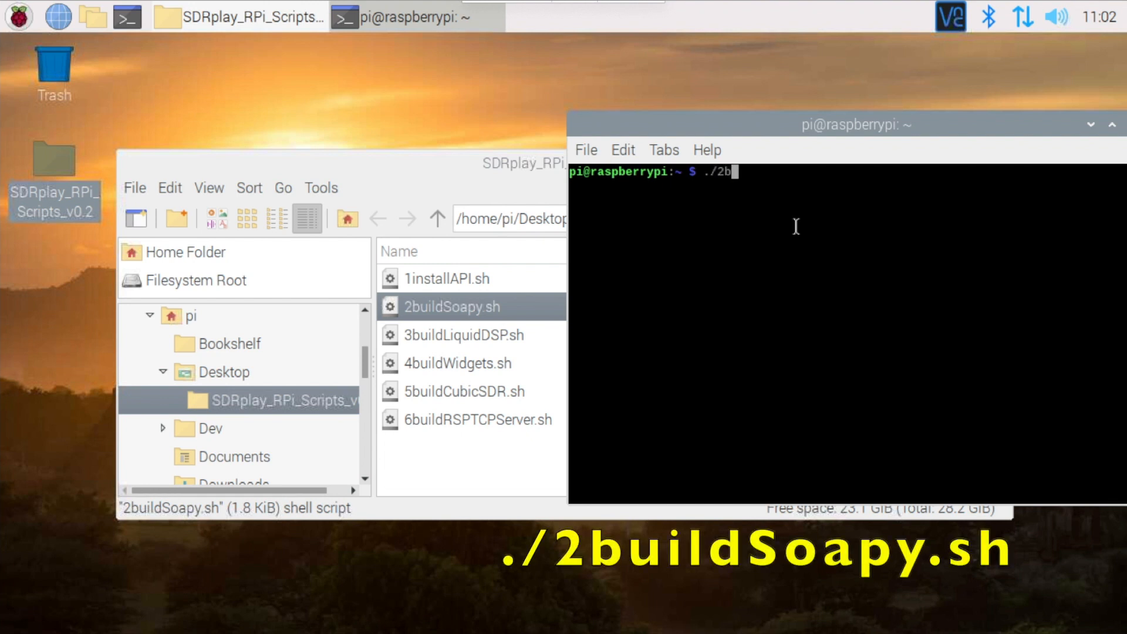
pyautogui.write('uild')
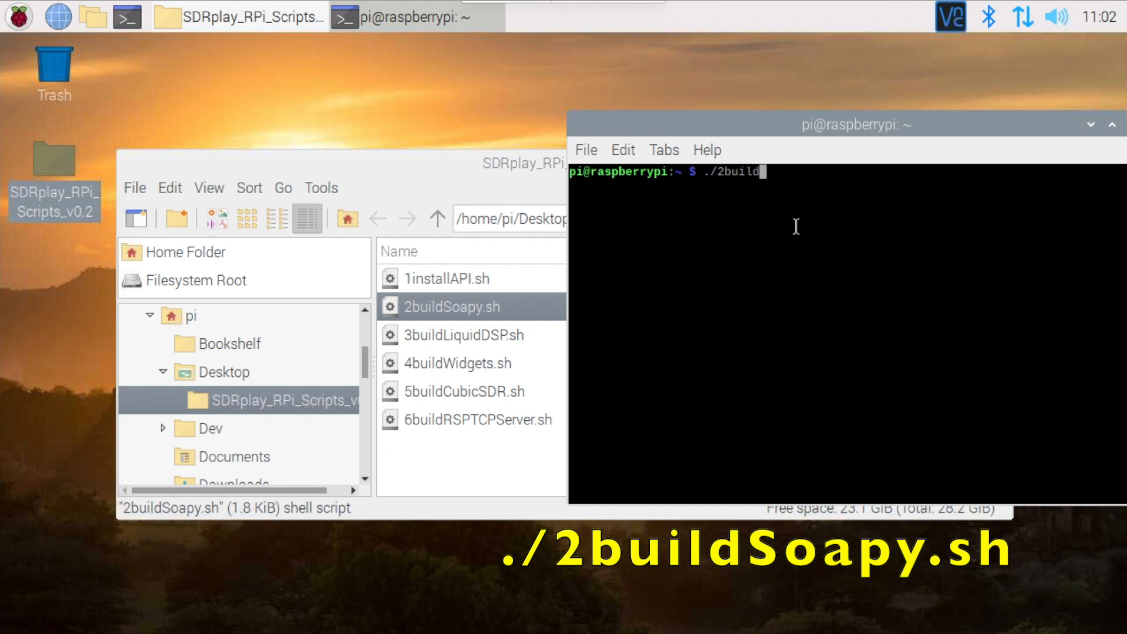
pyautogui.write('S')
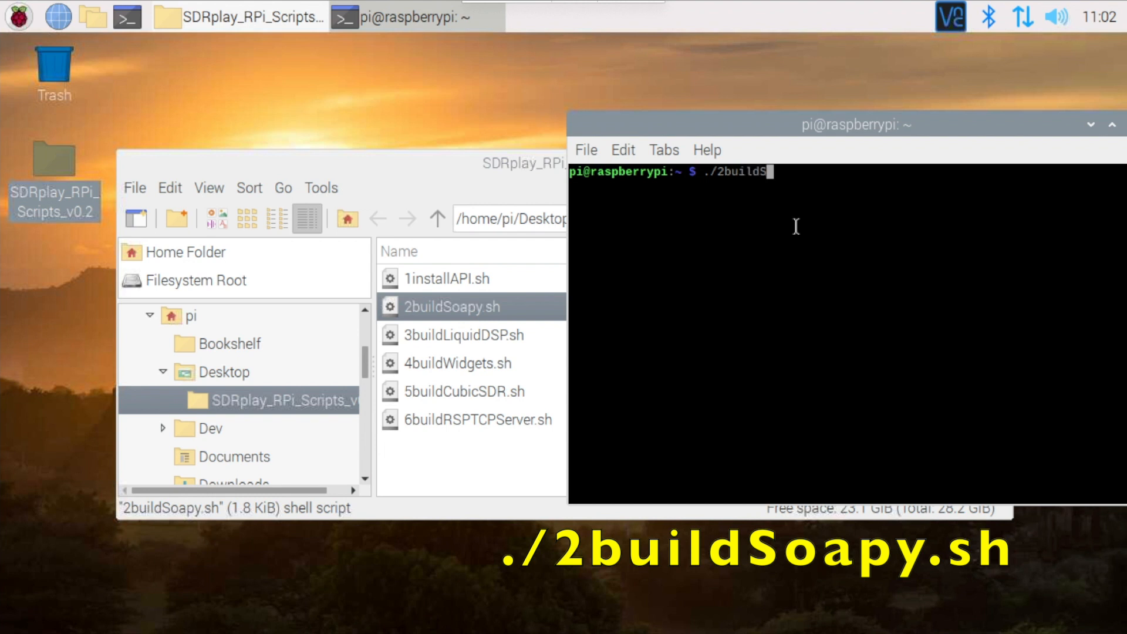
pyautogui.write('oapy.sh')
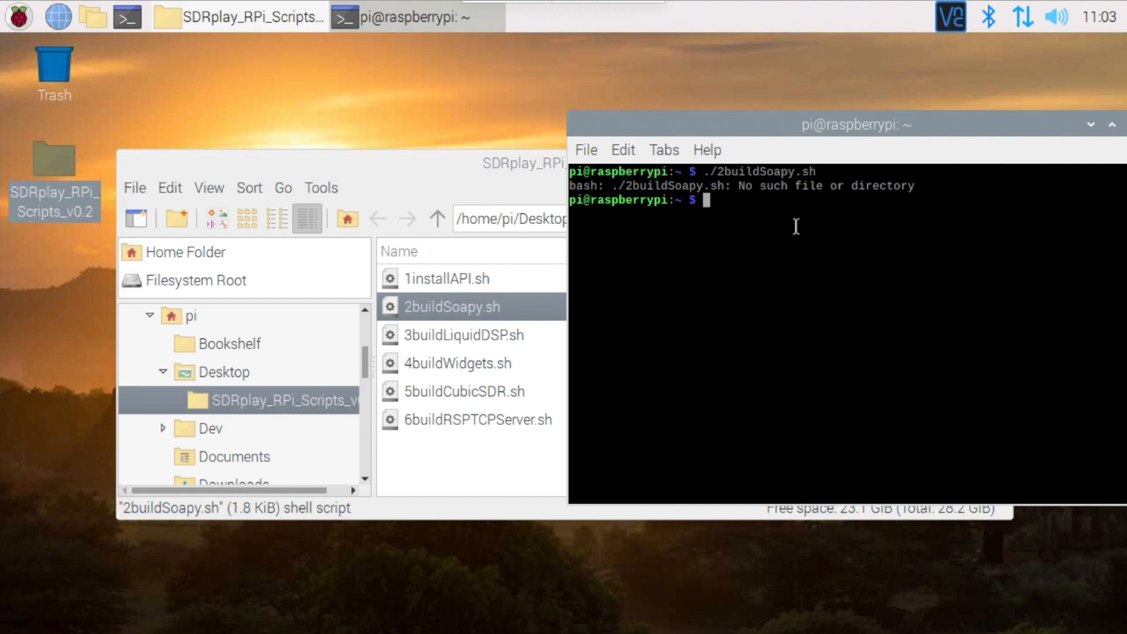
# - Change directory to Desktop/SDRplay_RPi_Scripts_v0.2 with cd
pyautogui.write('cd Des')
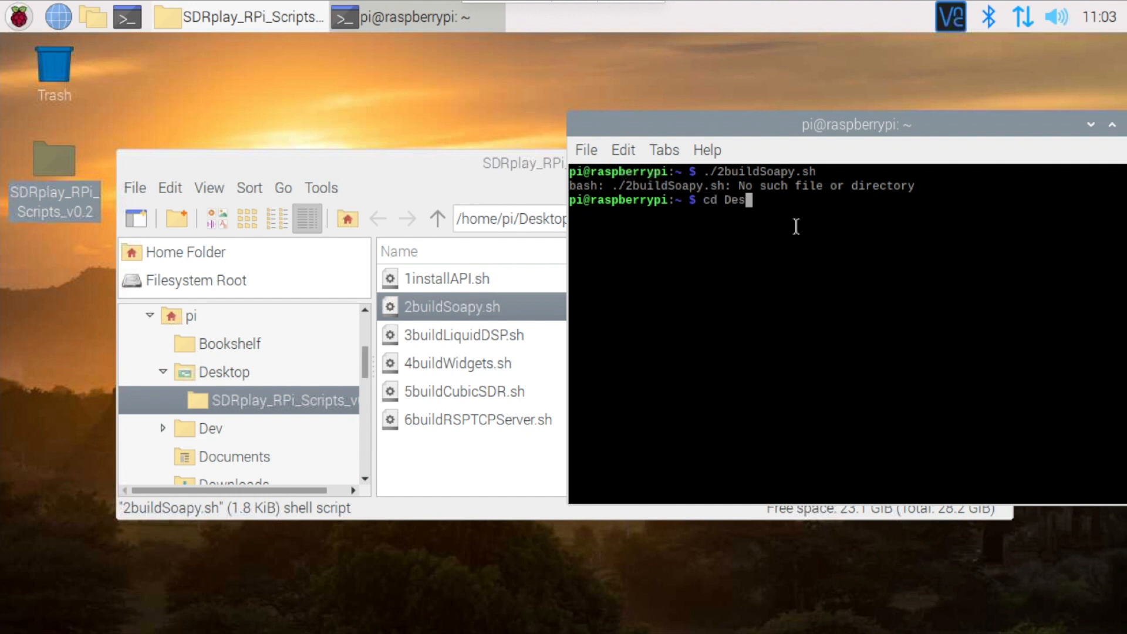
pyautogui.write('ktop/')
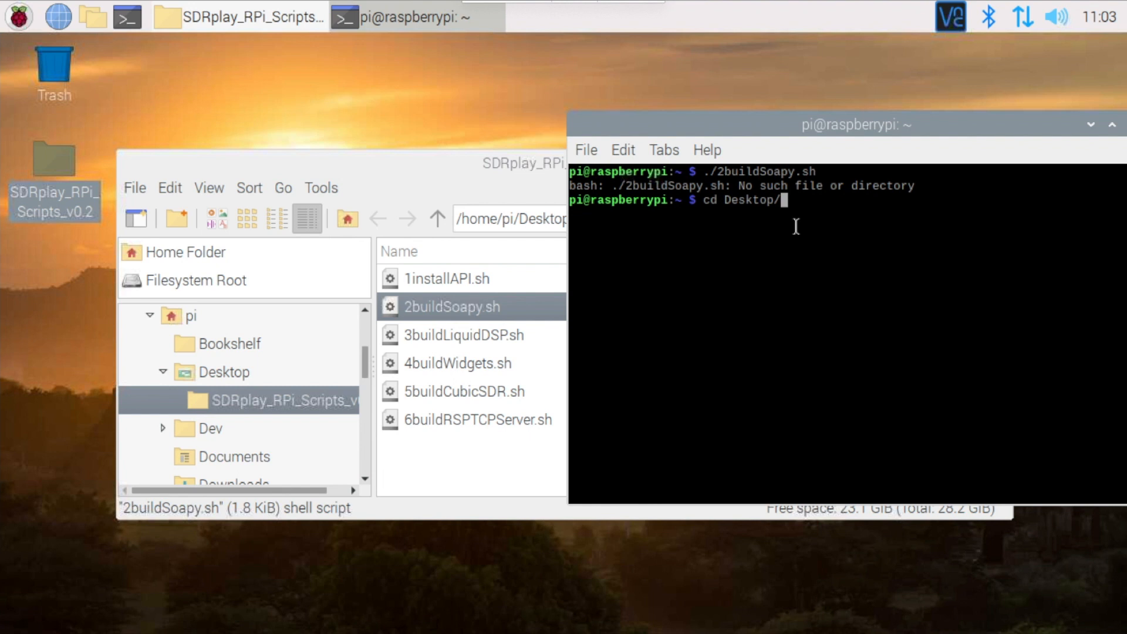
pyautogui.write('SDRpla')
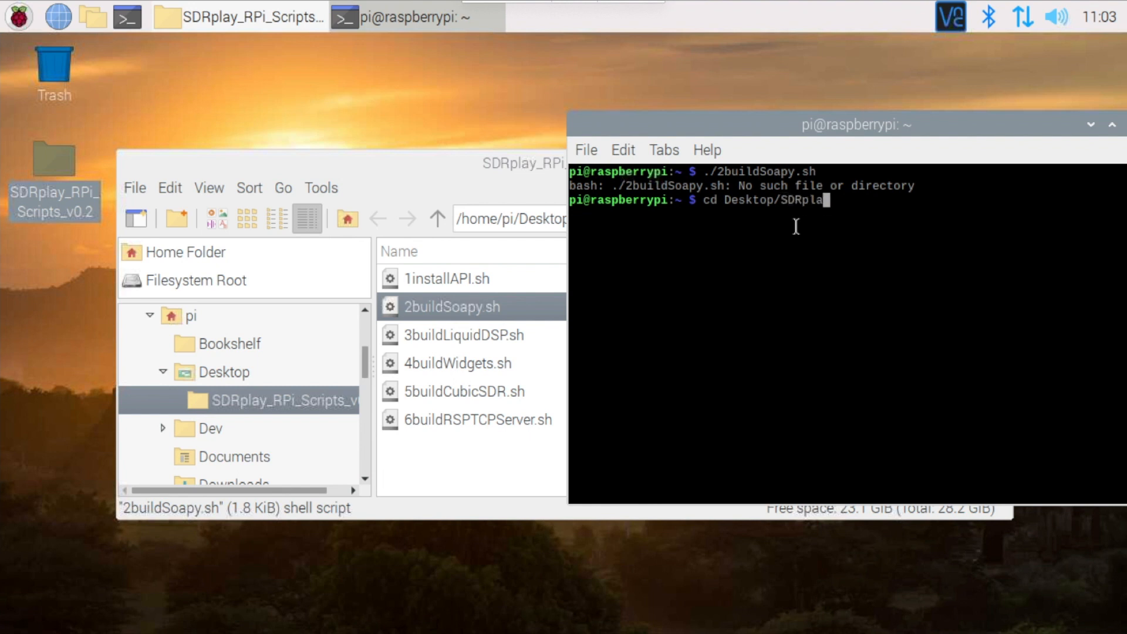
pyautogui.write('y')
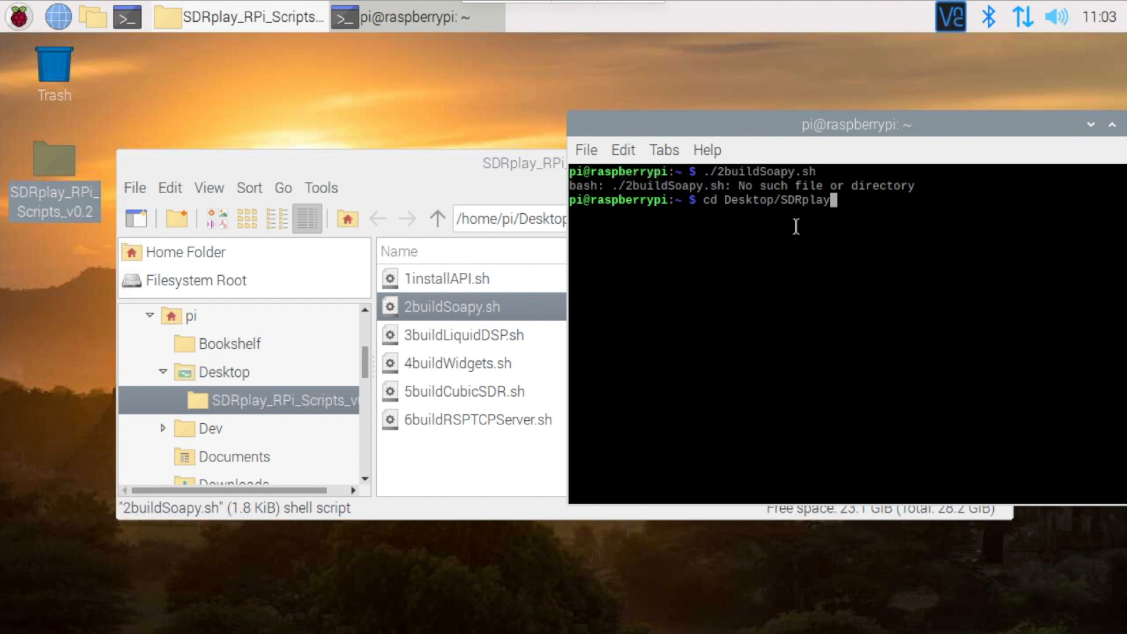
pyautogui.write('RP')
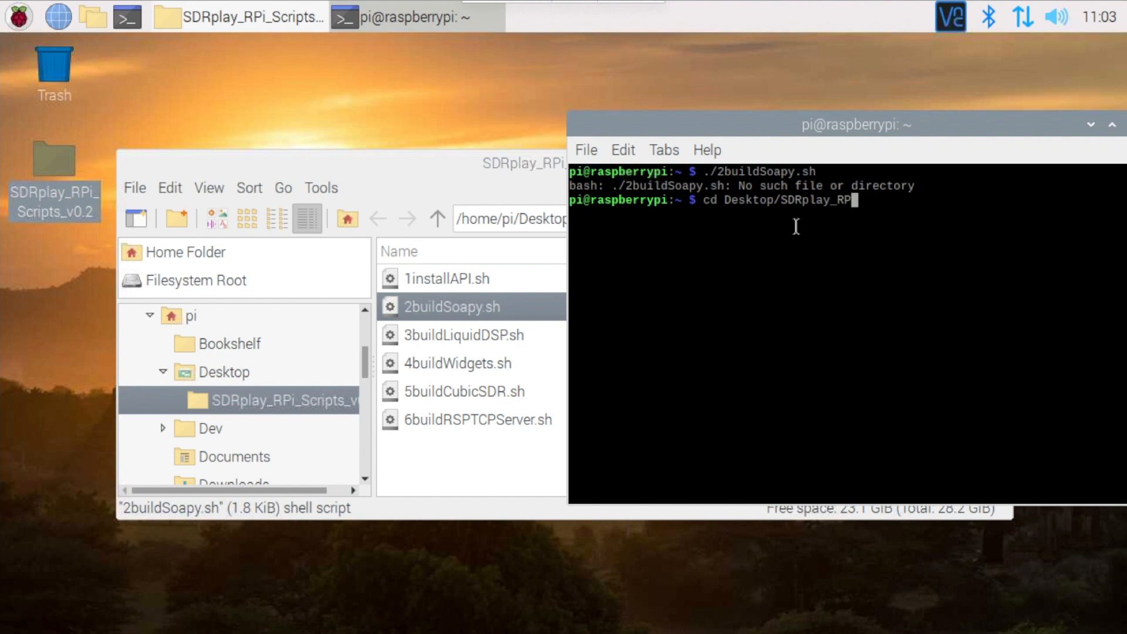
pyautogui.write('i')
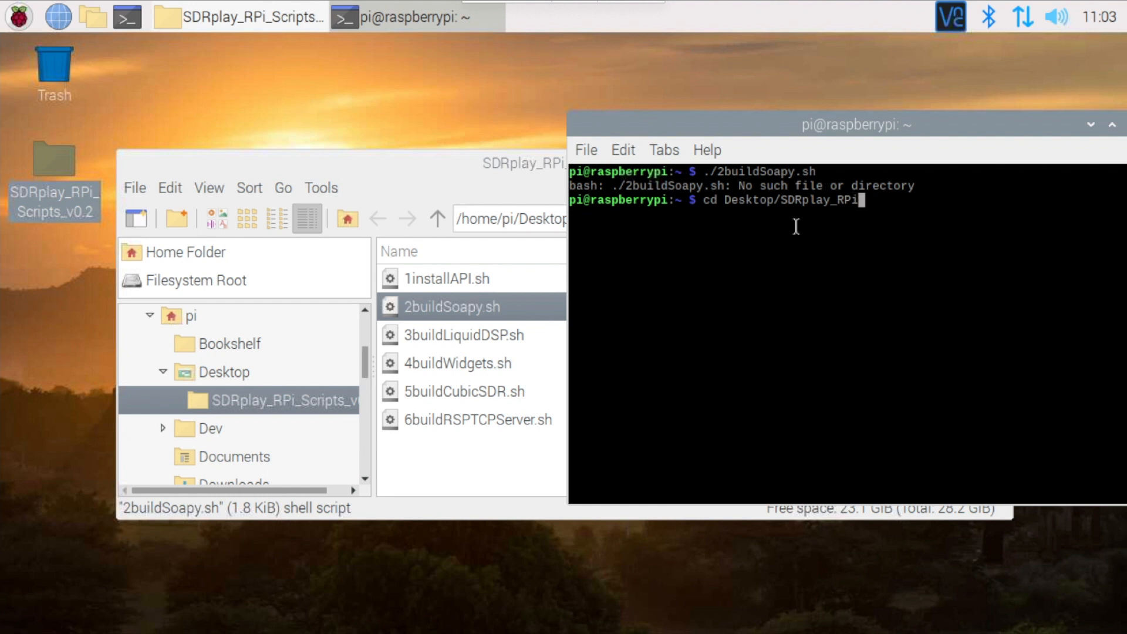
pyautogui.write('_')
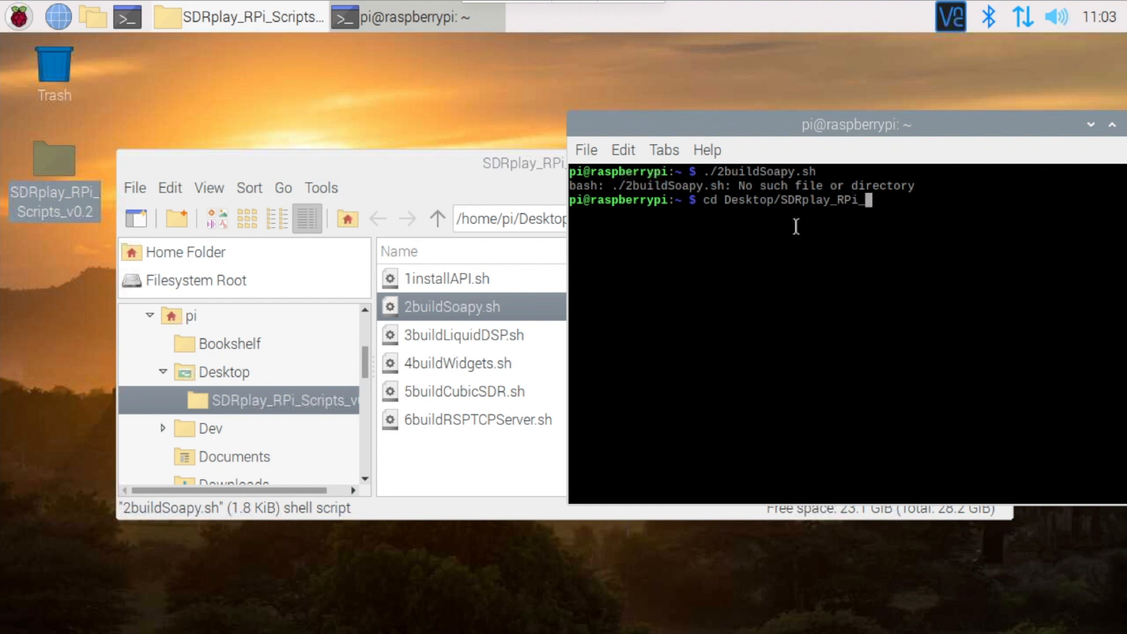
pyautogui.write('_Script')
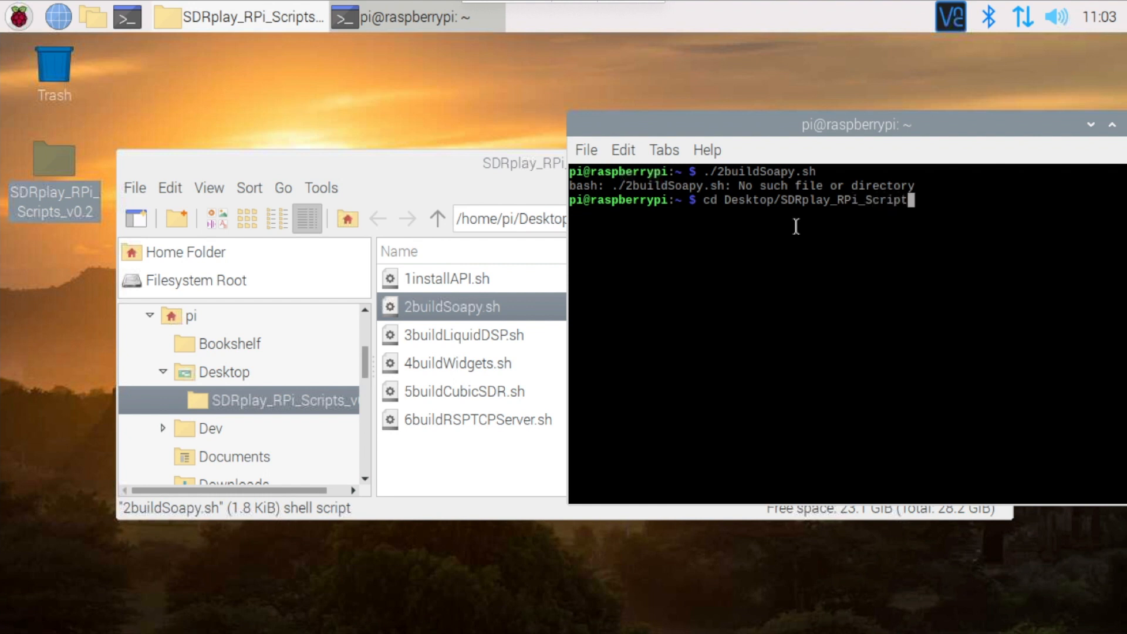
pyautogui.write('s_v0.2')
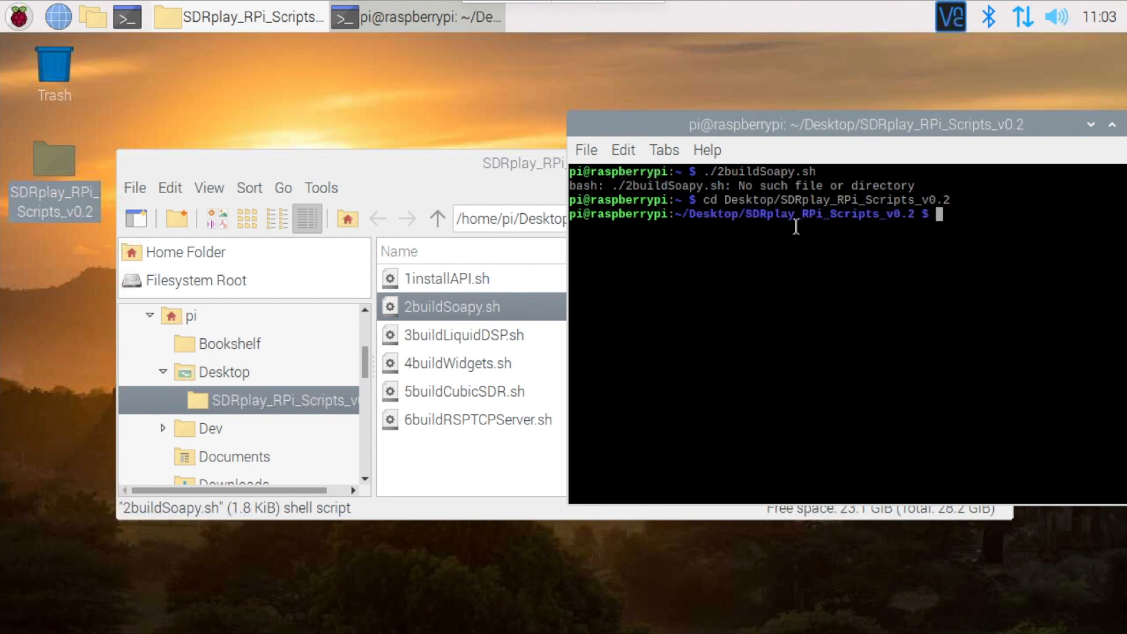
pyautogui.write('cd Desktop/SDRplay_RPi_Scripts_v0.2')
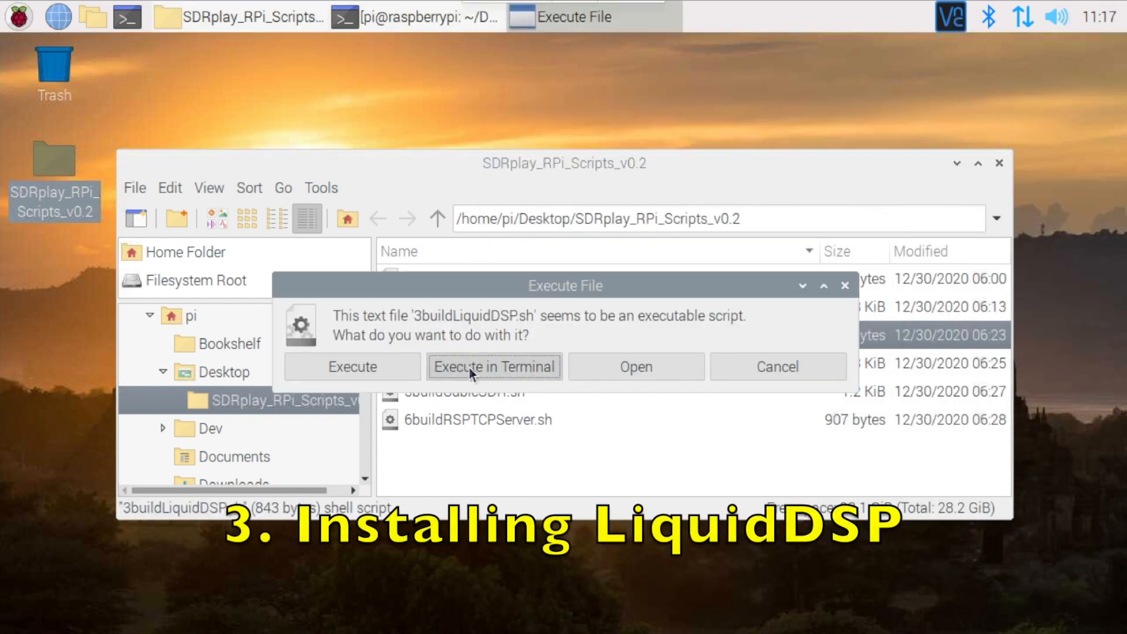
# - Execute 3buildLiquidDSP.sh in an enlarged terminal and let the LiquidDSP build compile
pyautogui.click(493, 367)
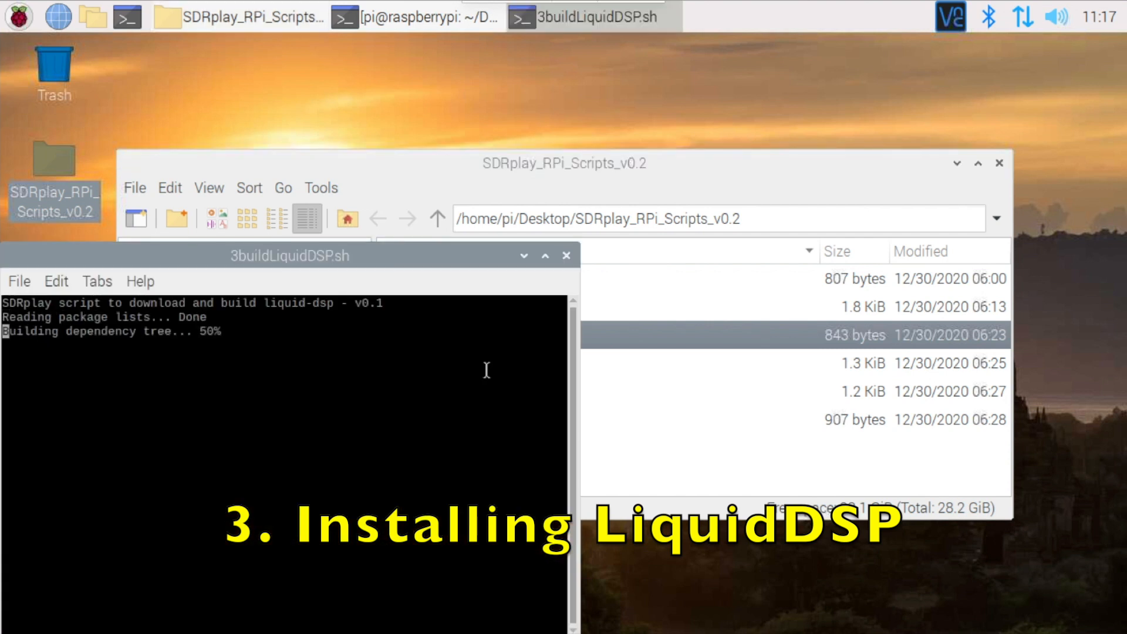
pyautogui.moveTo(290, 255); pyautogui.dragTo(444, 78)
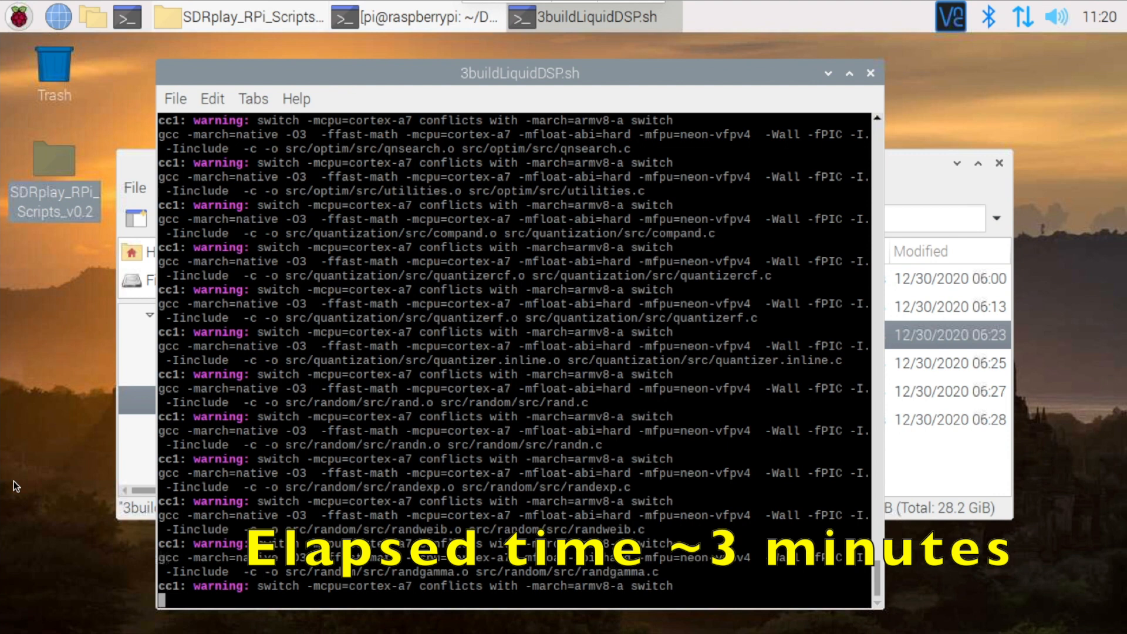
pyautogui.scroll(-3)
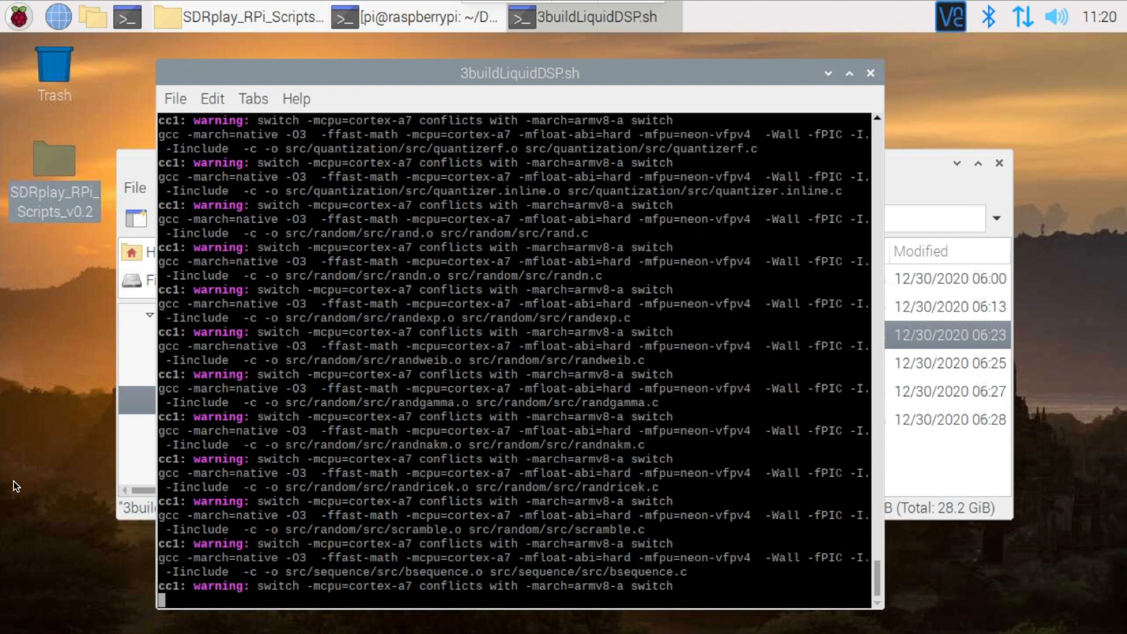
pyautogui.scroll(-3)
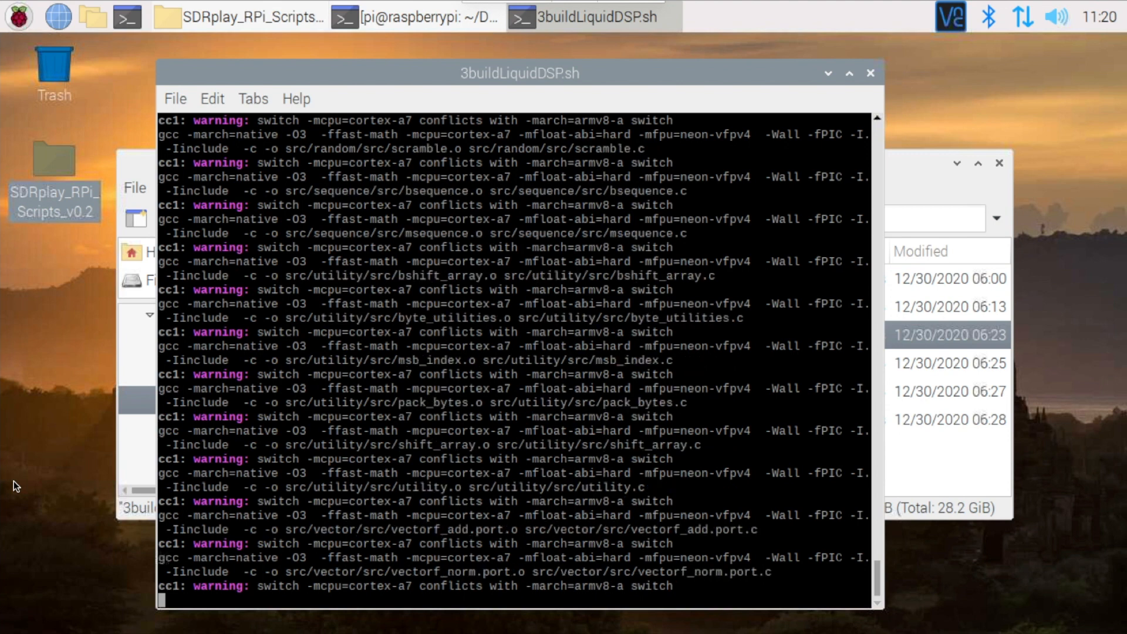
pyautogui.scroll(-3)
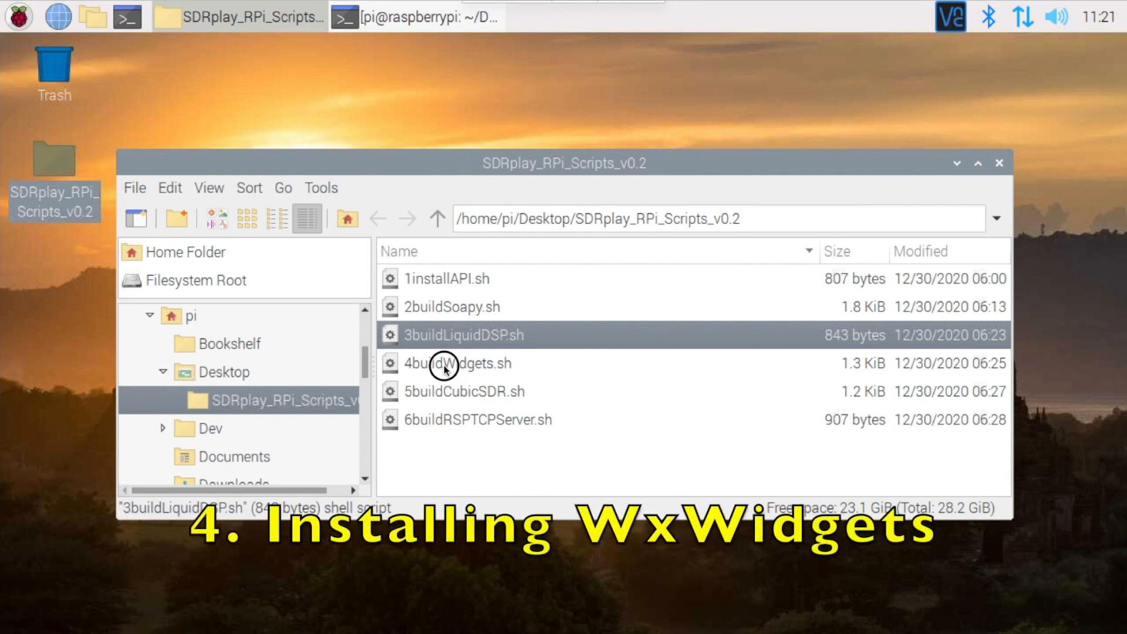
# - Run 4buildWidgets.sh with Execute in Terminal from the scripts folder
pyautogui.click(459, 363)
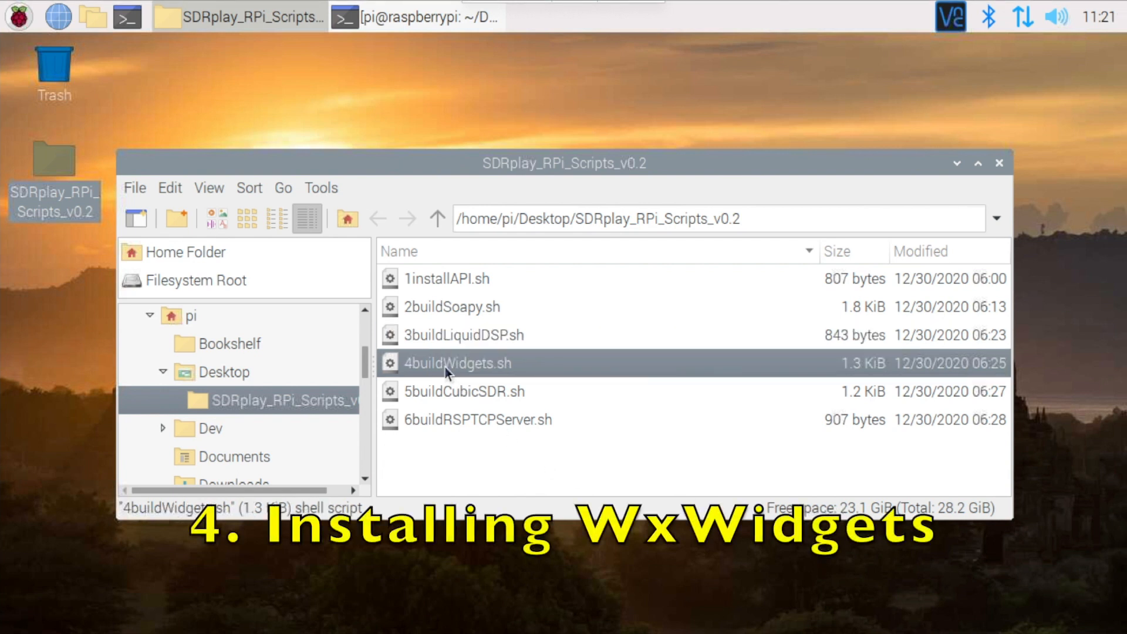
pyautogui.doubleClick(458, 362)
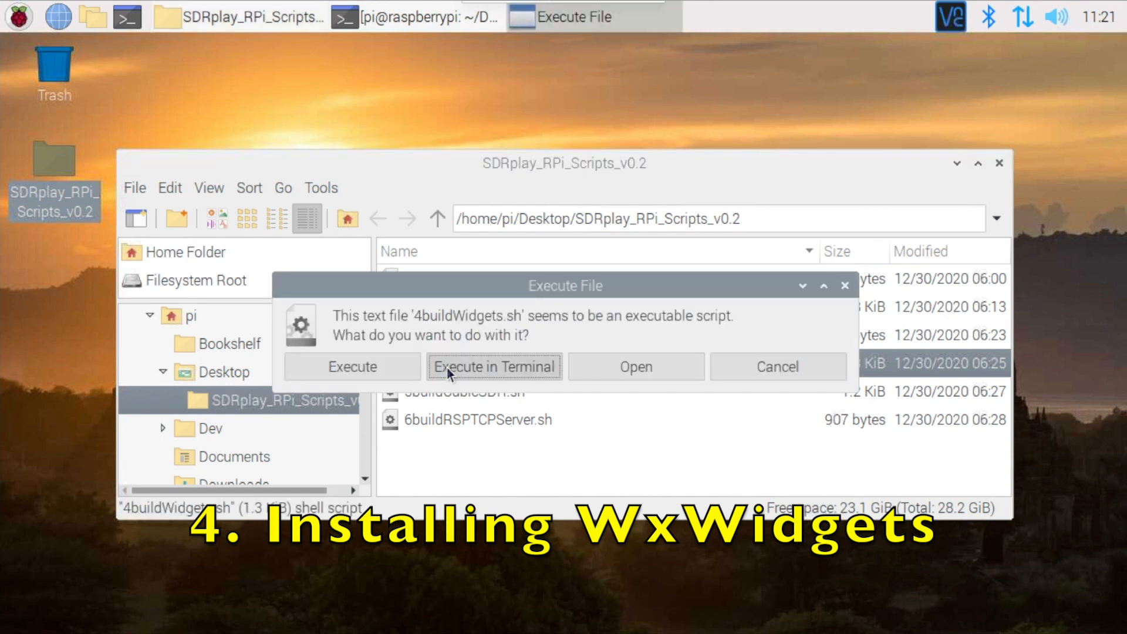
pyautogui.click(493, 367)
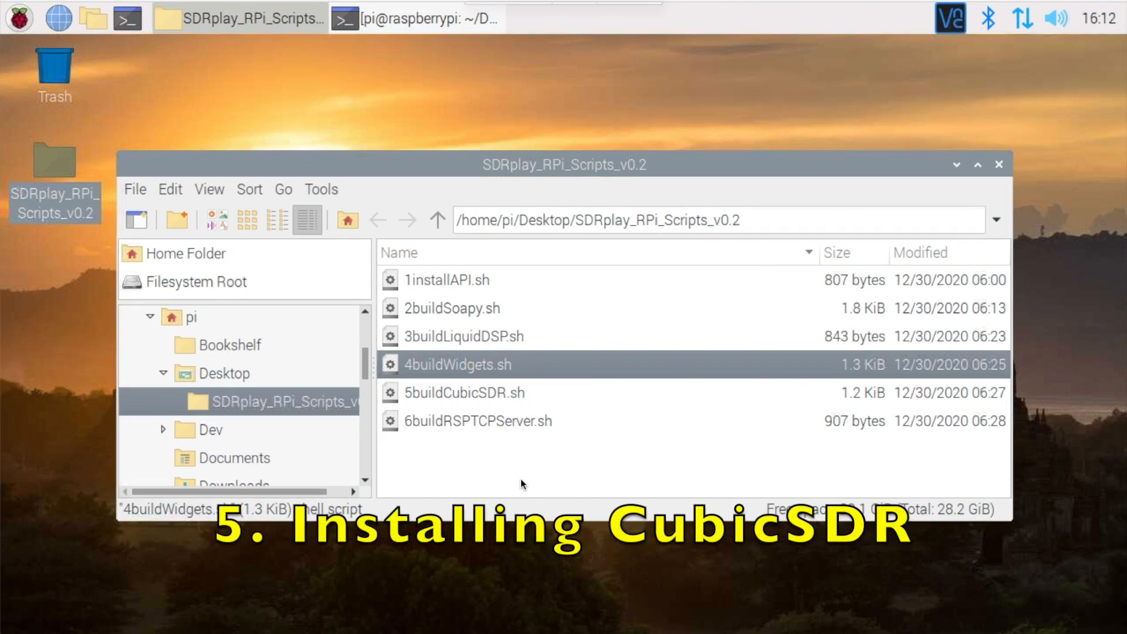
# - Run 5buildCubicSDR.sh with Execute in Terminal and enlarge its build output window
pyautogui.click(464, 392)
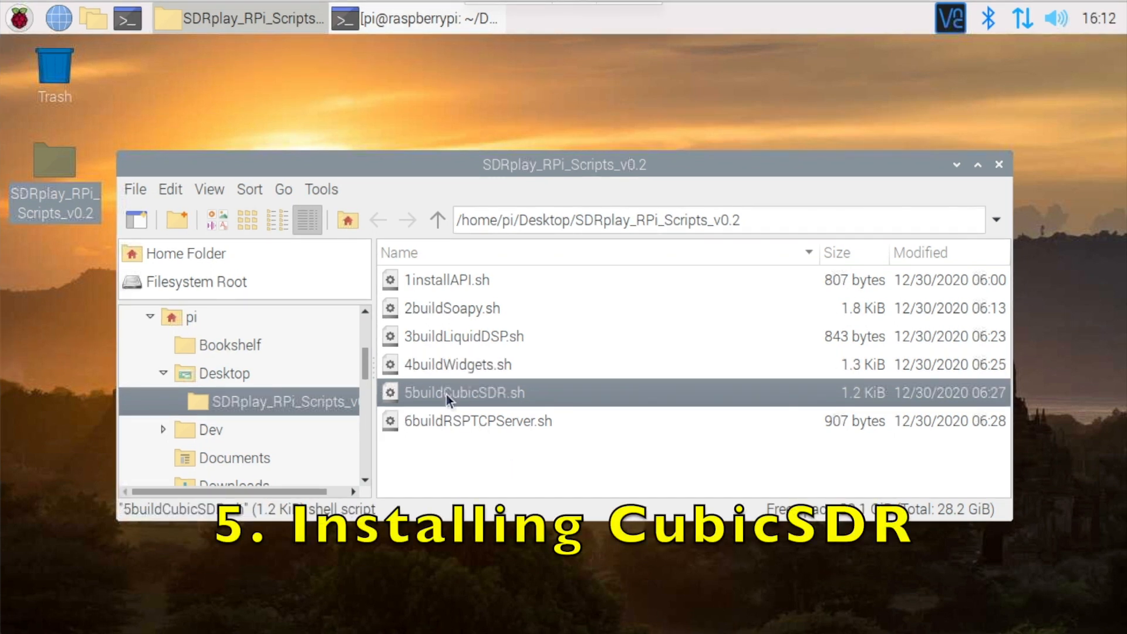
pyautogui.doubleClick(464, 392)
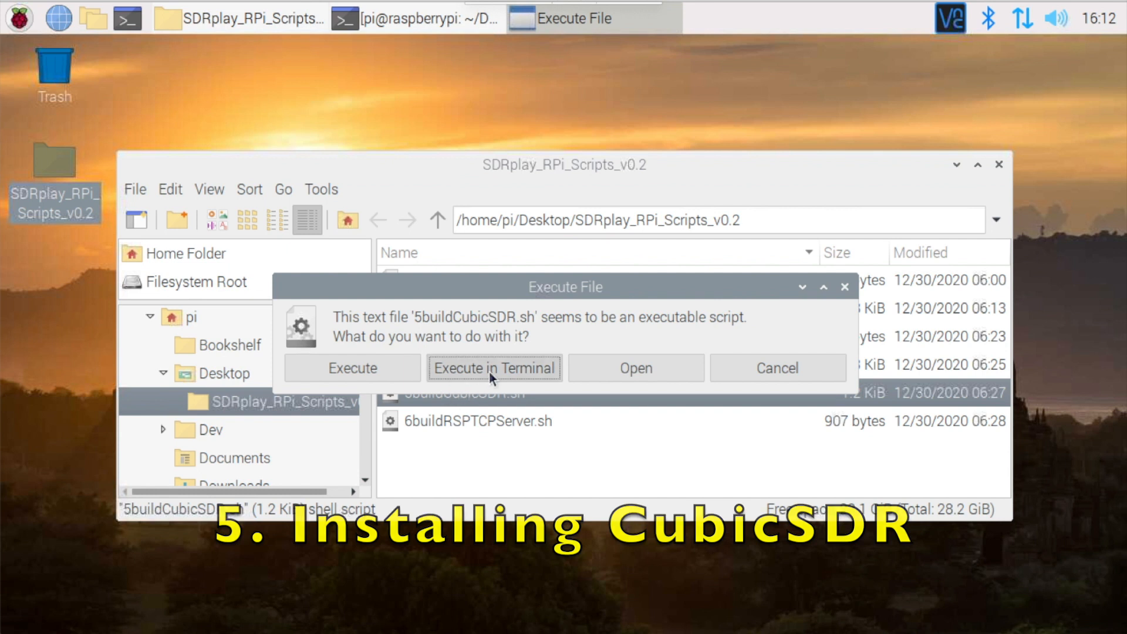
pyautogui.click(494, 368)
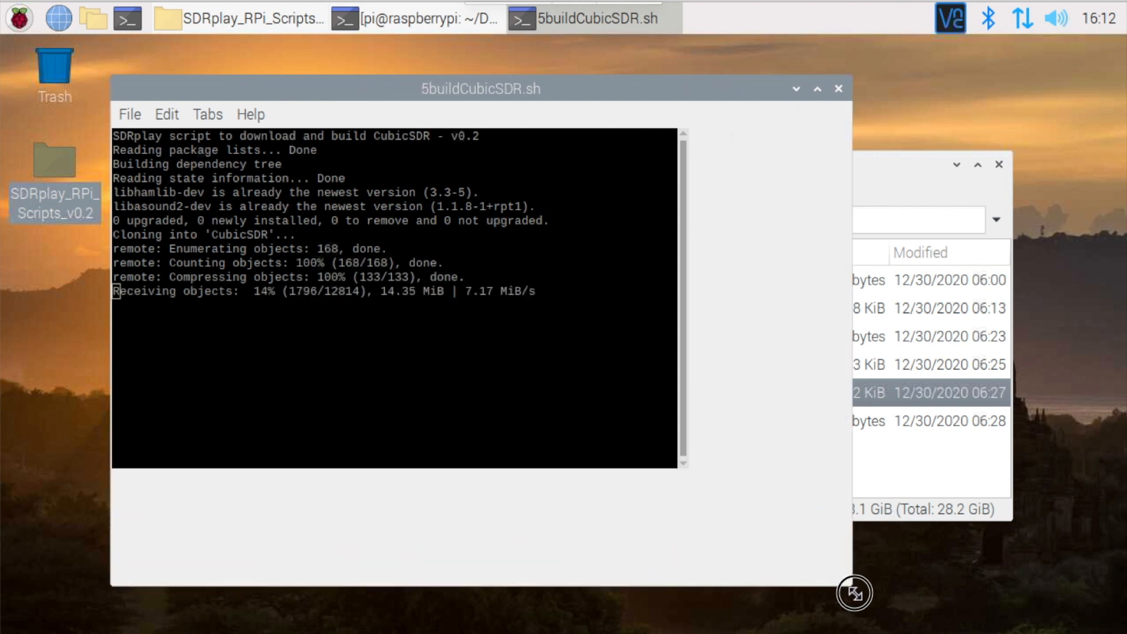
pyautogui.moveTo(855, 593); pyautogui.dragTo(876, 608)
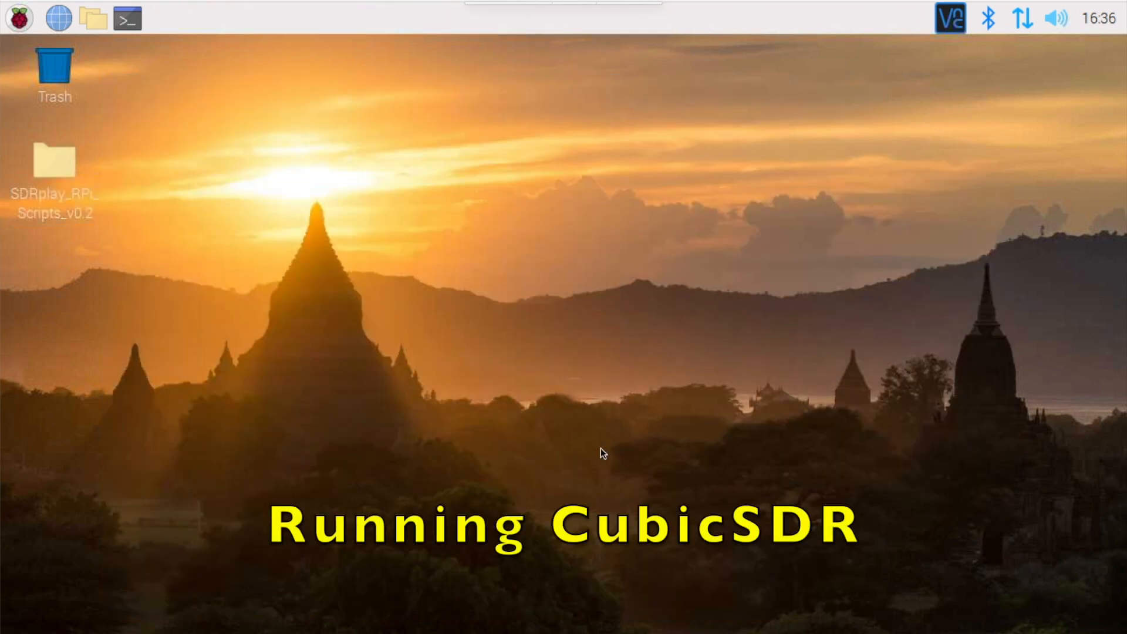
# - Launch CubicSDR from the Raspberry Pi menu's Other category
pyautogui.click(19, 17)
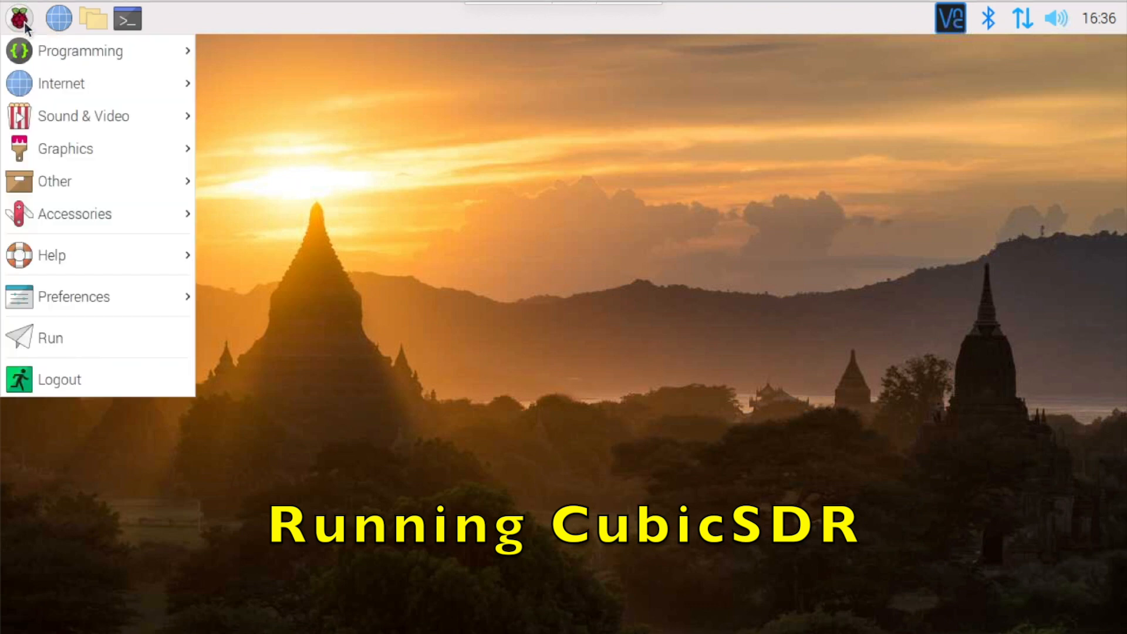
pyautogui.moveTo(54, 180)
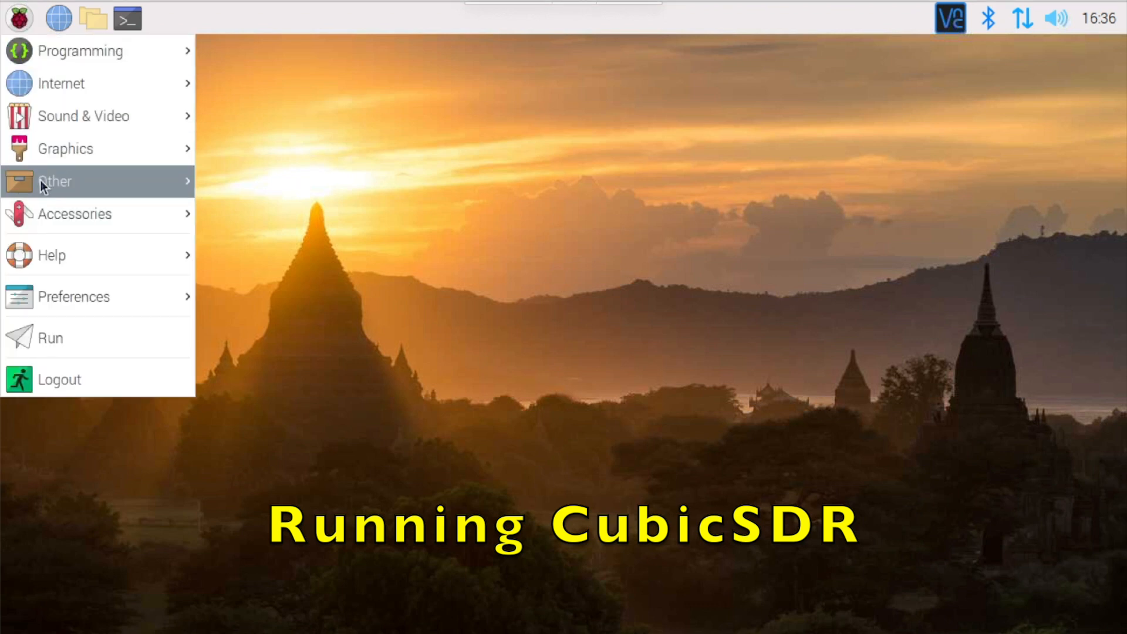
pyautogui.moveTo(54, 181)
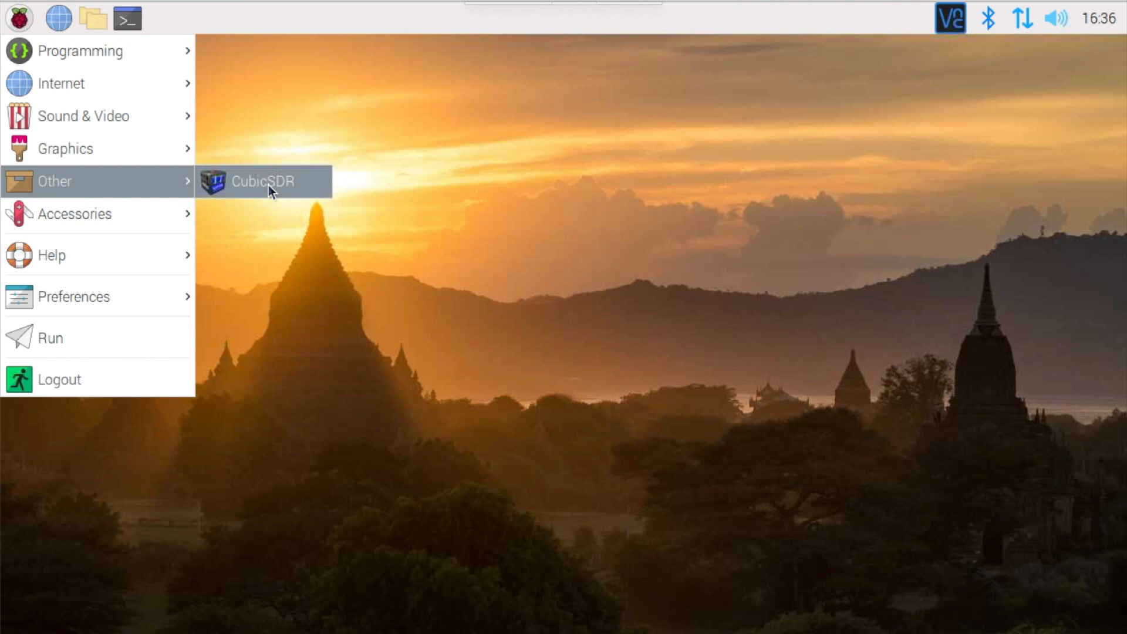
pyautogui.click(262, 180)
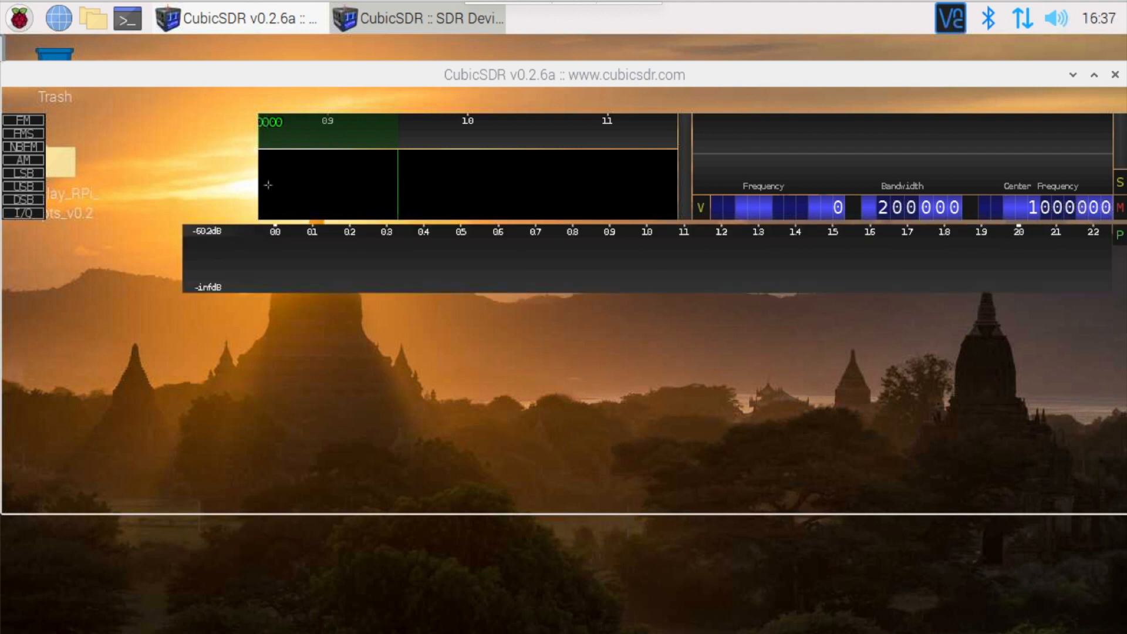
# - Select the local SDRplay Dev0 RSP1A device in SDR Devices and start it
pyautogui.click(417, 18)
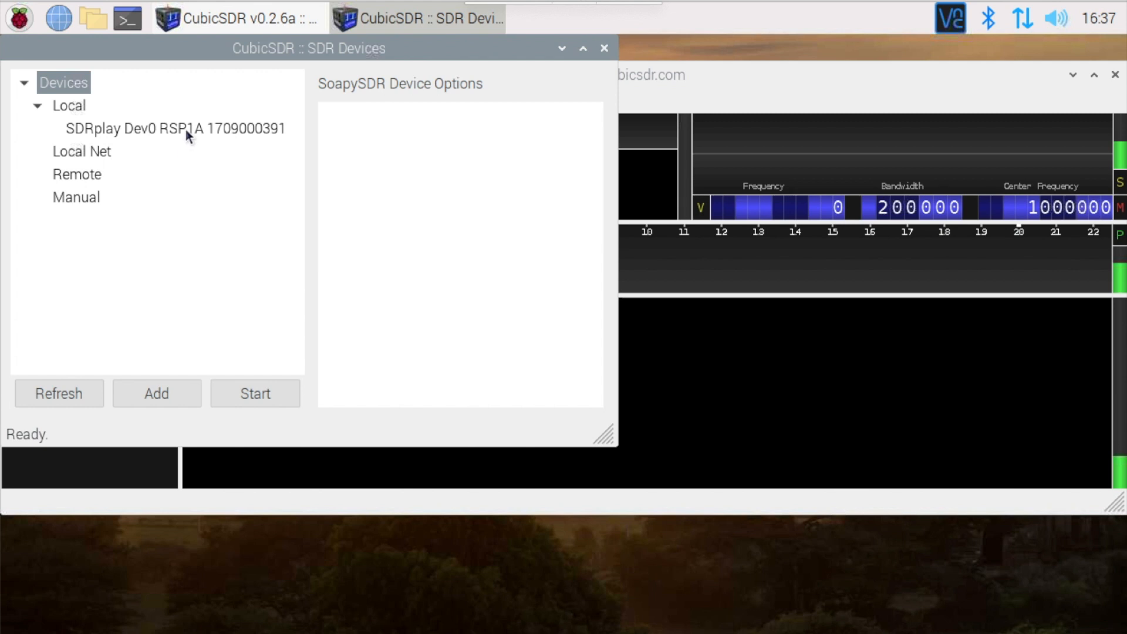
pyautogui.click(175, 130)
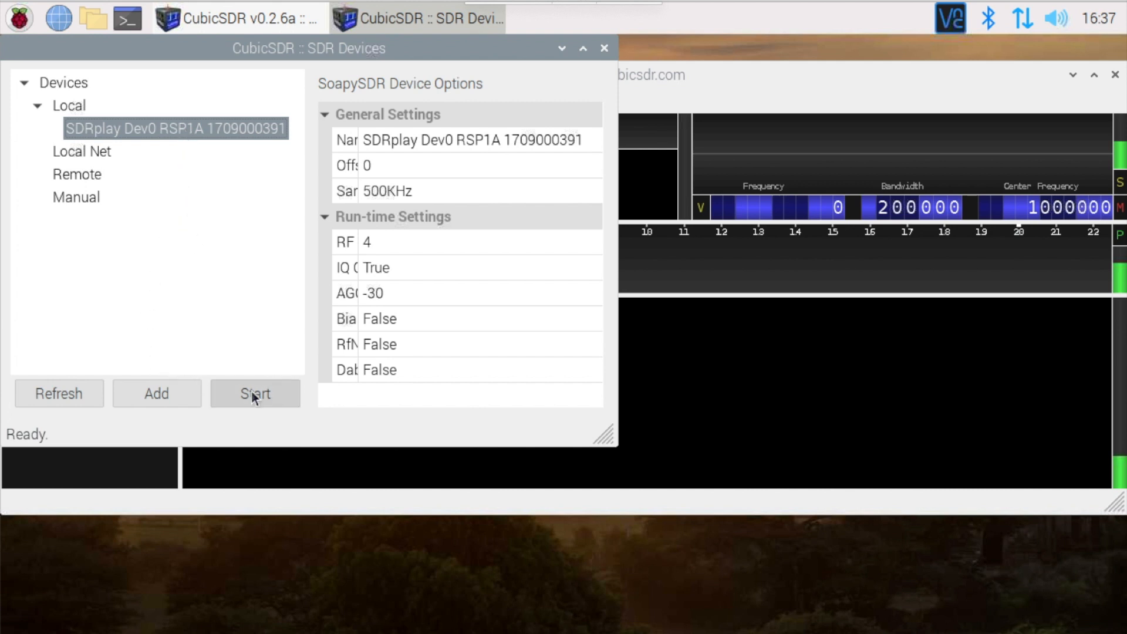
pyautogui.click(254, 393)
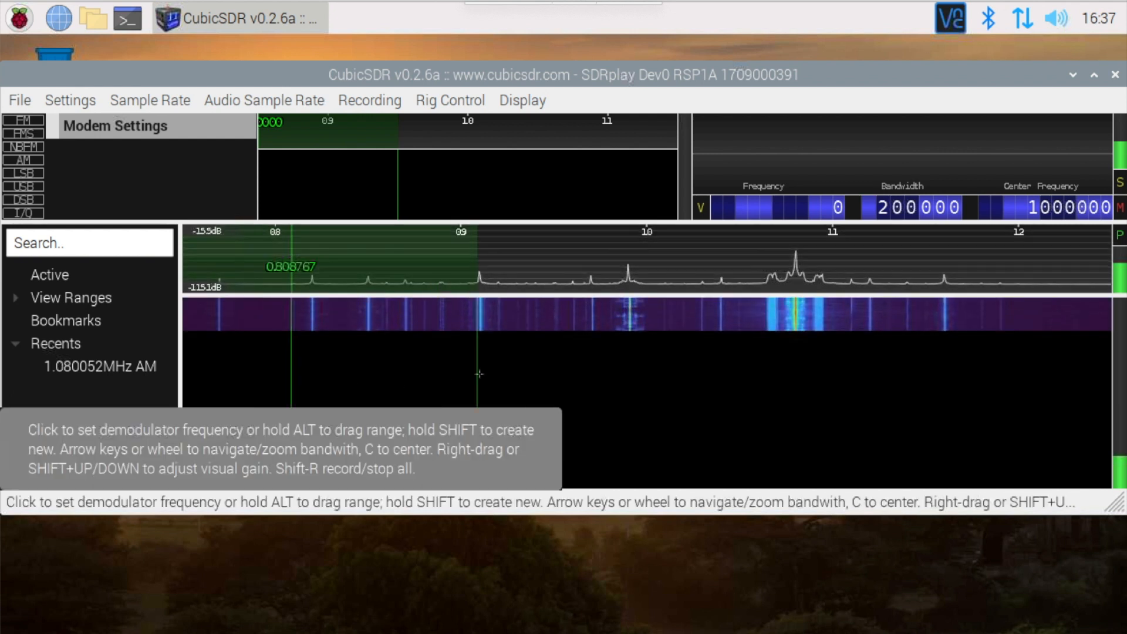
# - Create and activate a demodulator on the strong peak near 1.08 MHz
pyautogui.click(790, 324)
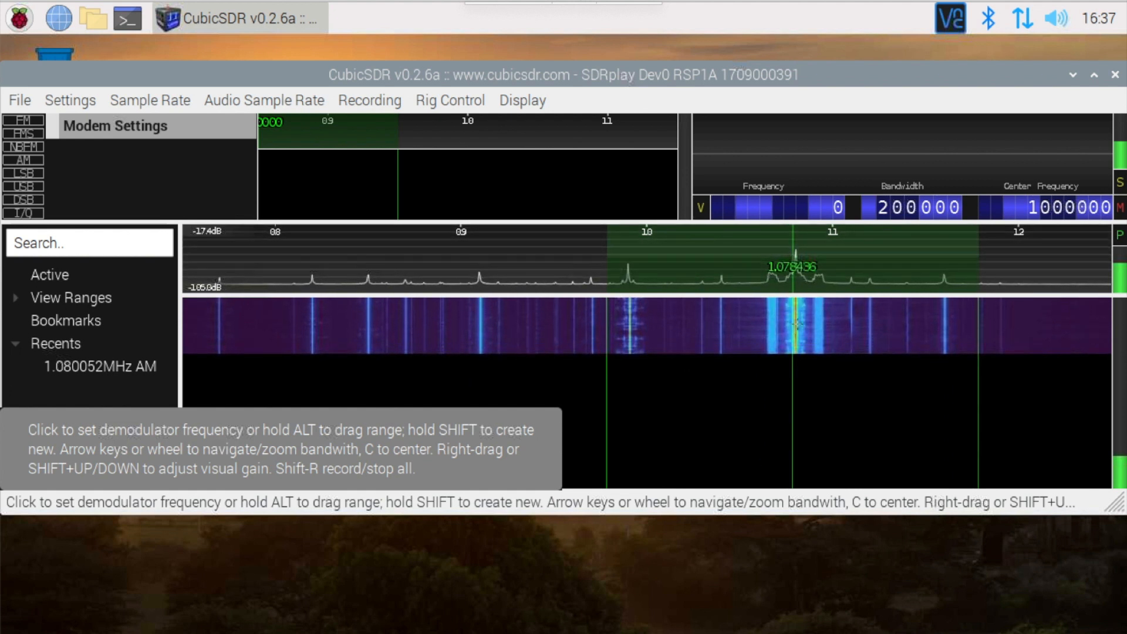
pyautogui.click(795, 335)
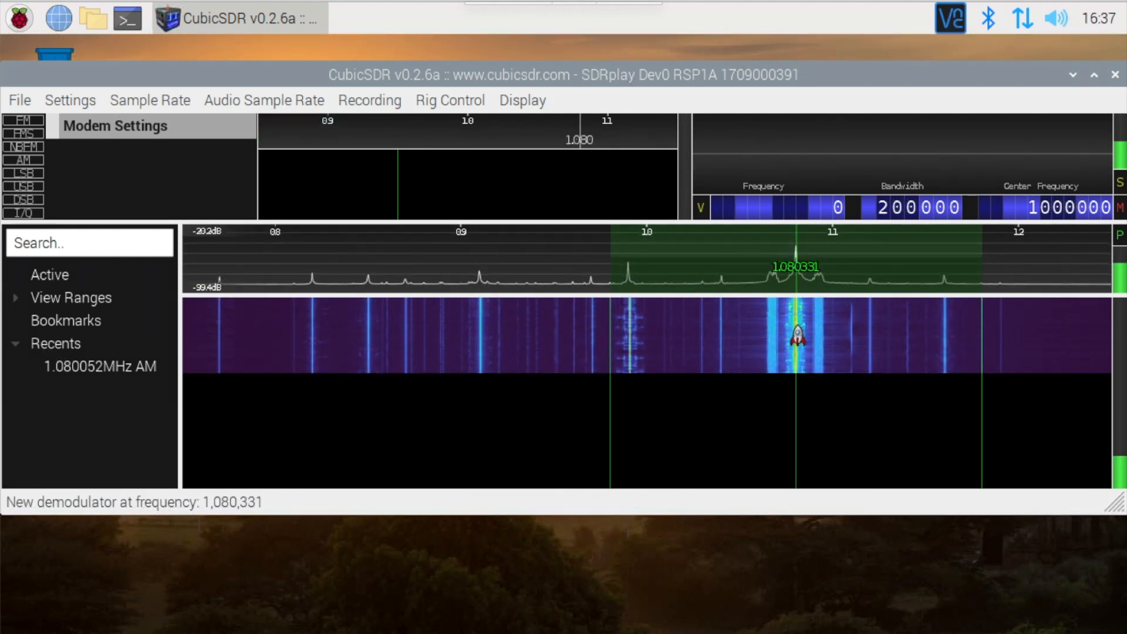
pyautogui.click(795, 336)
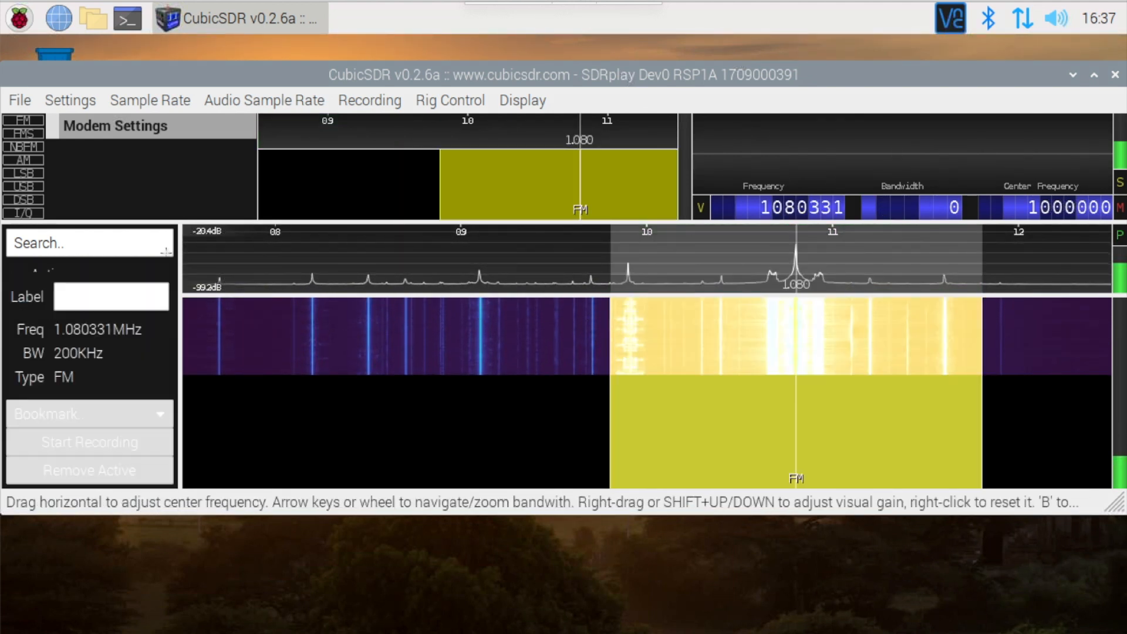
# - Switch the demodulator to AM mode and fine-tune it onto the station near 1.080038 MHz
pyautogui.click(24, 119)
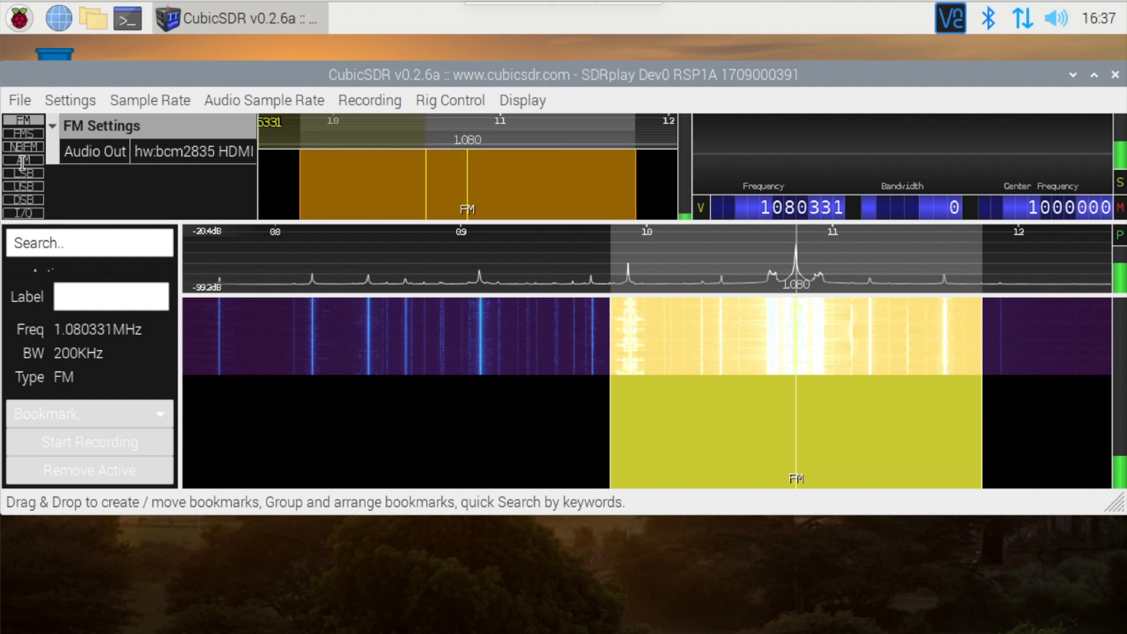
pyautogui.click(22, 160)
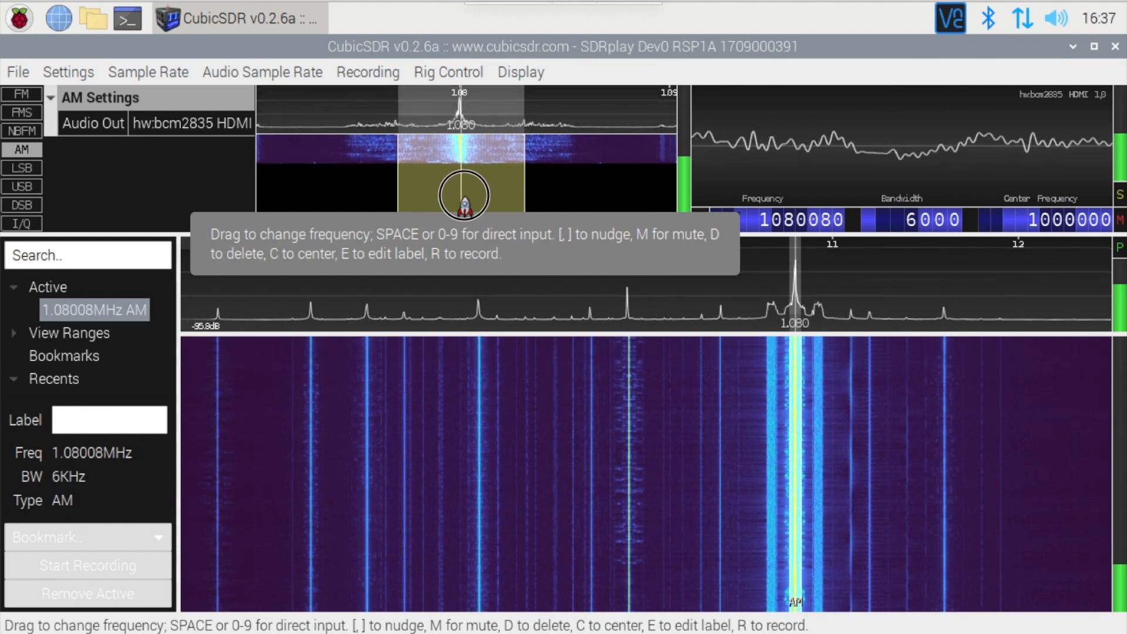
pyautogui.moveTo(464, 195); pyautogui.dragTo(456, 213)
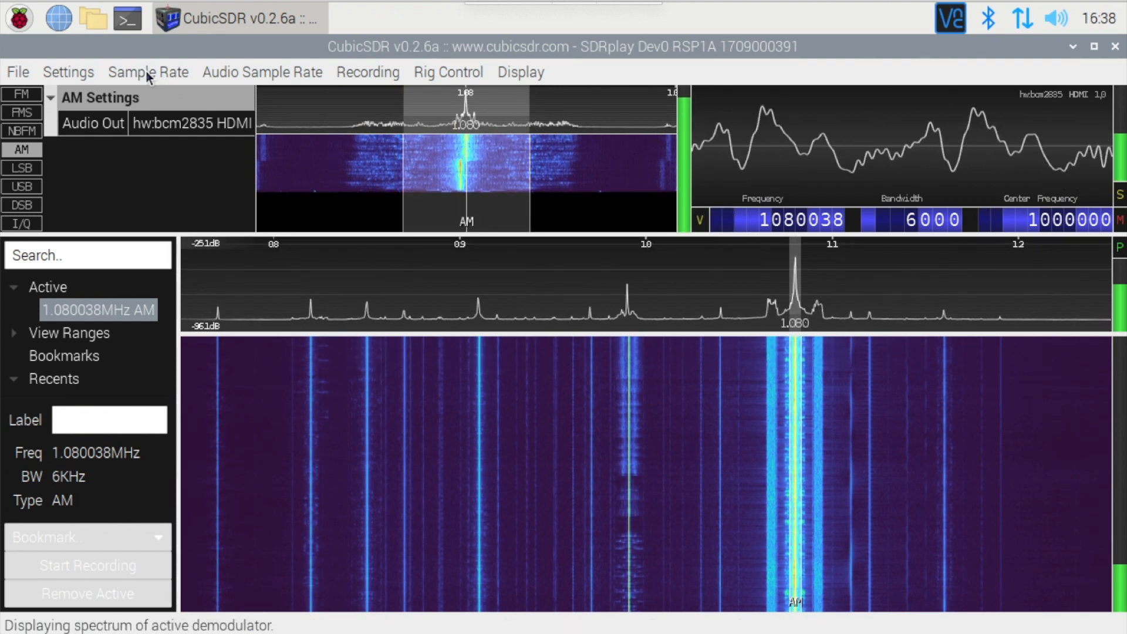
# - Review the Sample Rate, Audio Sample Rate and Recording menus, then close CubicSDR
pyautogui.click(148, 71)
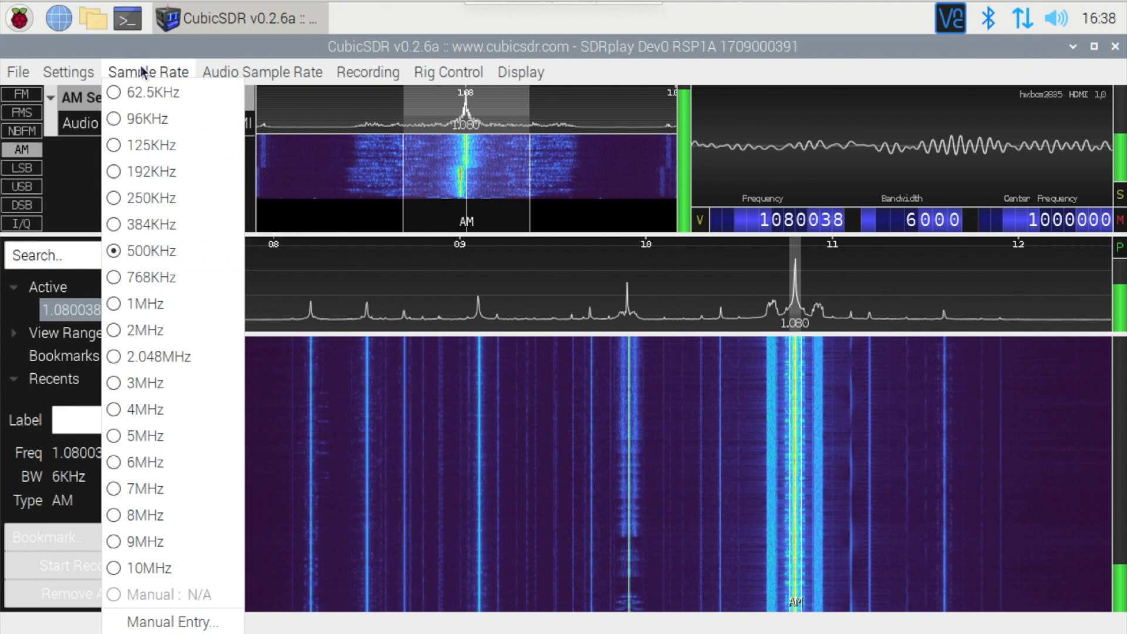
pyautogui.click(262, 72)
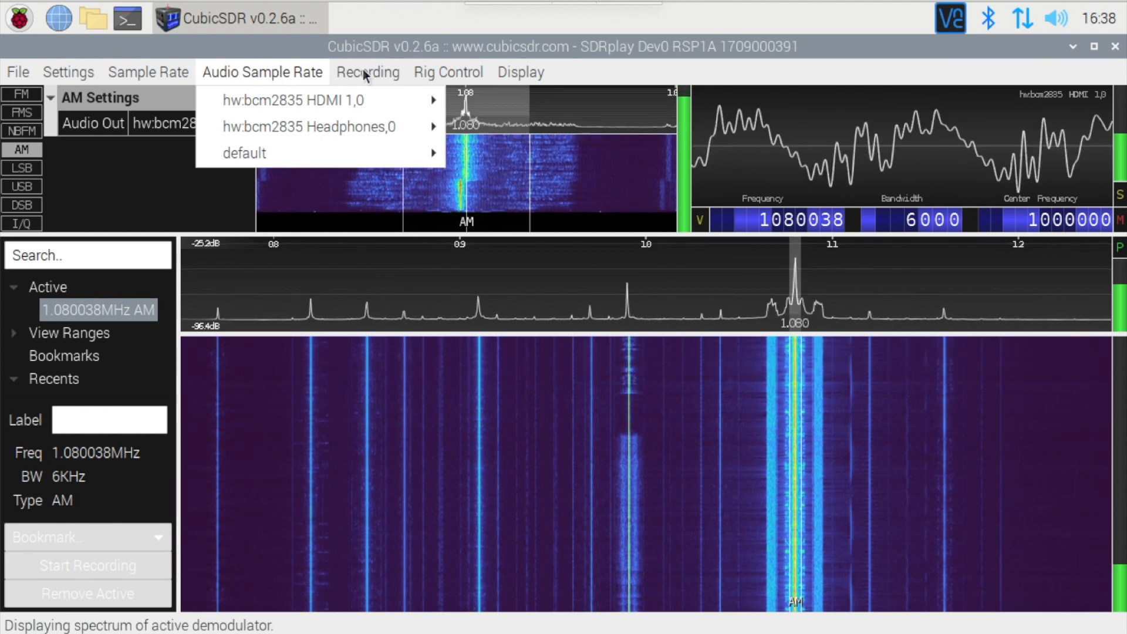
pyautogui.click(368, 72)
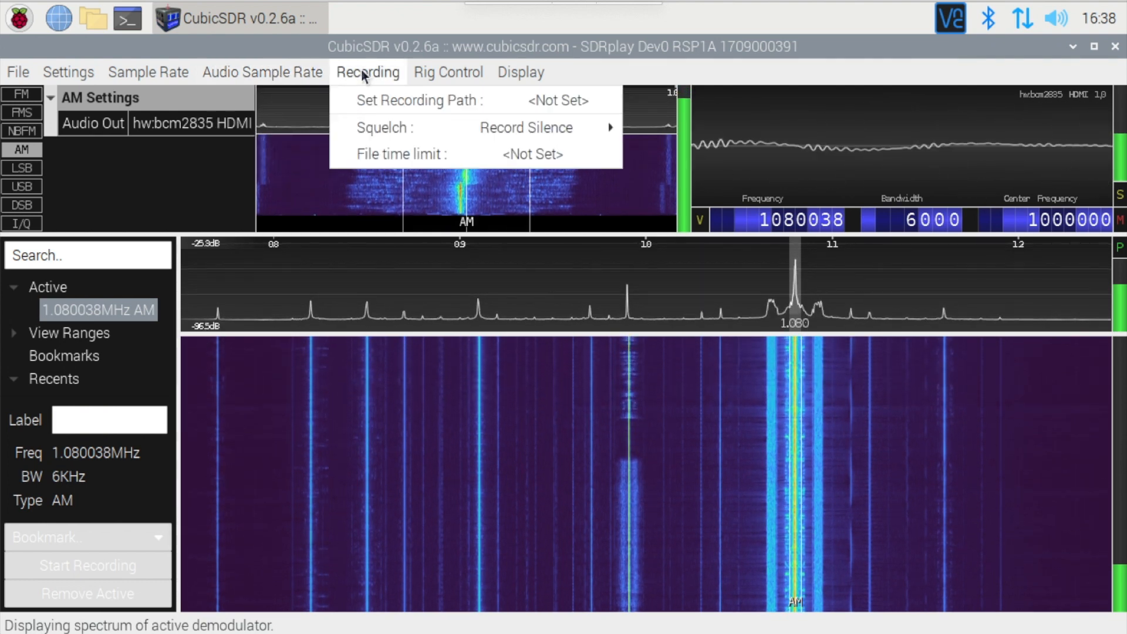
pyautogui.click(448, 72)
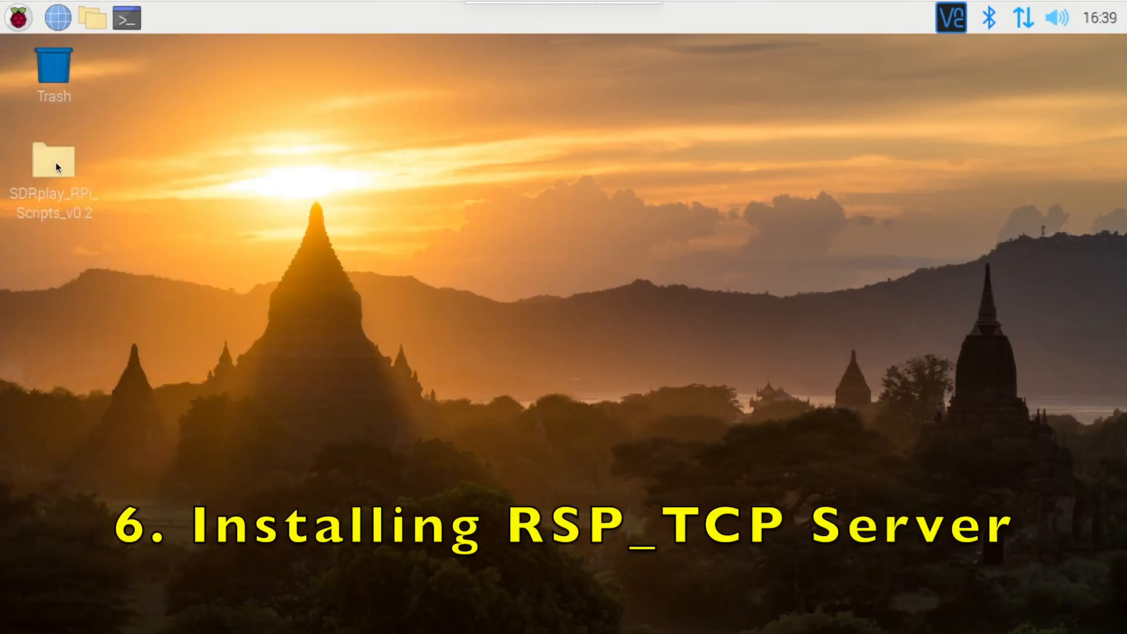
# - Run 6buildRSPTCPServer.sh with Execute in Terminal from the desktop scripts folder
pyautogui.doubleClick(53, 160)
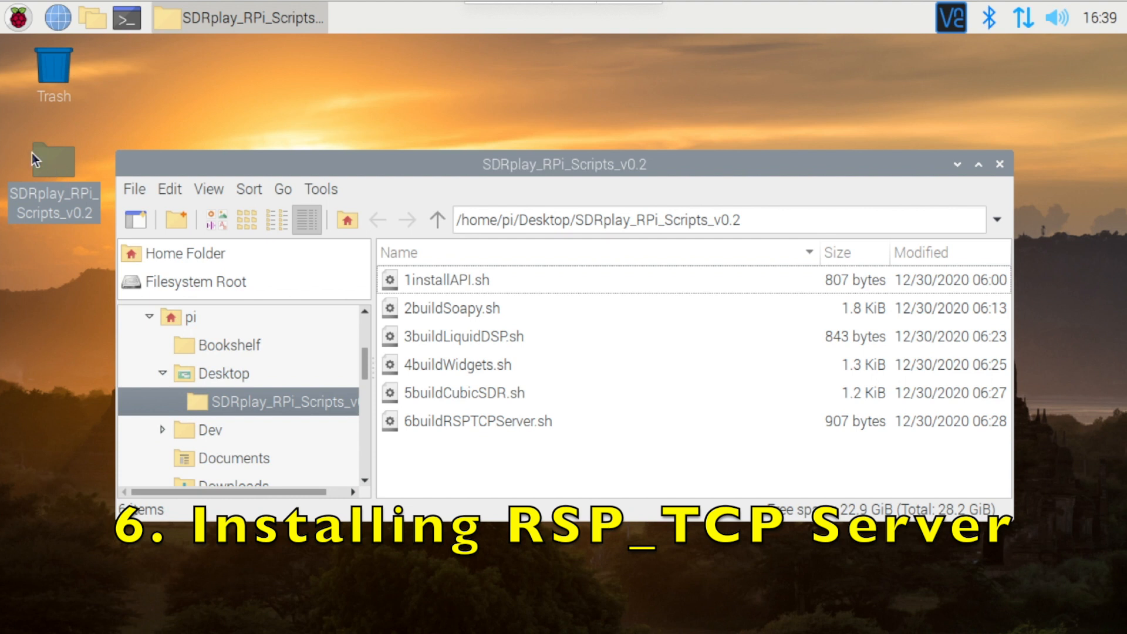
pyautogui.click(477, 420)
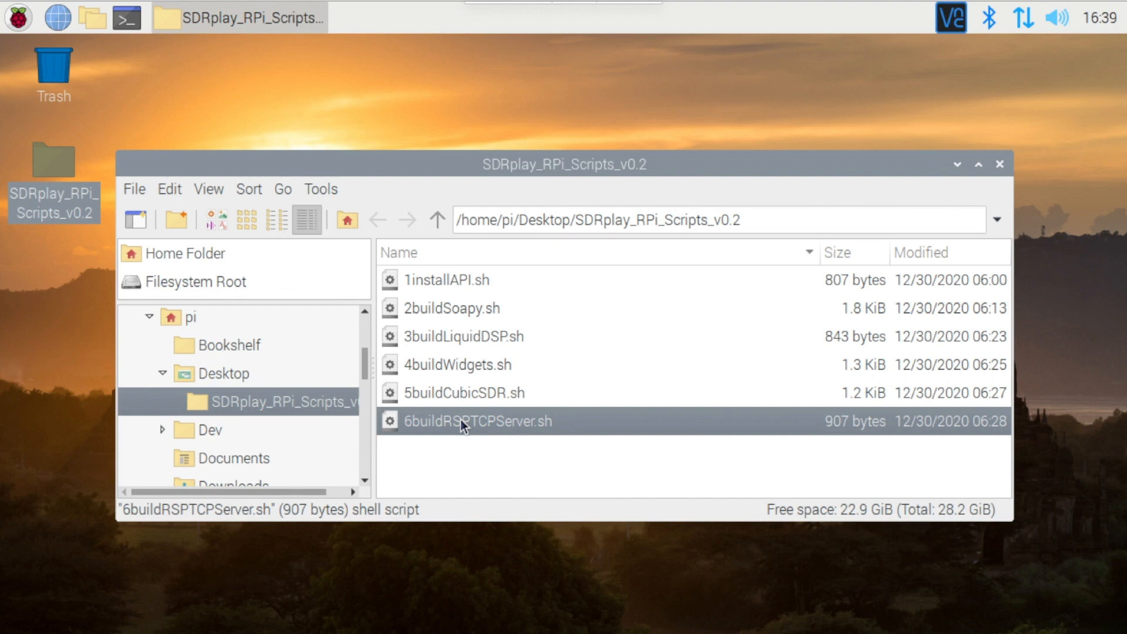
pyautogui.doubleClick(474, 421)
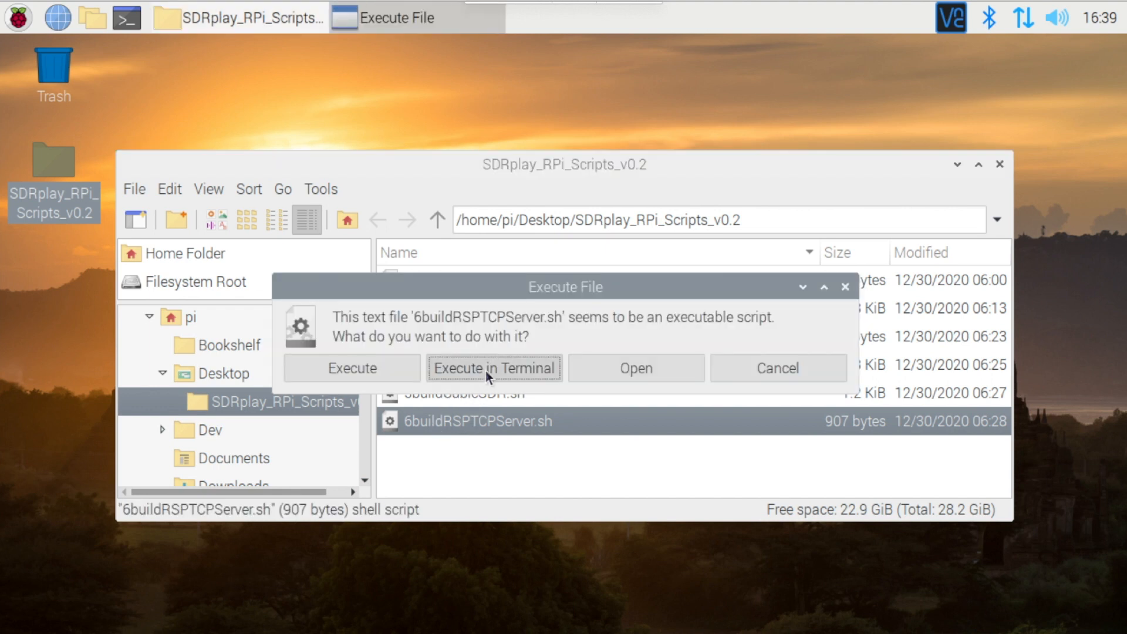
pyautogui.click(493, 368)
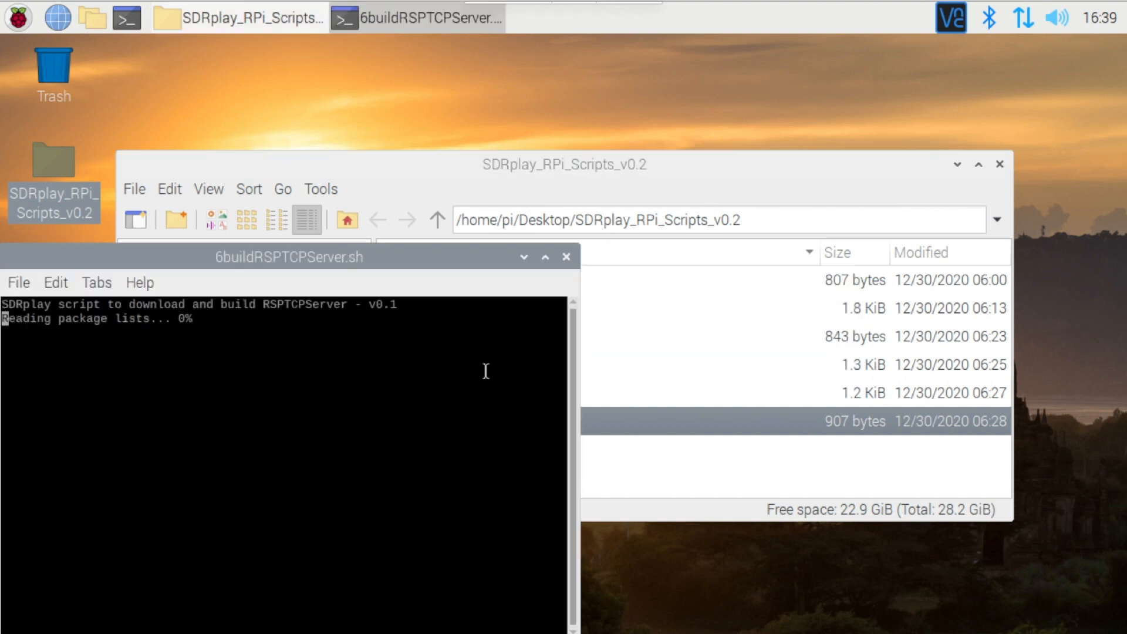
pyautogui.moveTo(288, 257); pyautogui.dragTo(343, 177)
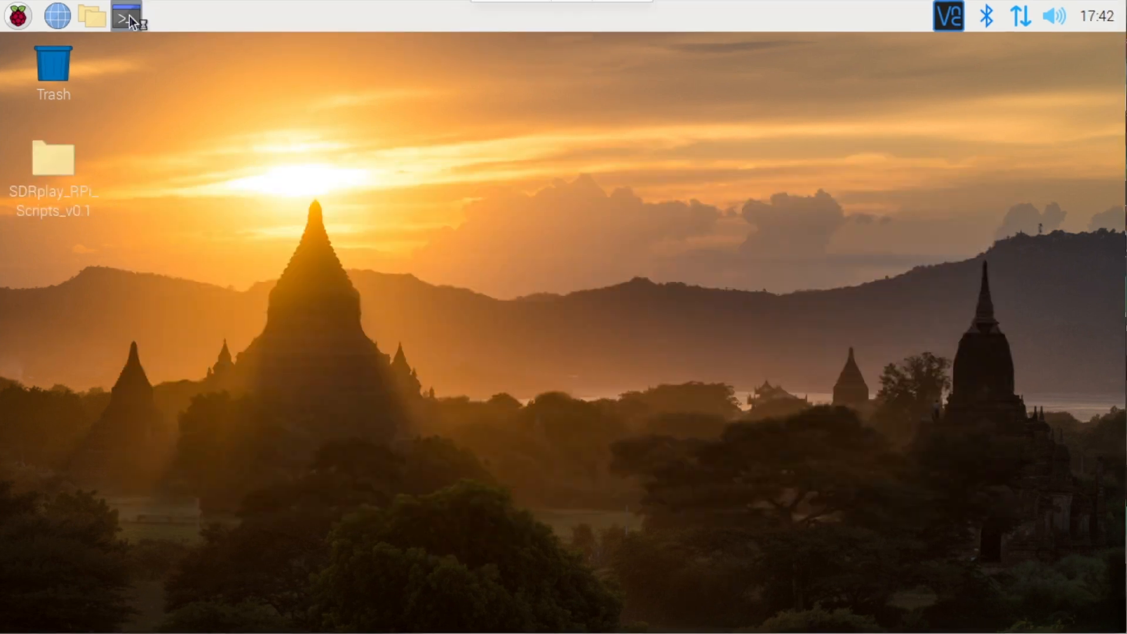
# - In a new terminal, view rsp_tcp -? options then start the server with rsp_tcp -E
pyautogui.click(125, 18)
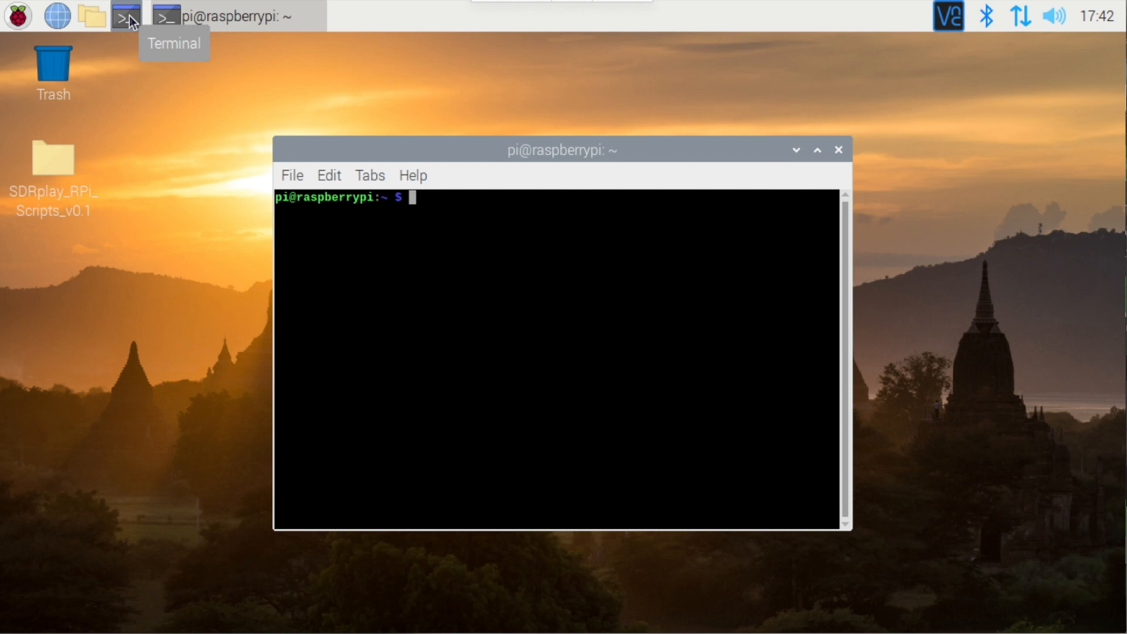
pyautogui.moveTo(462, 234)
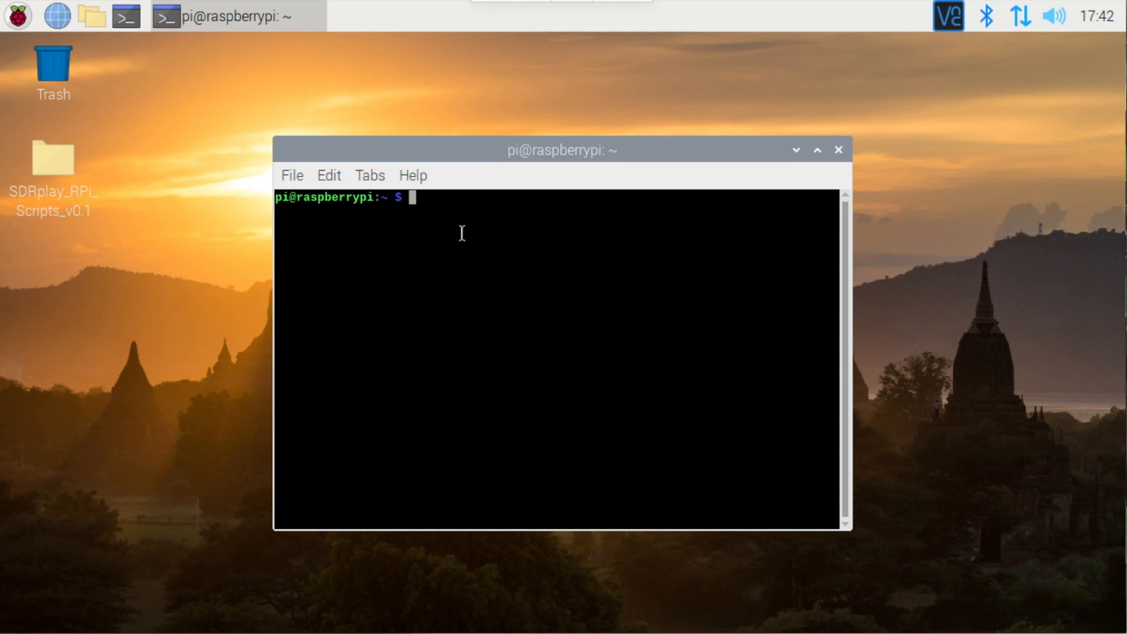
pyautogui.write('rsp_')
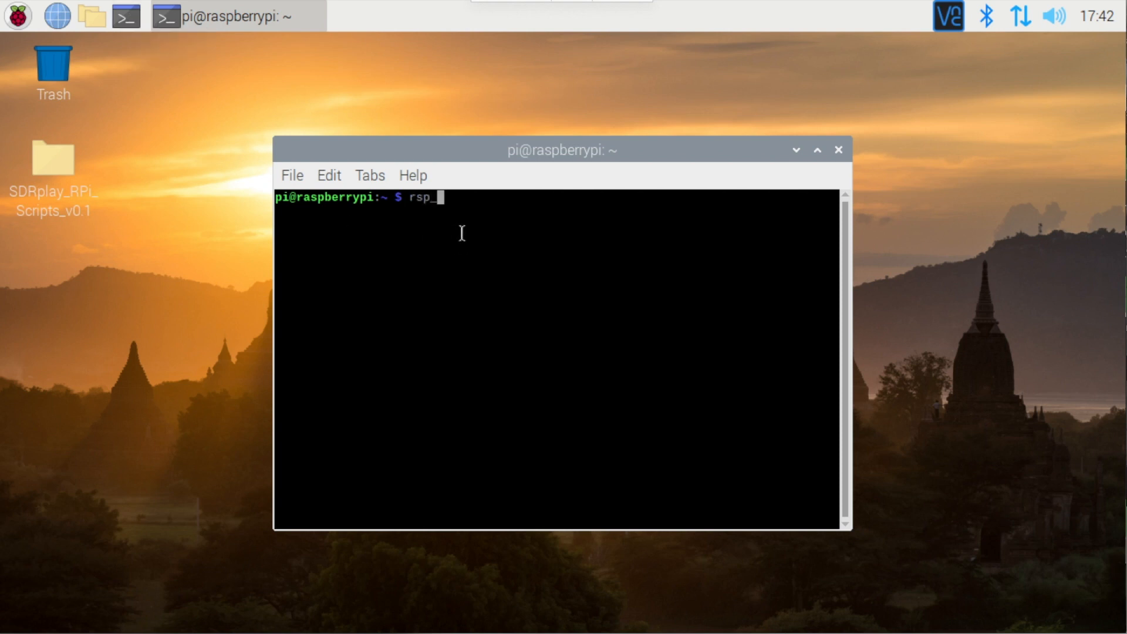
pyautogui.write('_tcp -?')
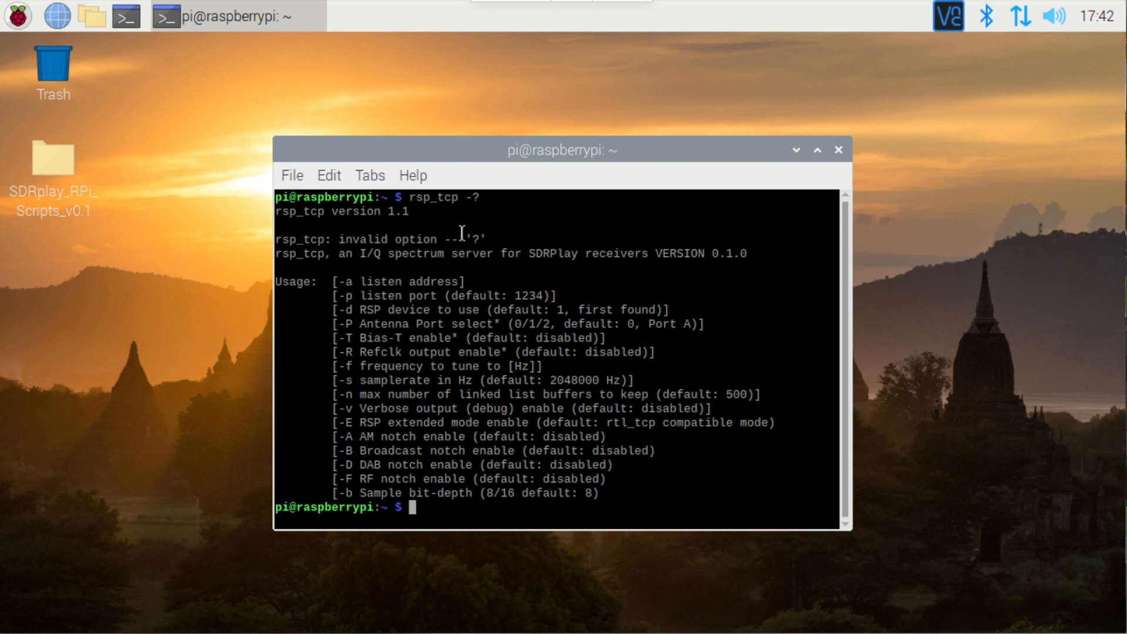
pyautogui.write('rsp_tcp -?')
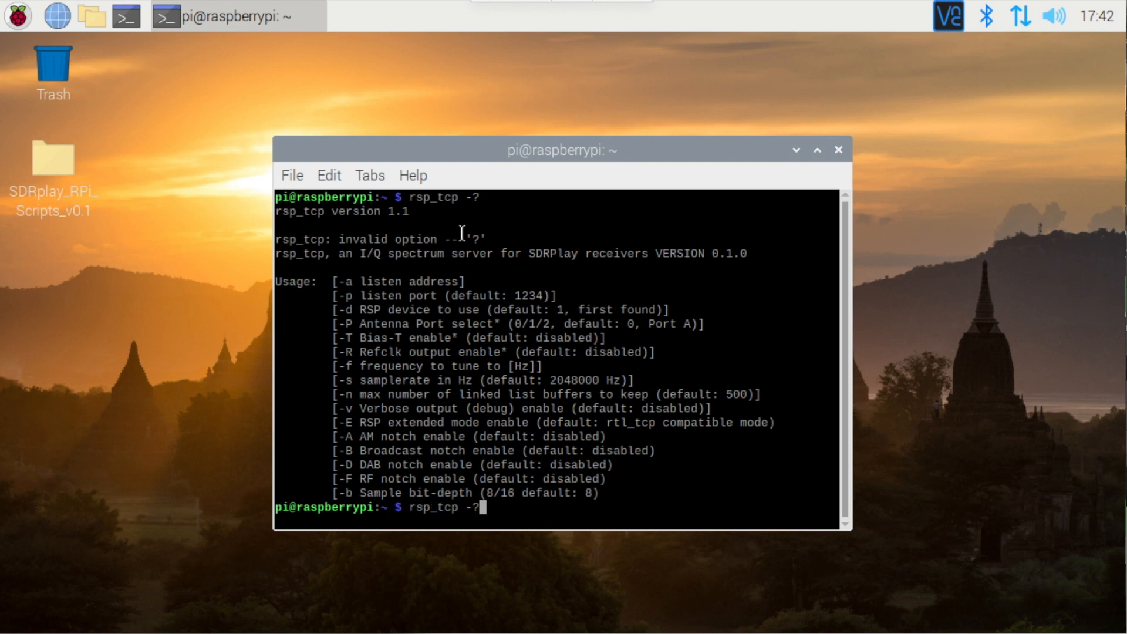
pyautogui.press('BackSpace')
pyautogui.write('E')
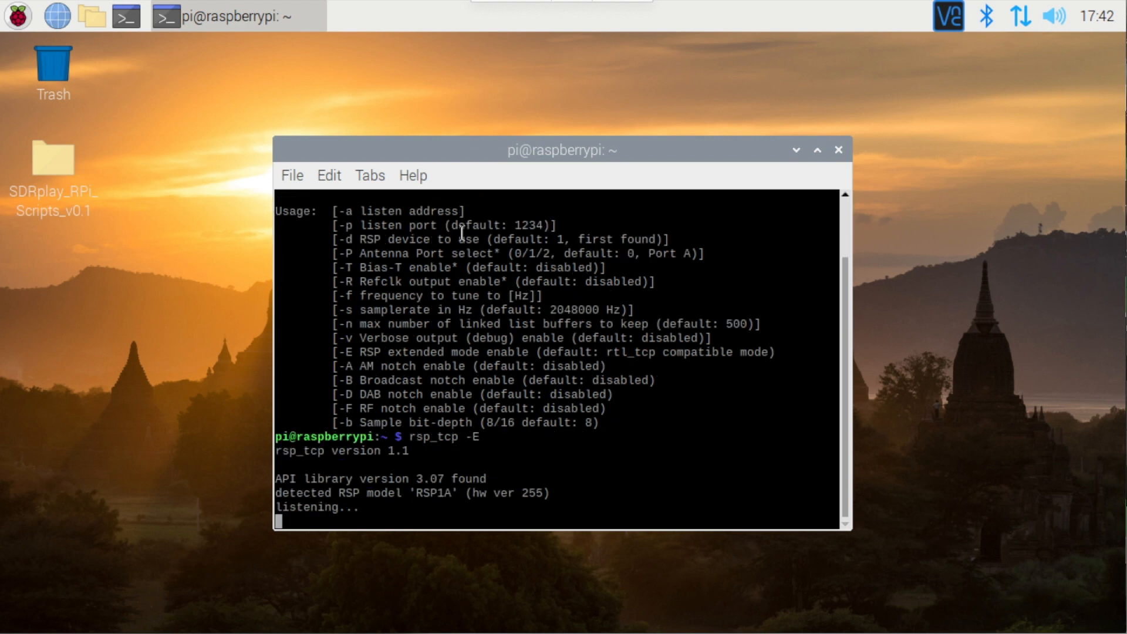
pyautogui.moveTo(522, 437)
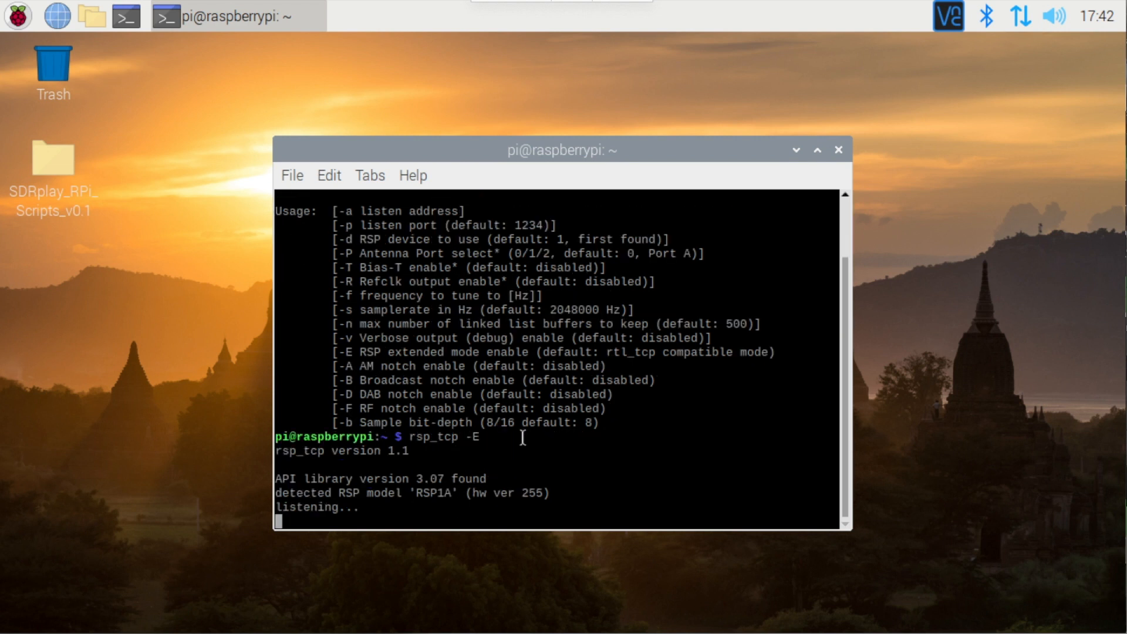
pyautogui.moveTo(444, 516)
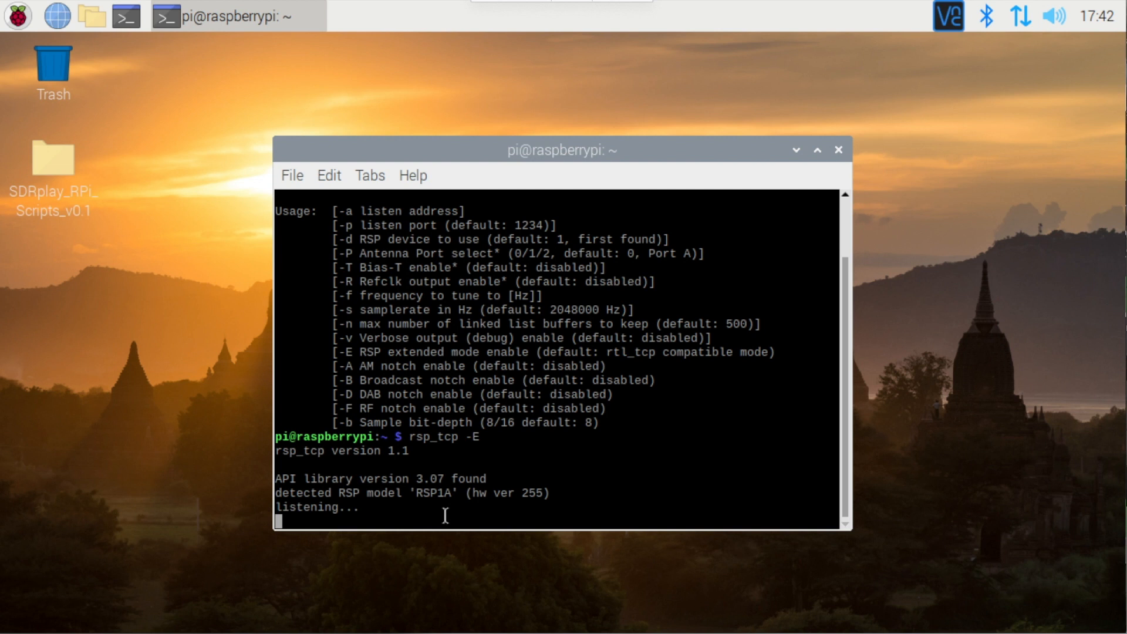